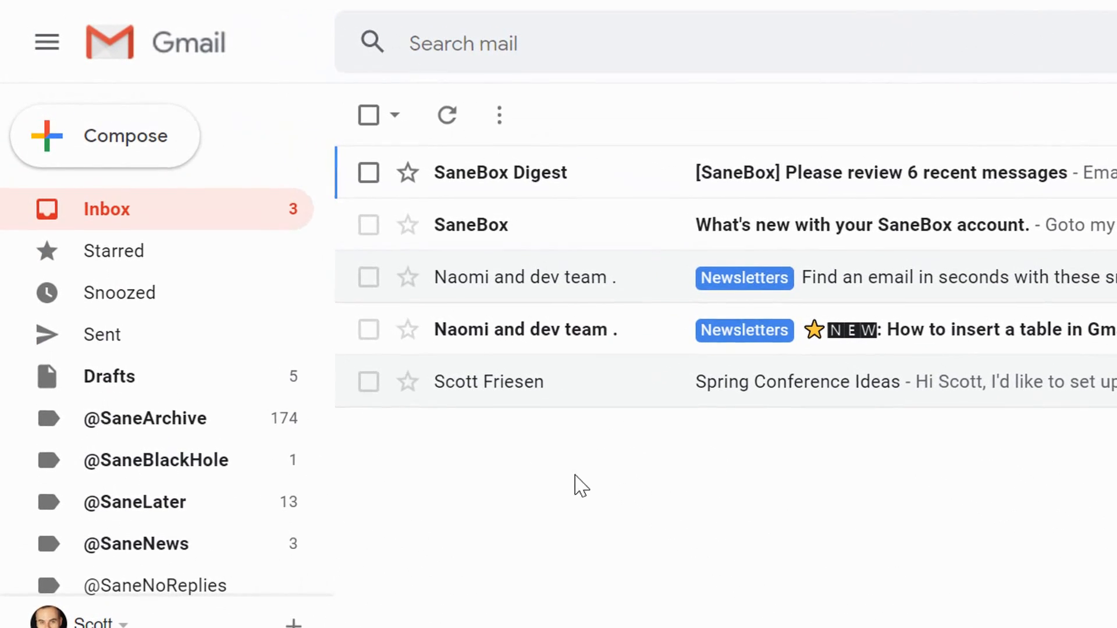
# Scroll the account's Meeting settings down to In Meeting (Advanced) showing Breakout room switched on.
pyautogui.scroll(-3)
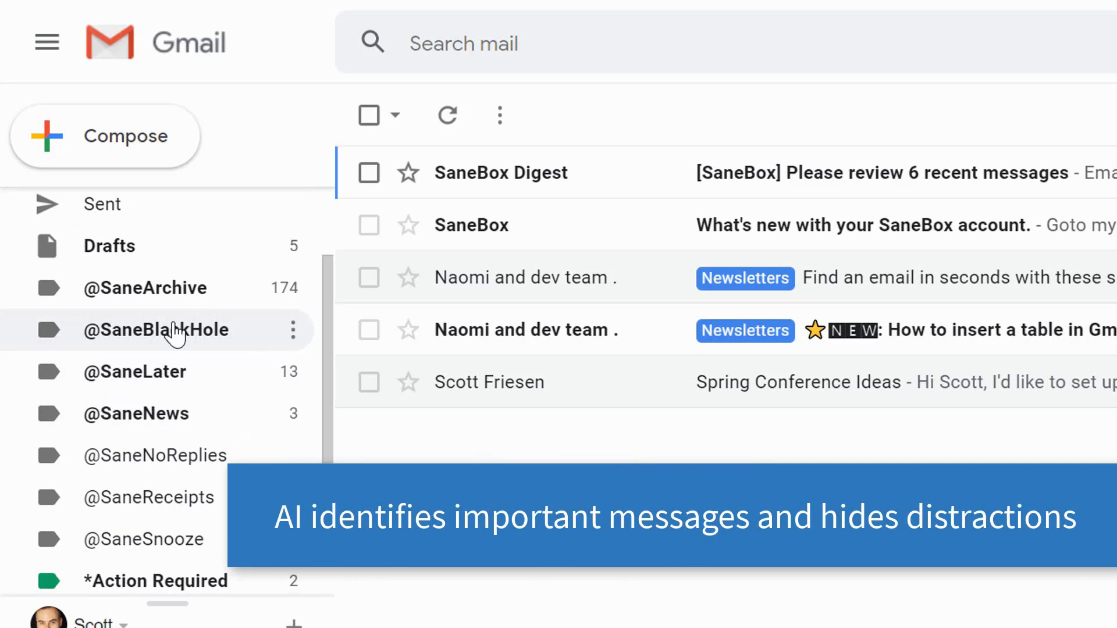
pyautogui.moveTo(194, 363)
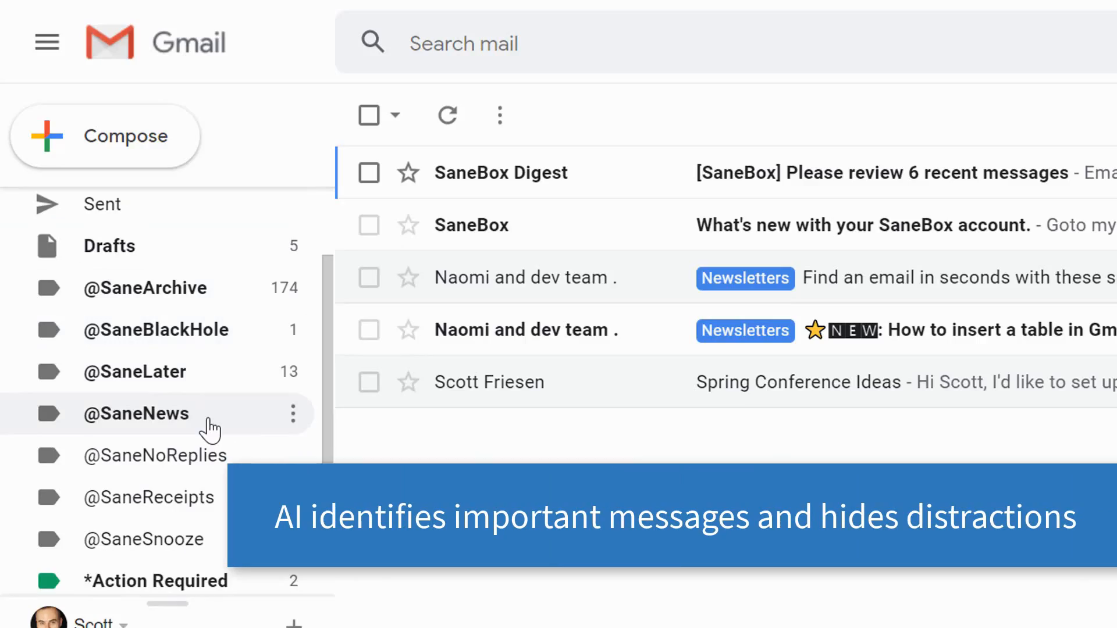
pyautogui.click(129, 371)
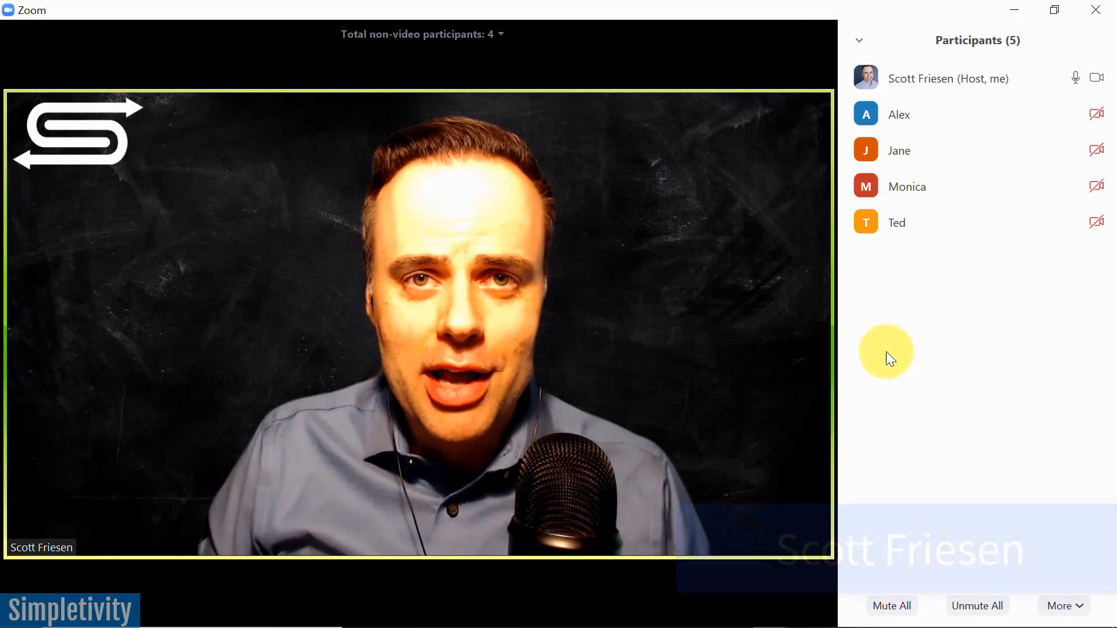
pyautogui.moveTo(691, 374)
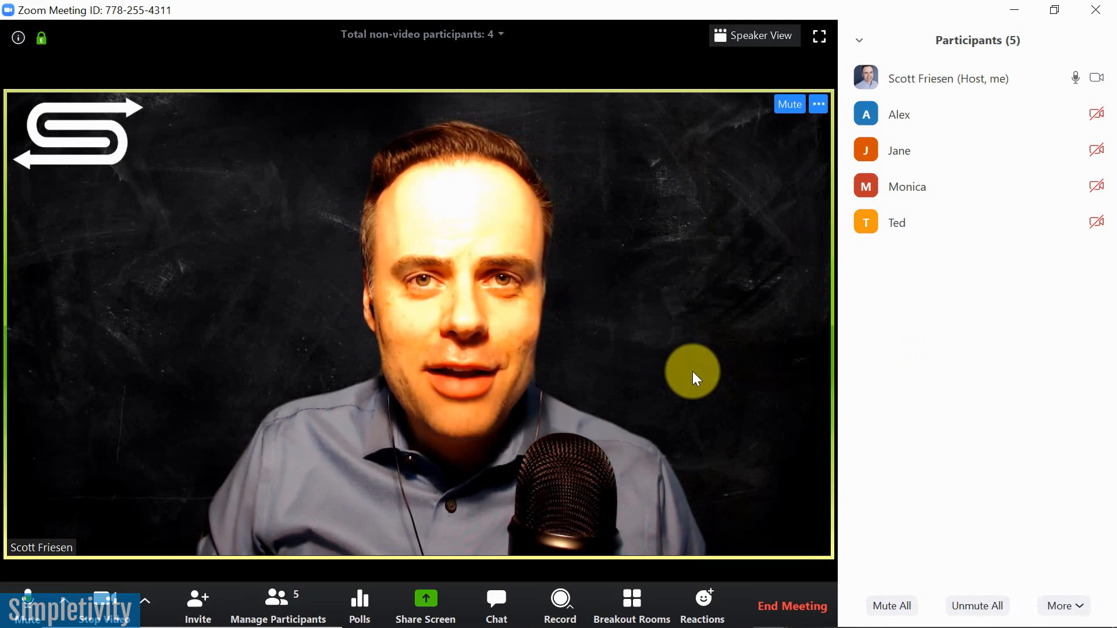
pyautogui.moveTo(926, 150)
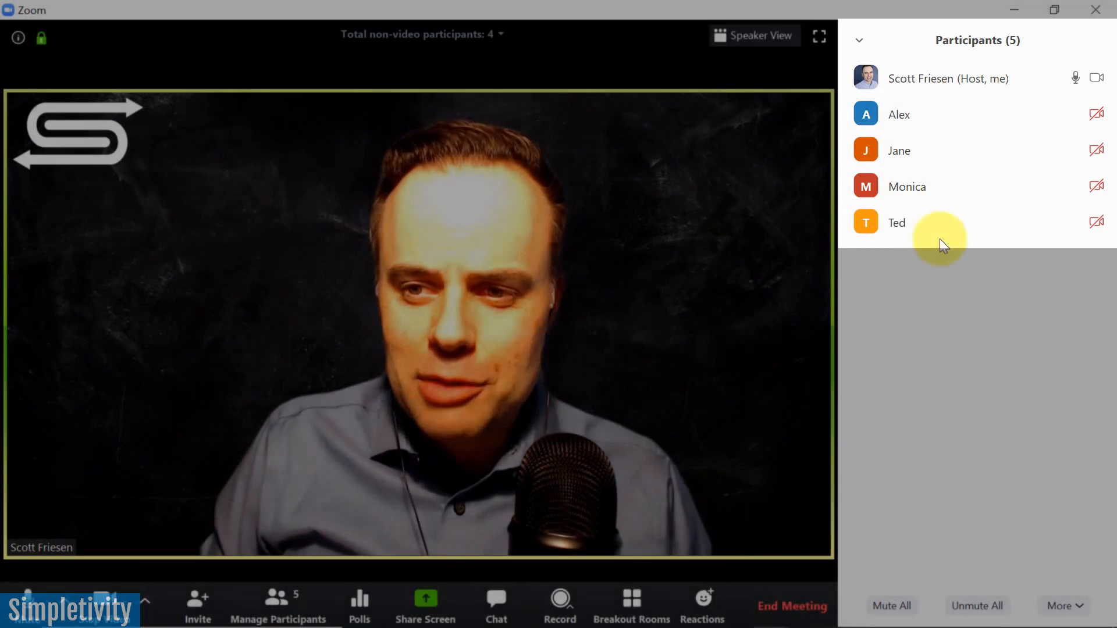
pyautogui.moveTo(712, 298)
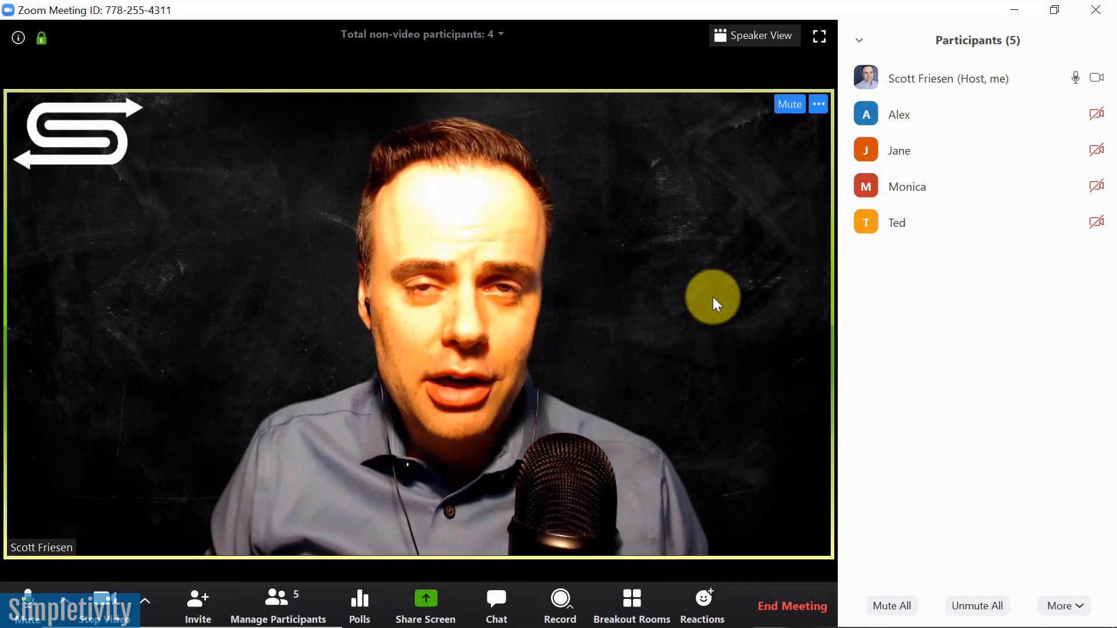
pyautogui.moveTo(630, 605)
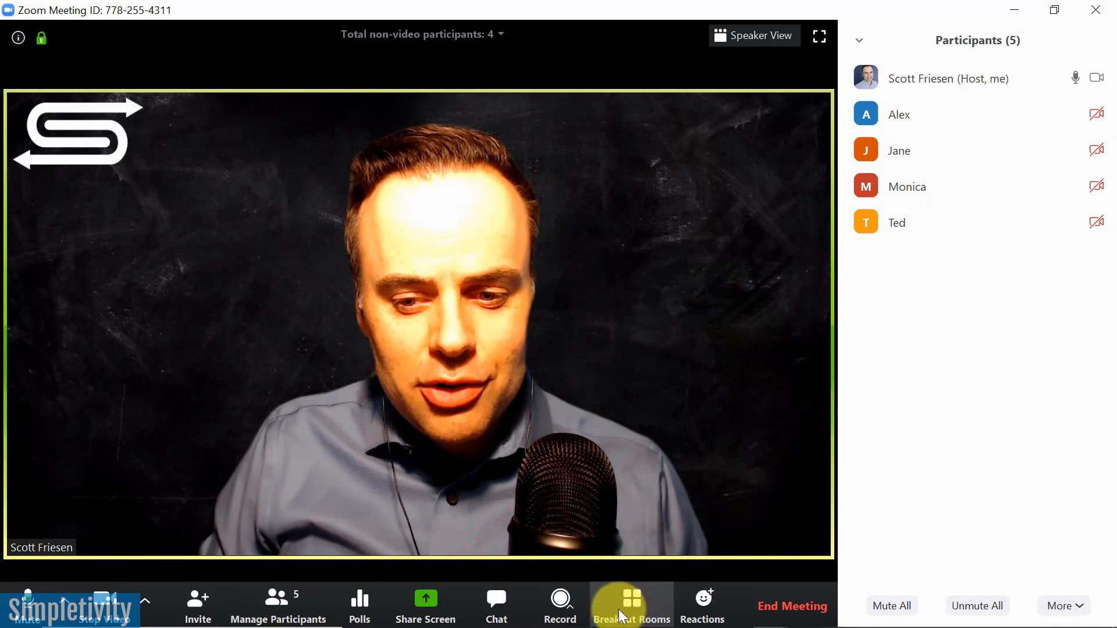
pyautogui.moveTo(611, 469)
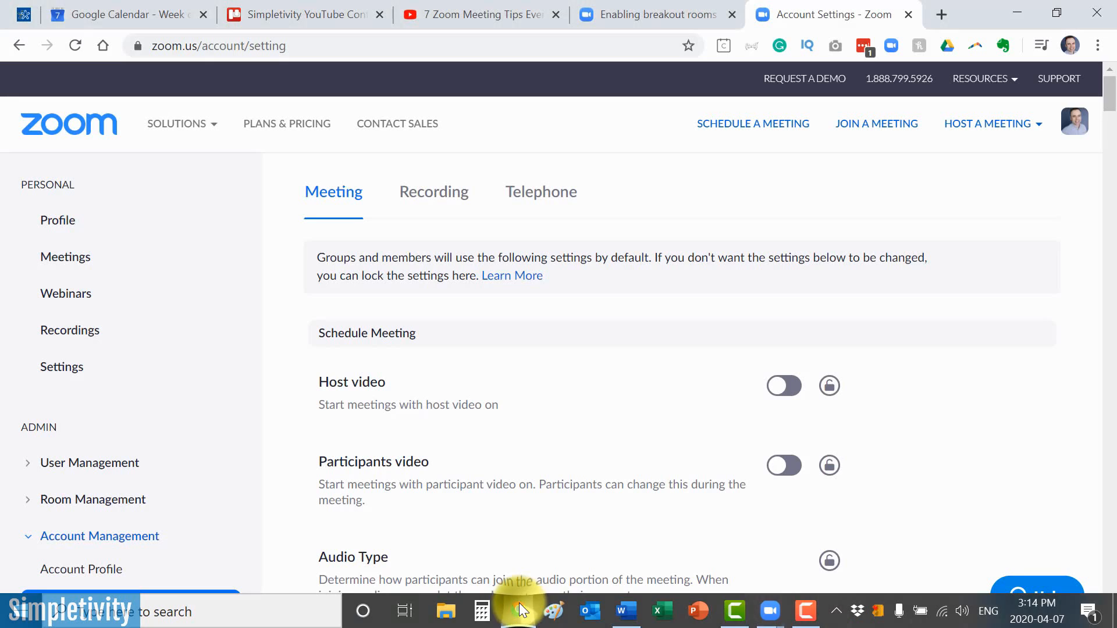
pyautogui.moveTo(253, 349)
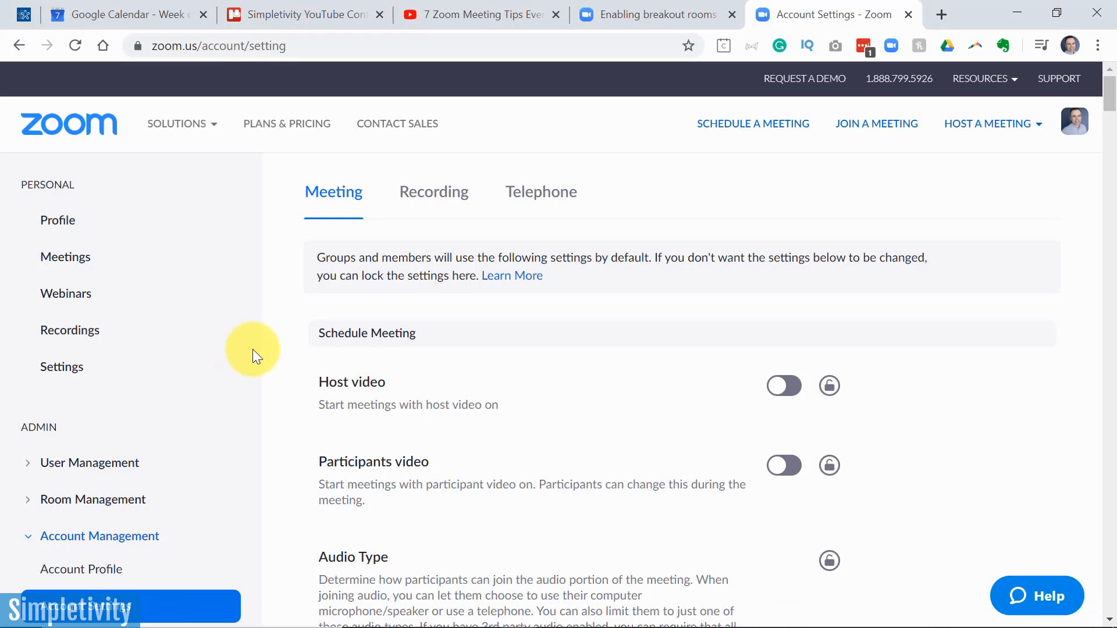
pyautogui.moveTo(259, 267)
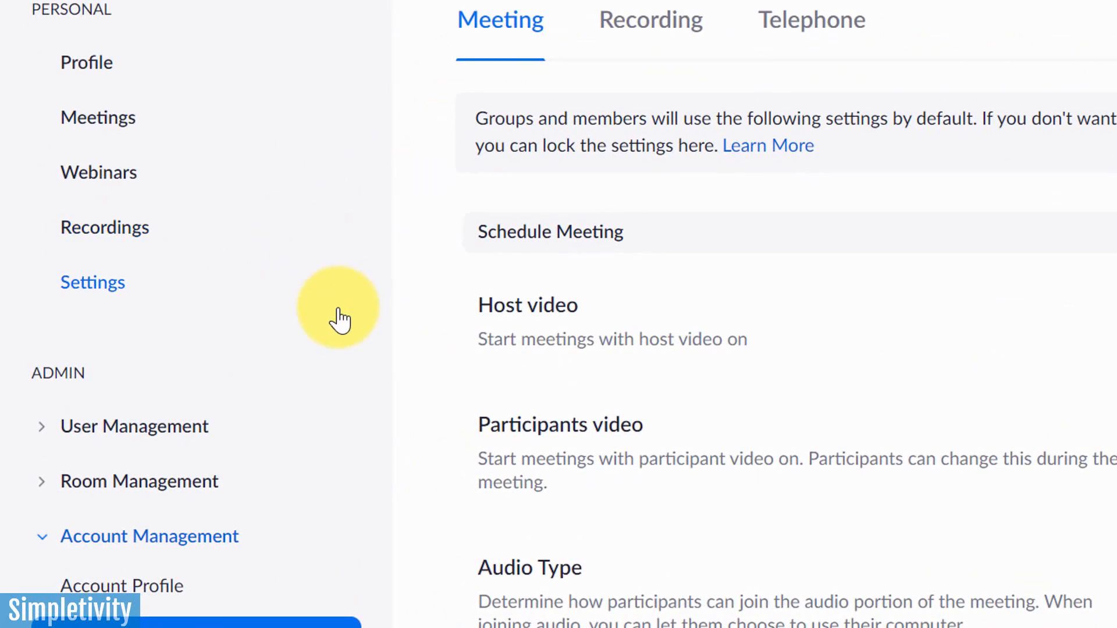
pyautogui.scroll(-3)
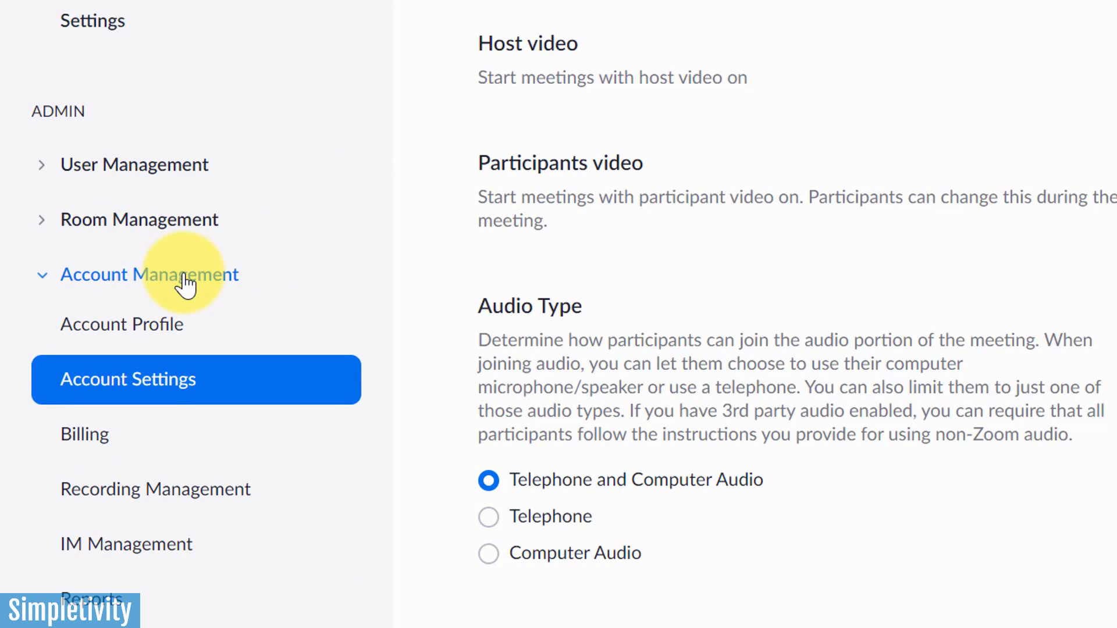
pyautogui.moveTo(242, 385)
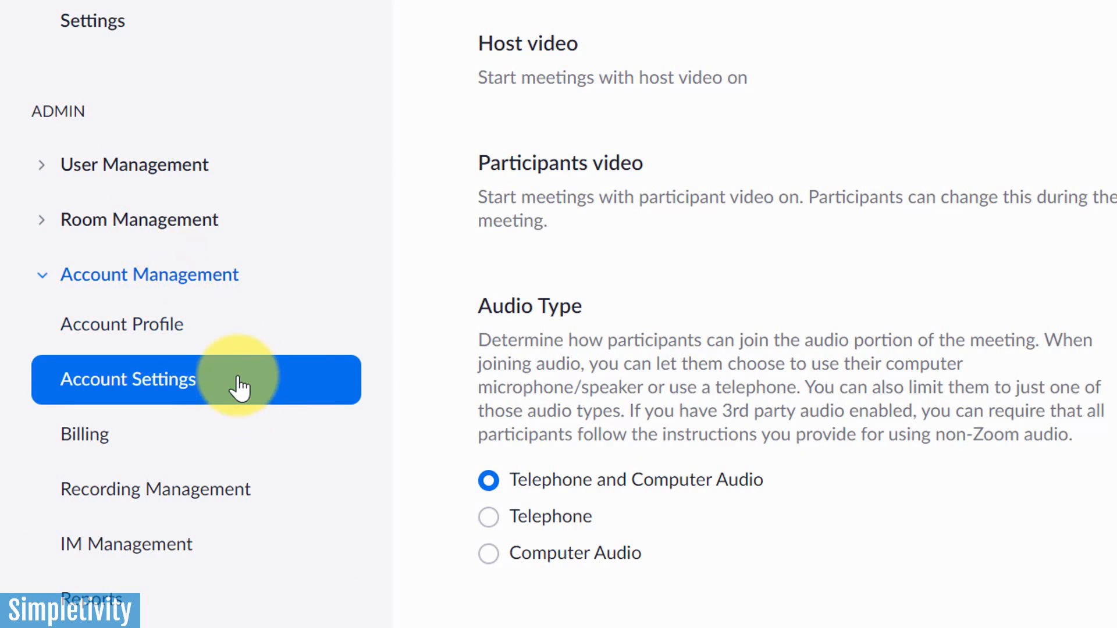
pyautogui.scroll(-3)
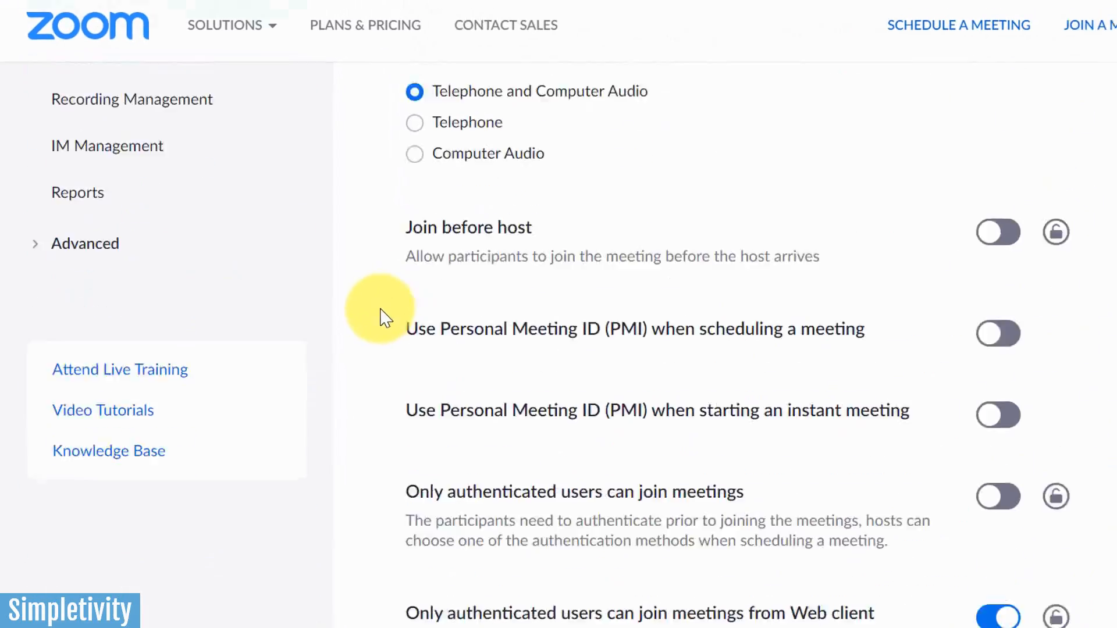
pyautogui.scroll(-3)
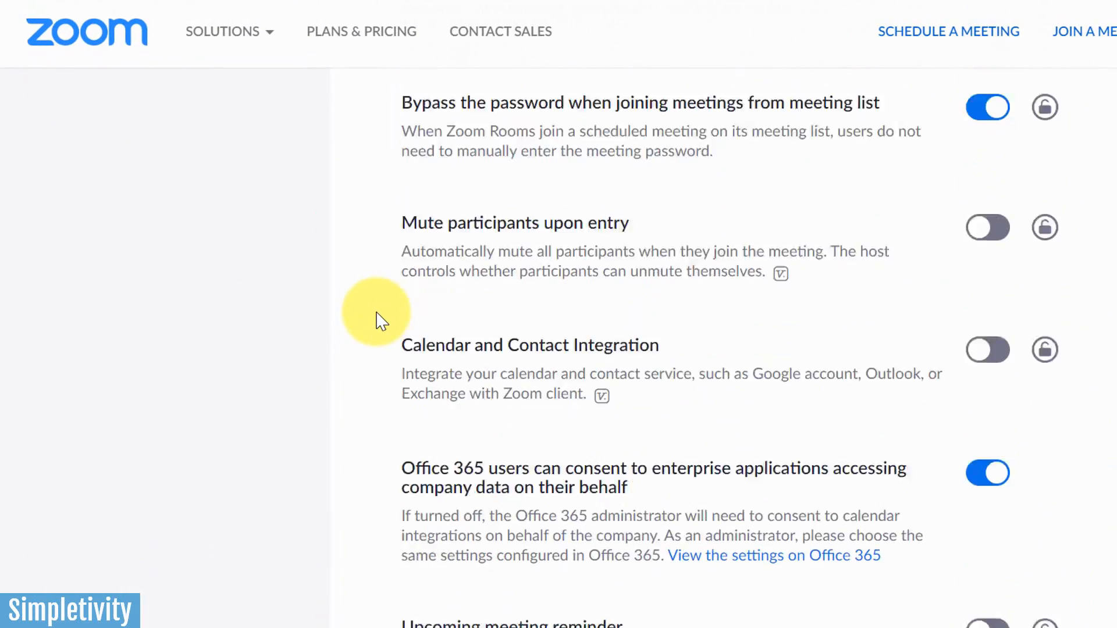
pyautogui.scroll(-3)
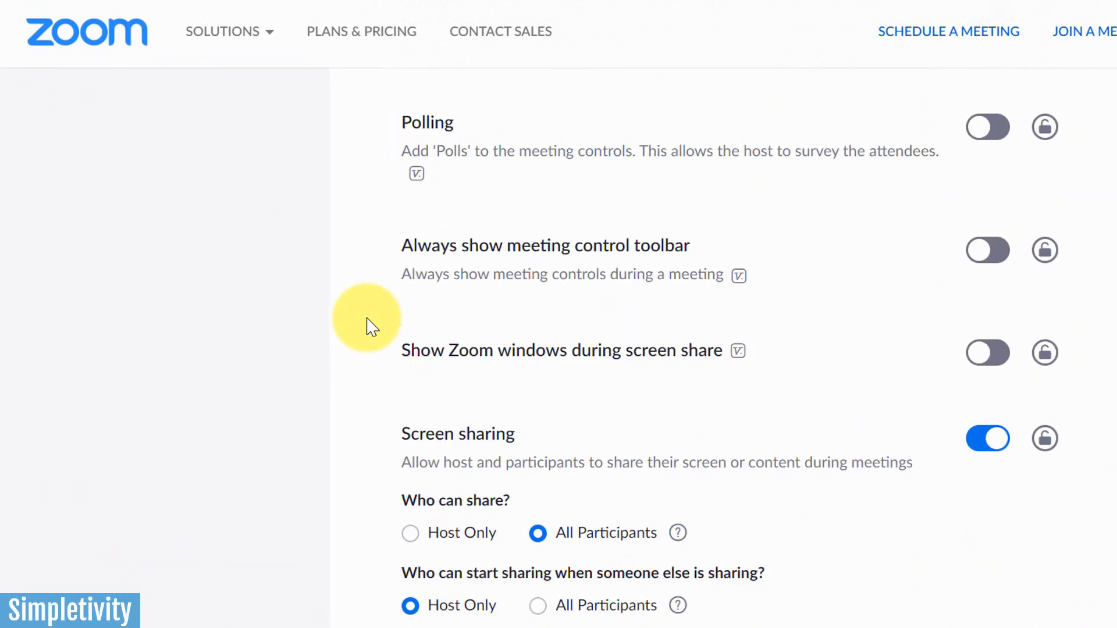
pyautogui.scroll(-3)
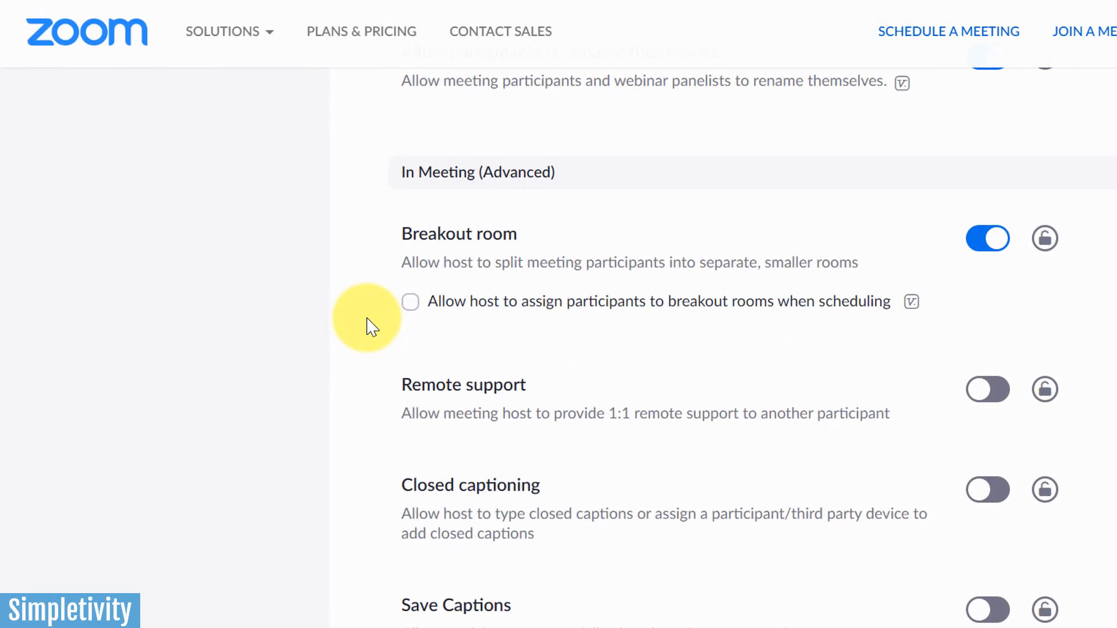
pyautogui.moveTo(617, 162)
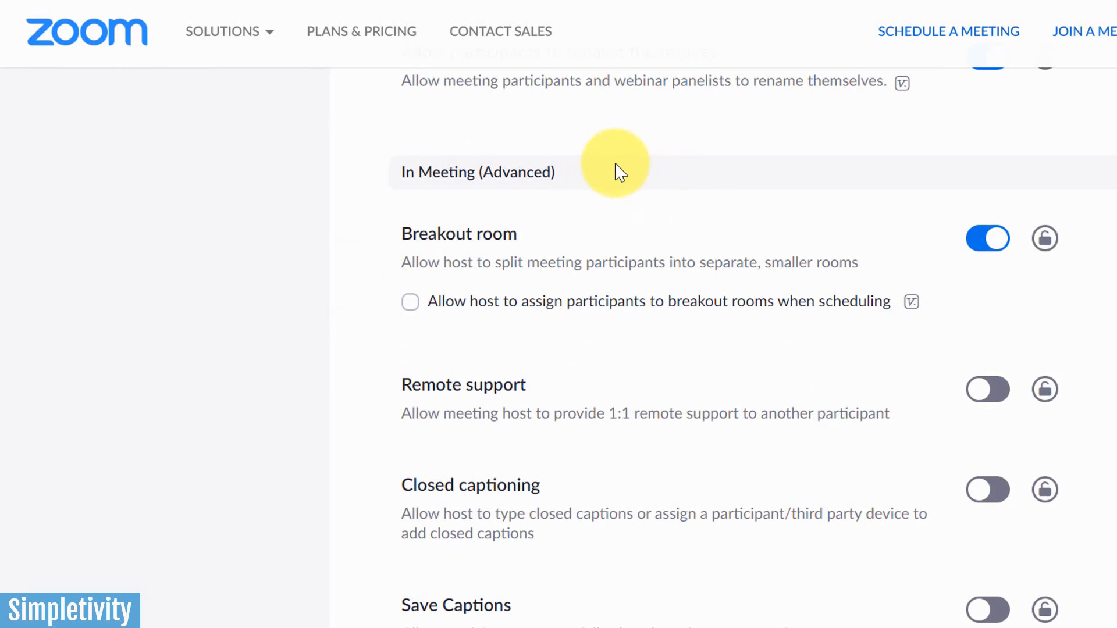
pyautogui.moveTo(570, 191)
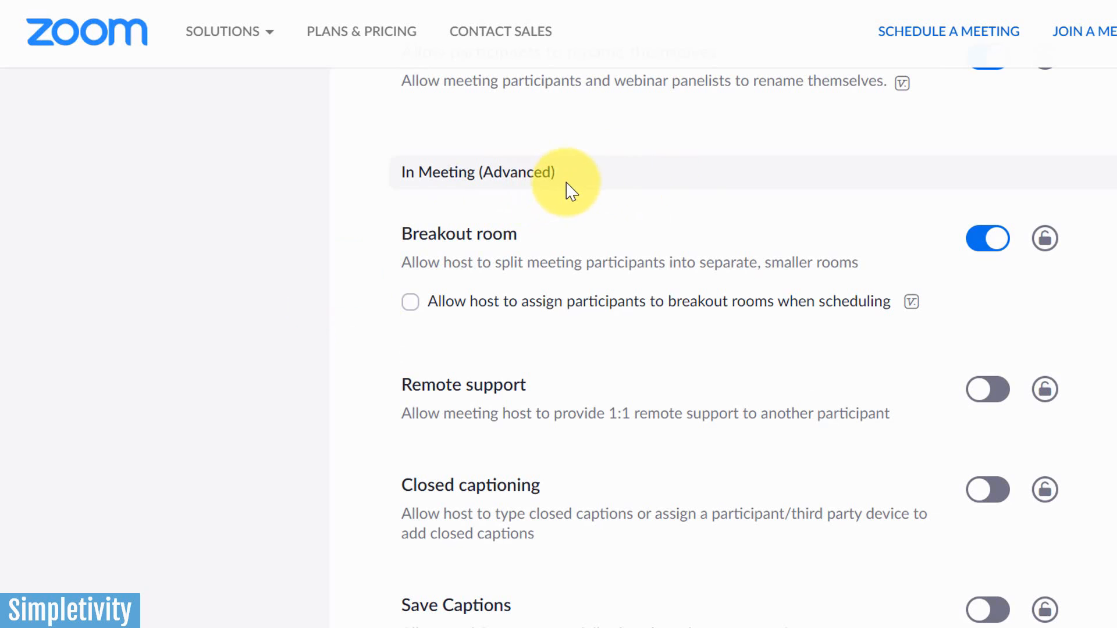
pyautogui.moveTo(609, 228)
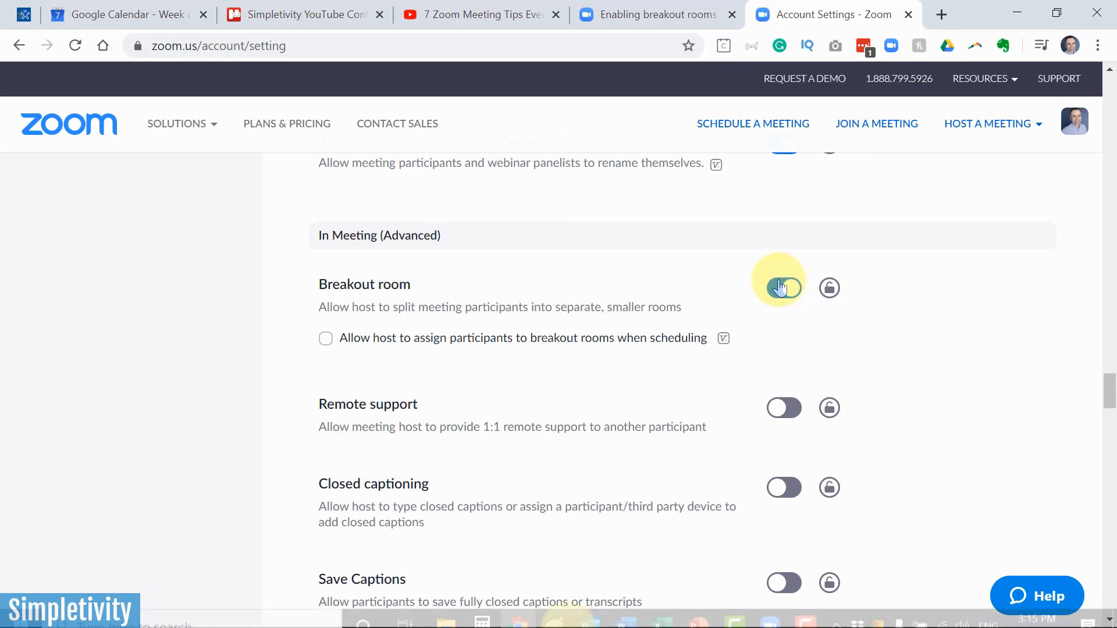
# Bring the running Zoom meeting with its five participants back to the front.
pyautogui.click(783, 288)
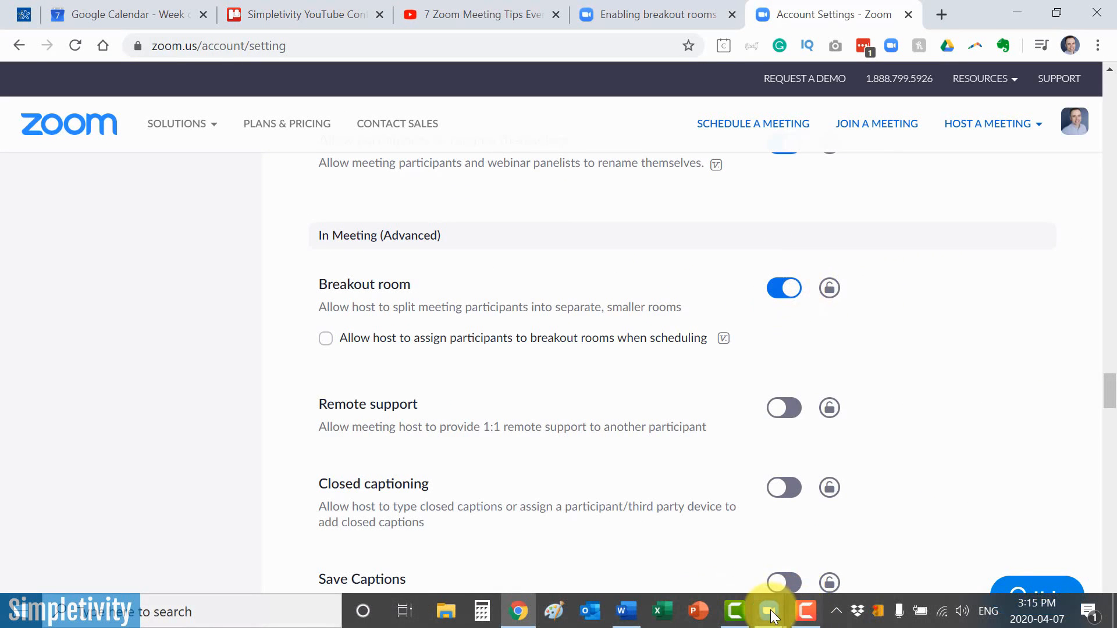
pyautogui.click(770, 611)
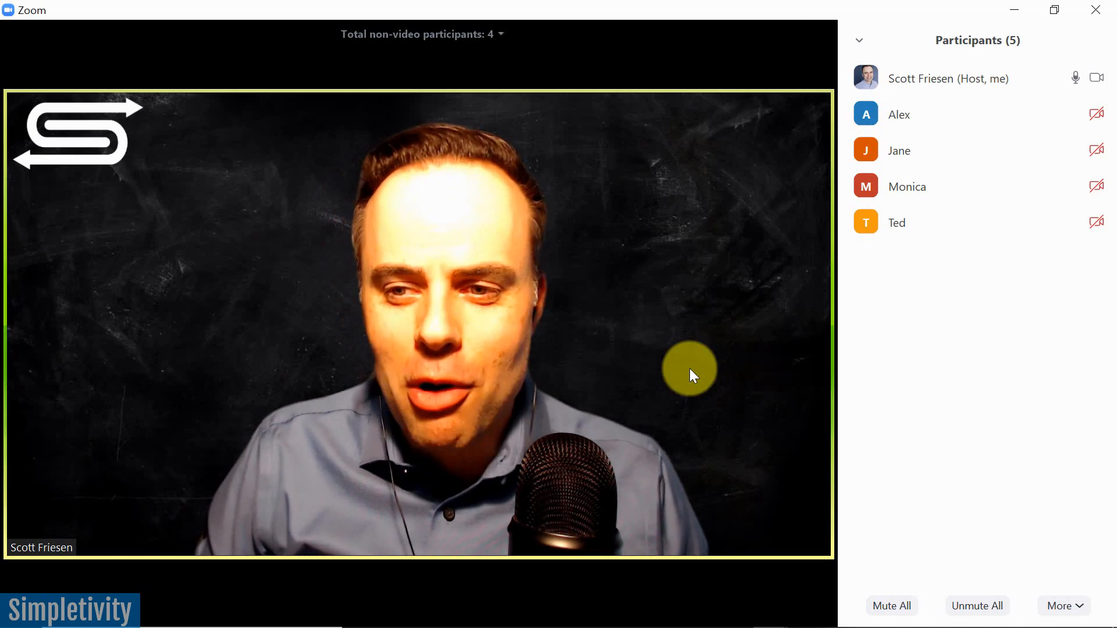
pyautogui.moveTo(614, 554)
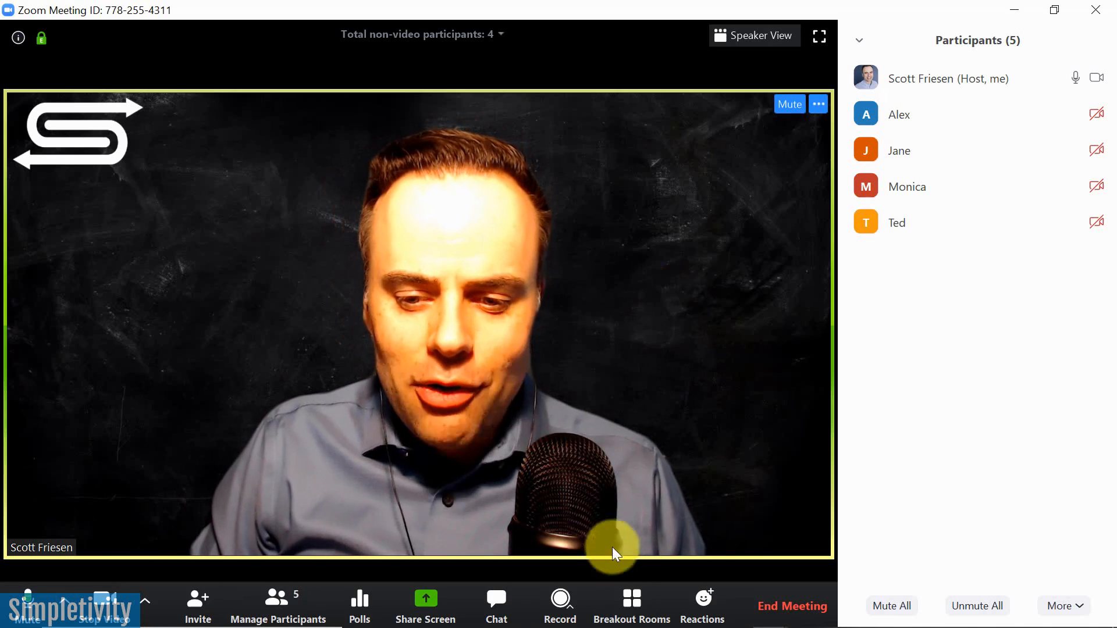
# In Create Breakout Rooms, try several room counts, settle on 2 rooms with Automatically assign selected.
pyautogui.click(629, 605)
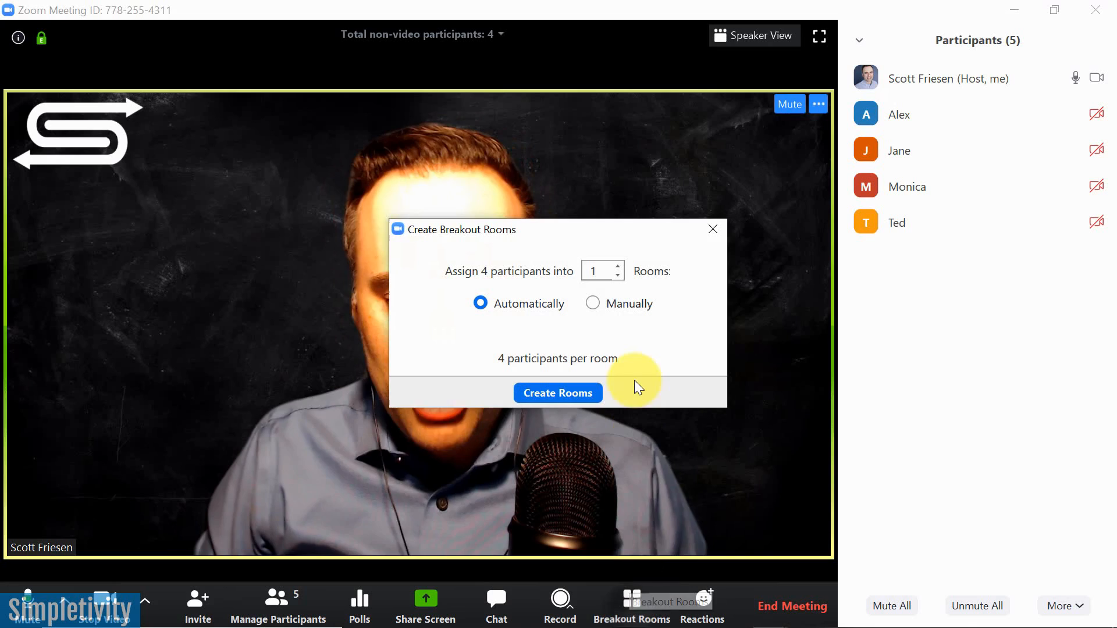
pyautogui.moveTo(541, 235)
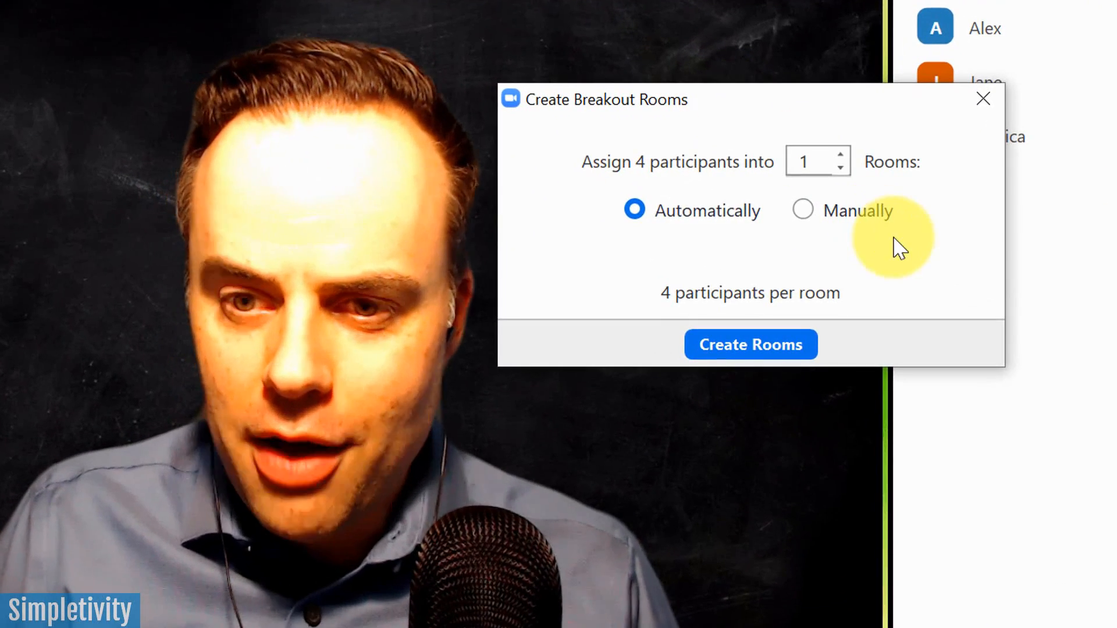
pyautogui.moveTo(866, 288)
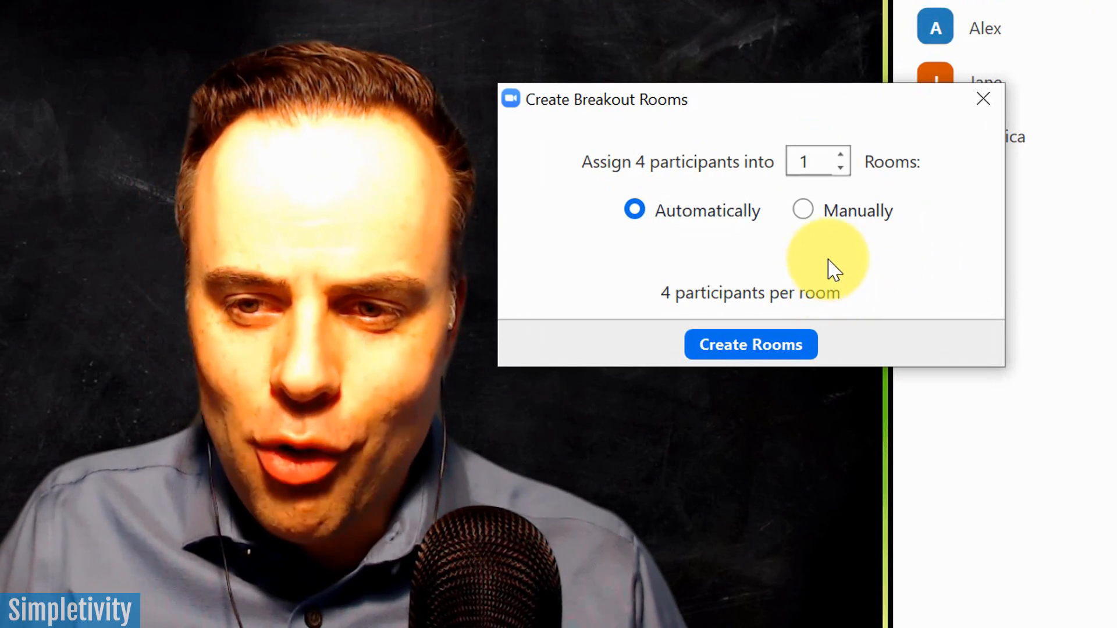
pyautogui.moveTo(648, 185)
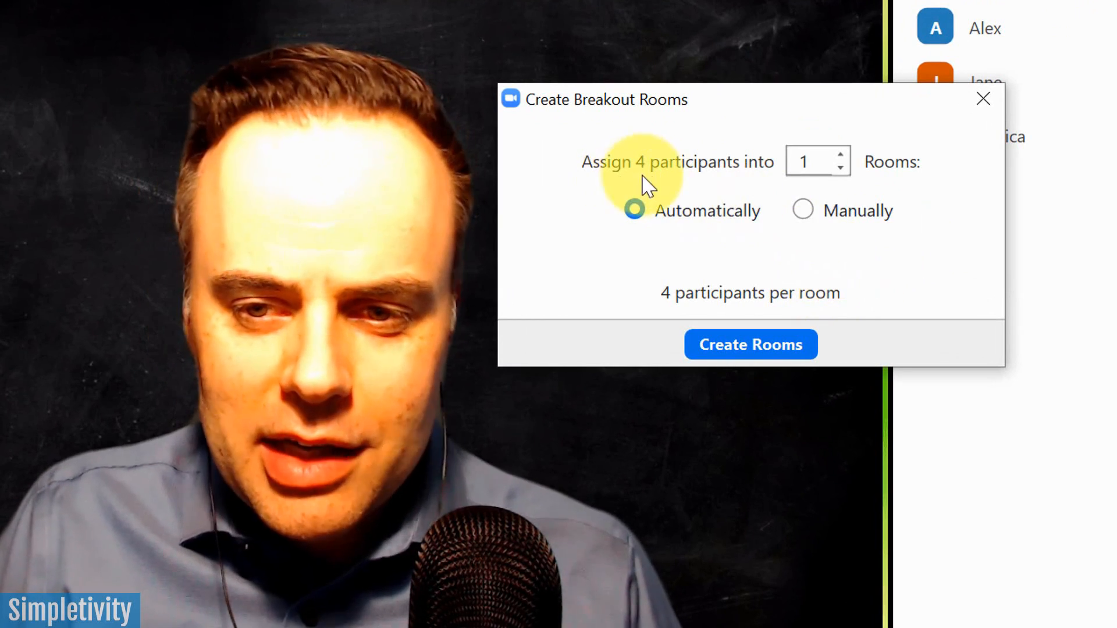
pyautogui.moveTo(876, 192)
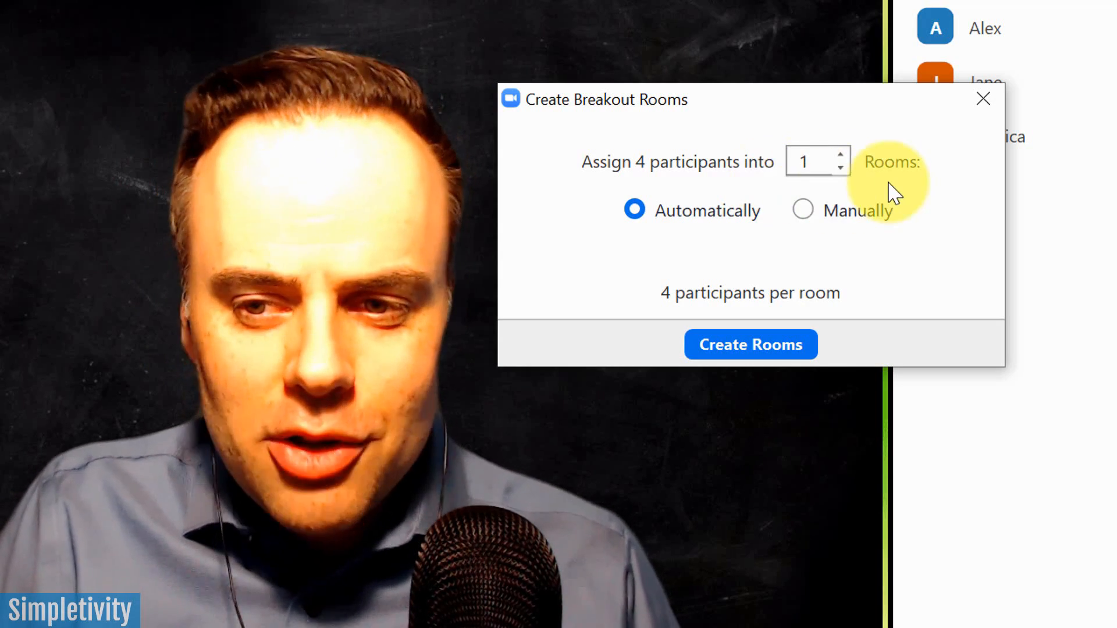
pyautogui.moveTo(783, 316)
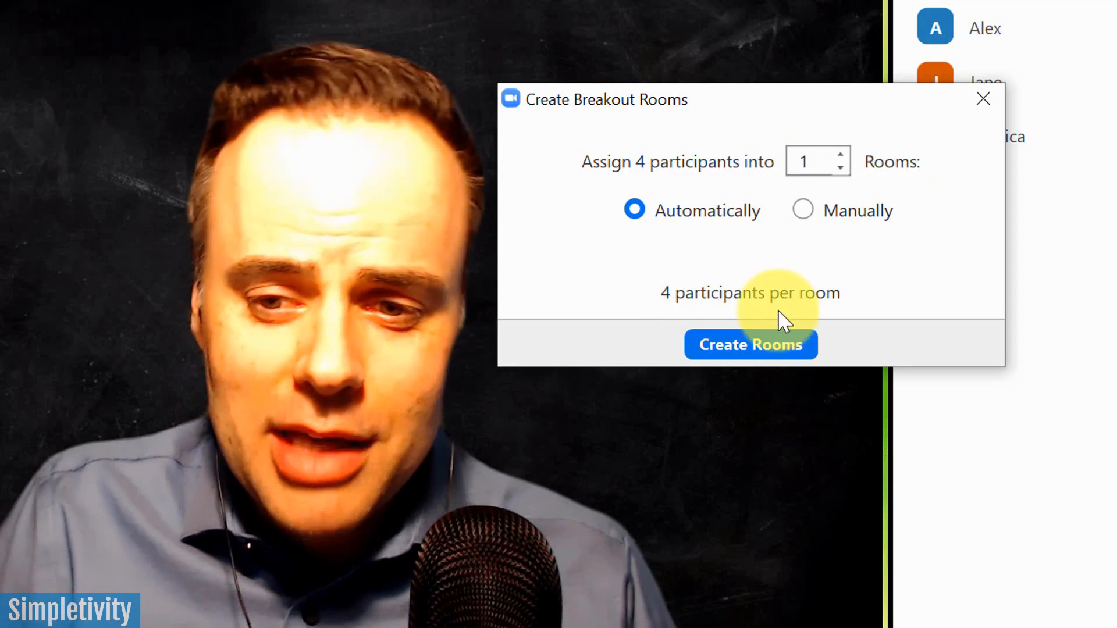
pyautogui.moveTo(741, 306)
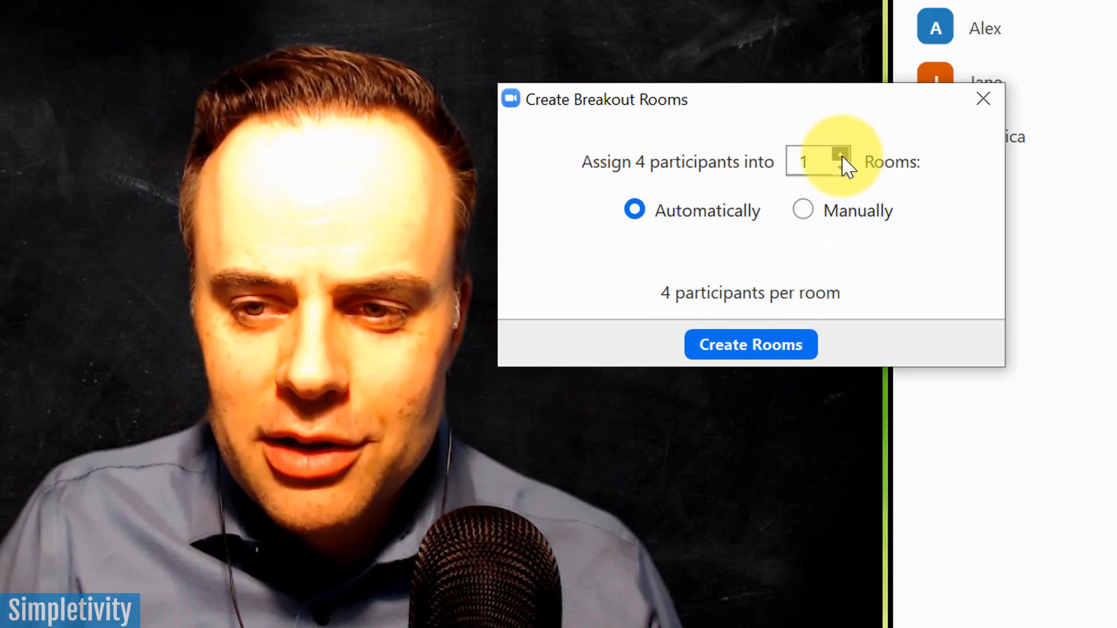
pyautogui.click(838, 154)
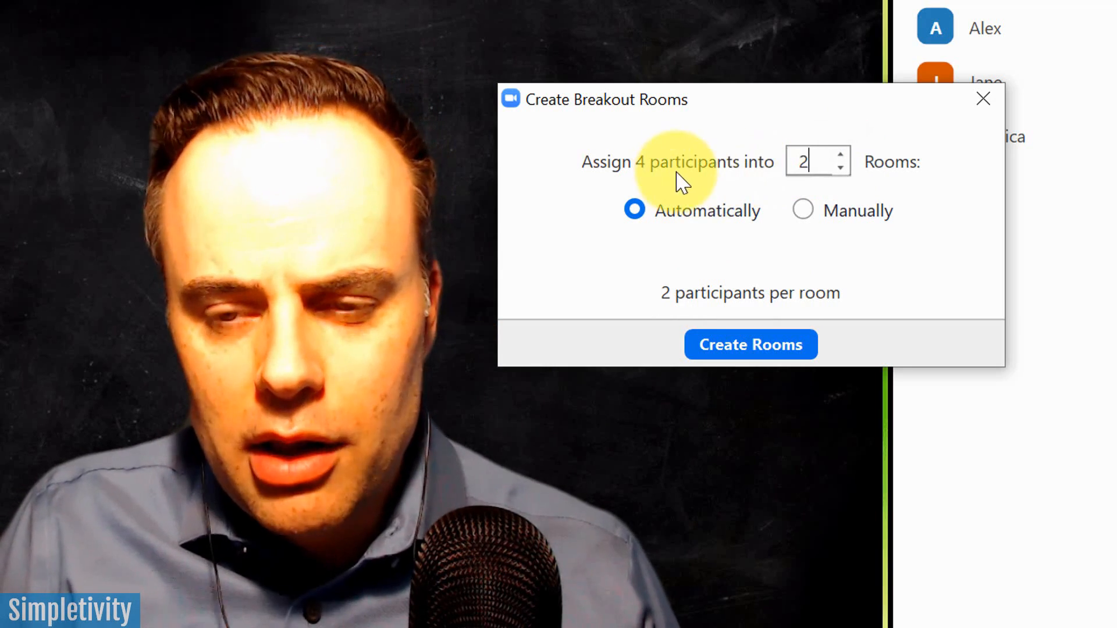
pyautogui.moveTo(896, 183)
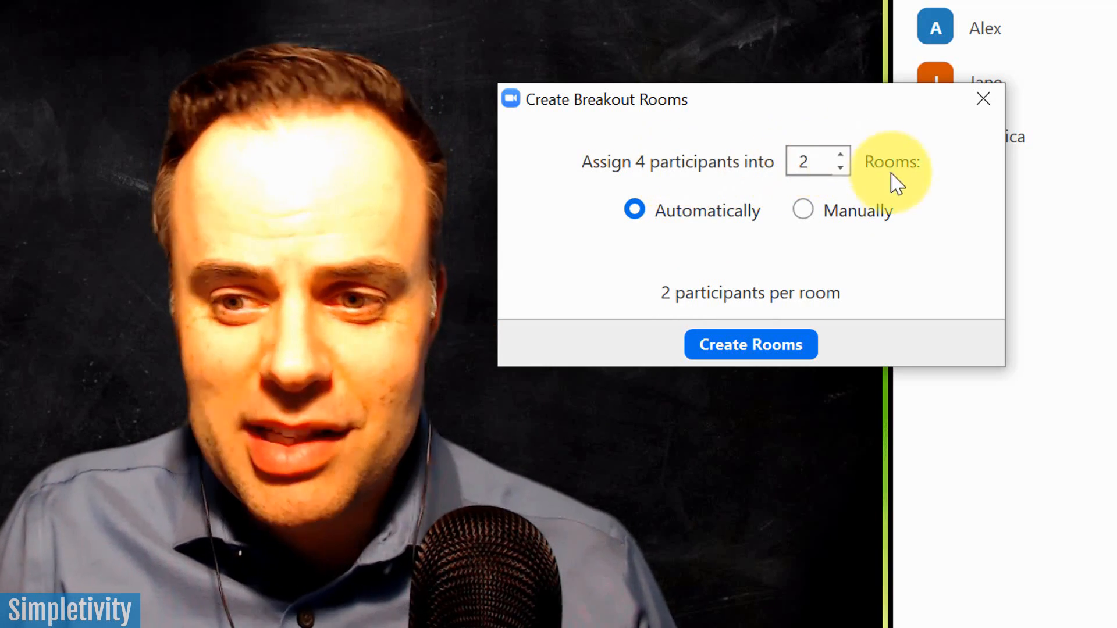
pyautogui.moveTo(773, 295)
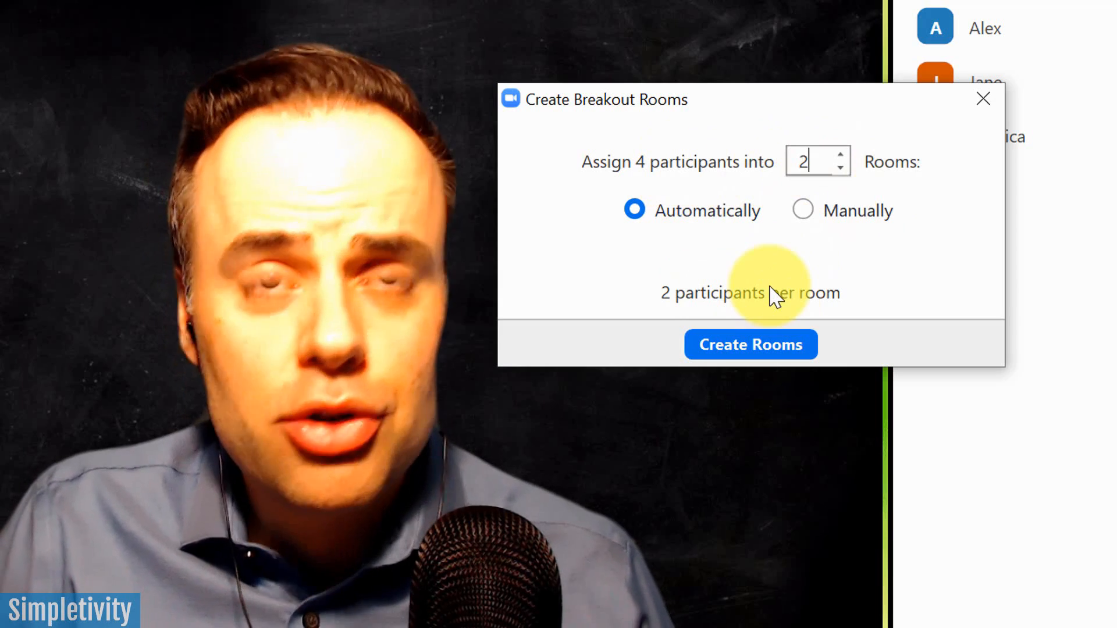
pyautogui.click(839, 155)
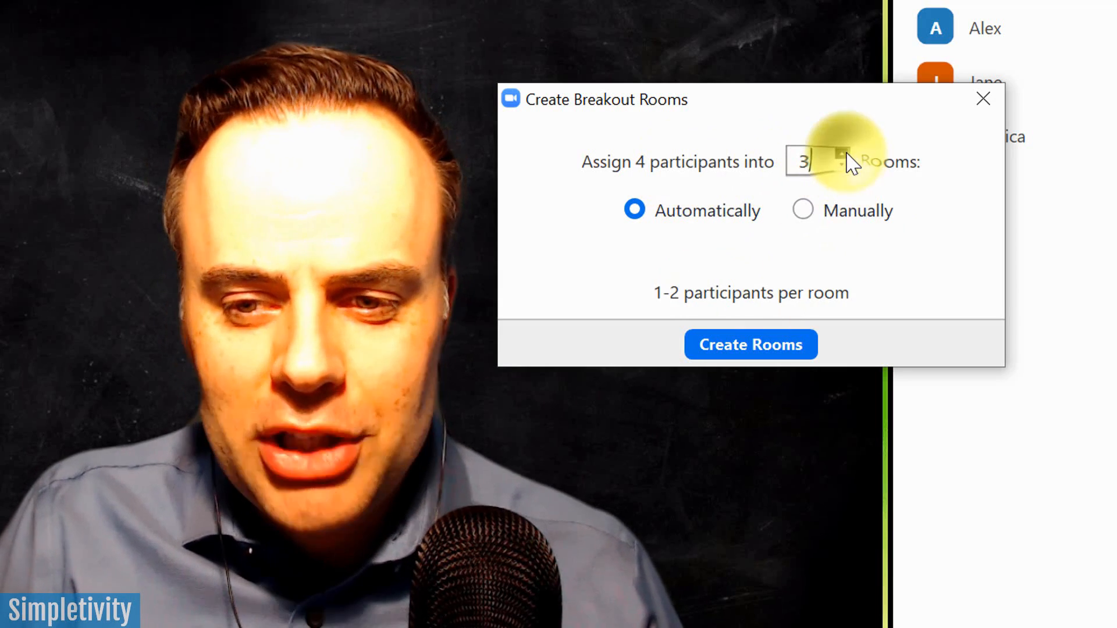
pyautogui.moveTo(803, 262)
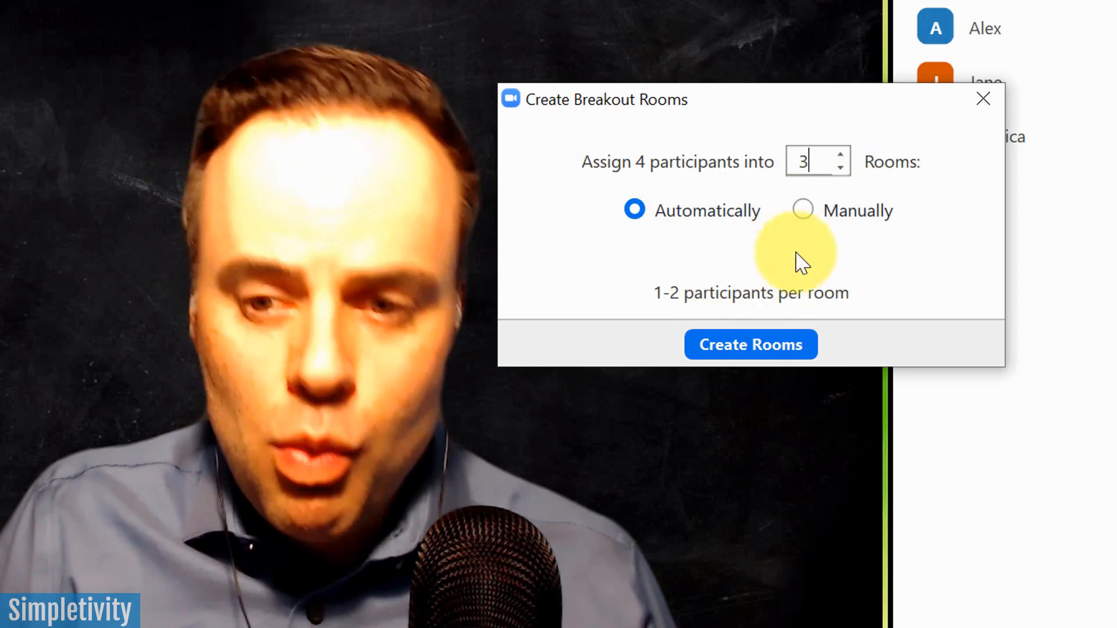
pyautogui.click(840, 154)
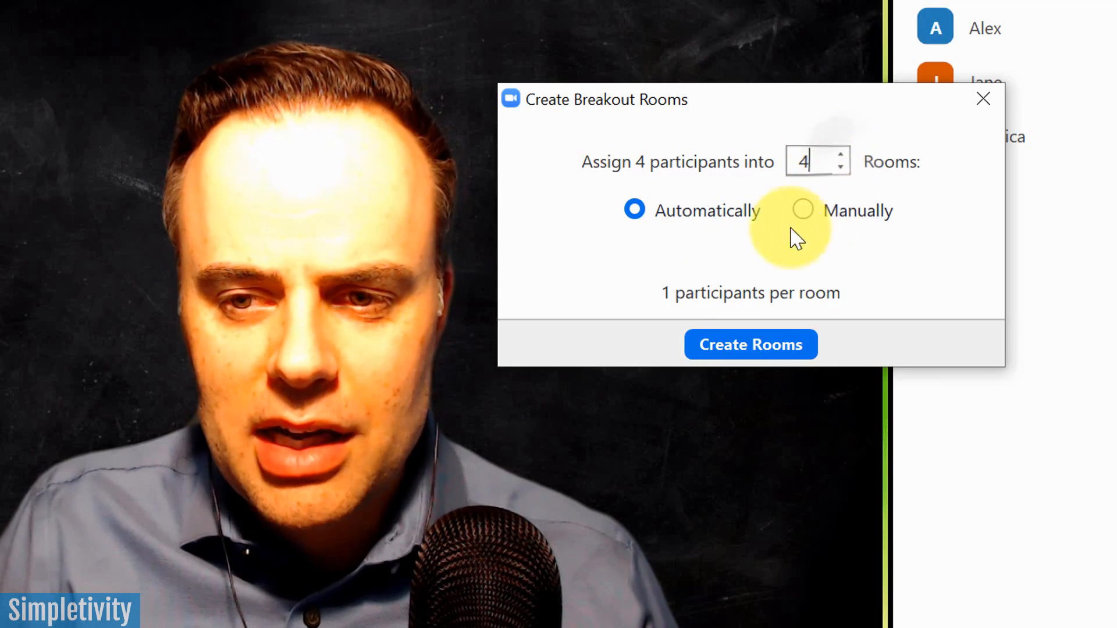
pyautogui.moveTo(779, 264)
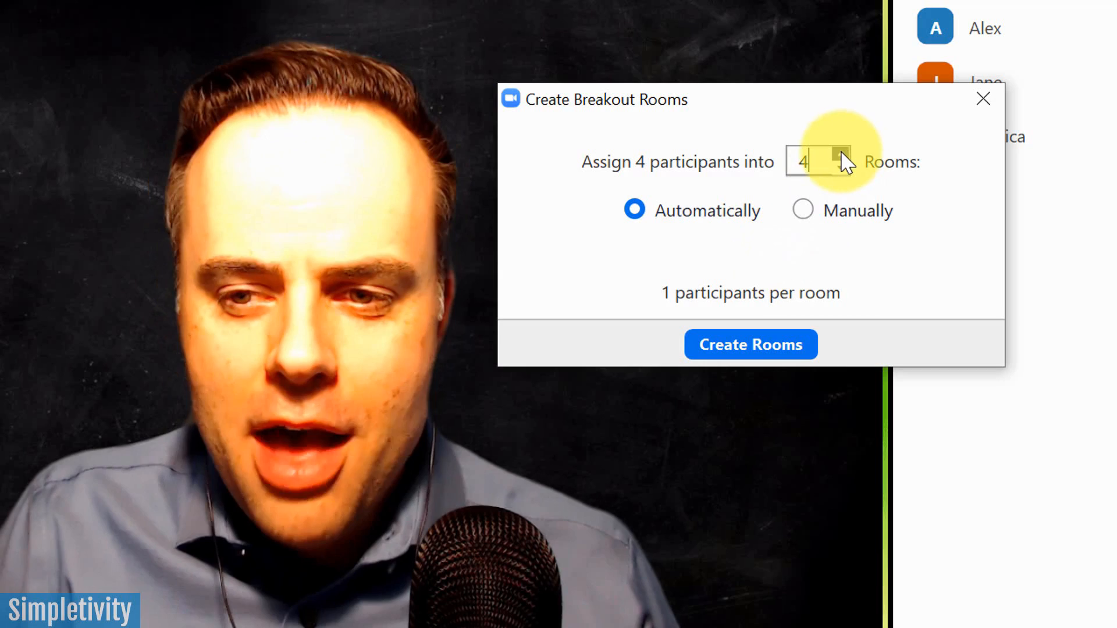
pyautogui.click(839, 152)
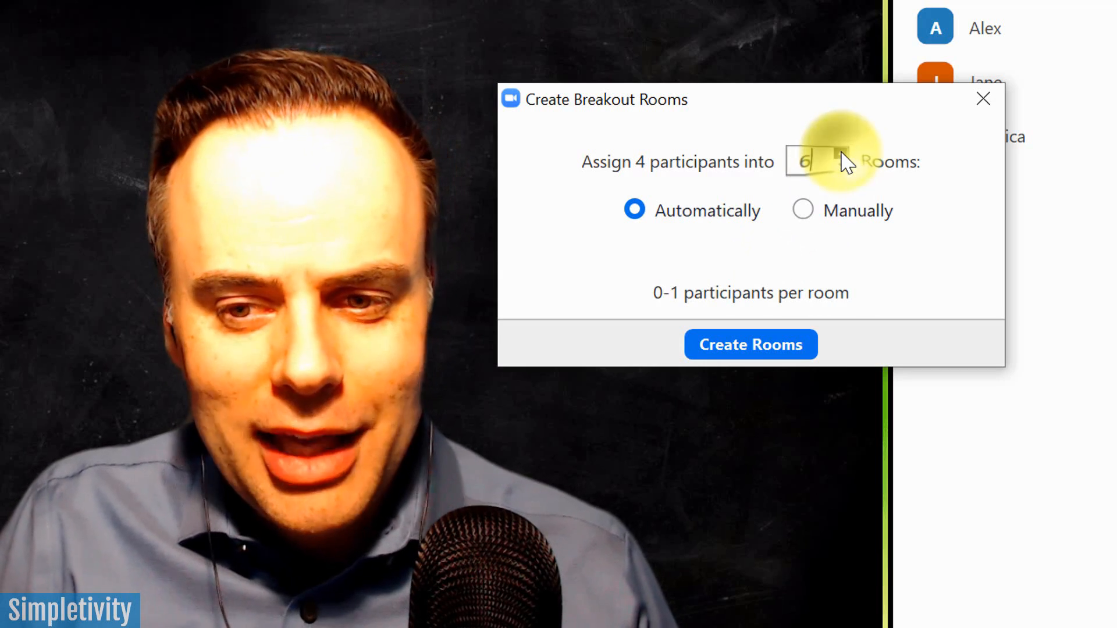
pyautogui.click(839, 153)
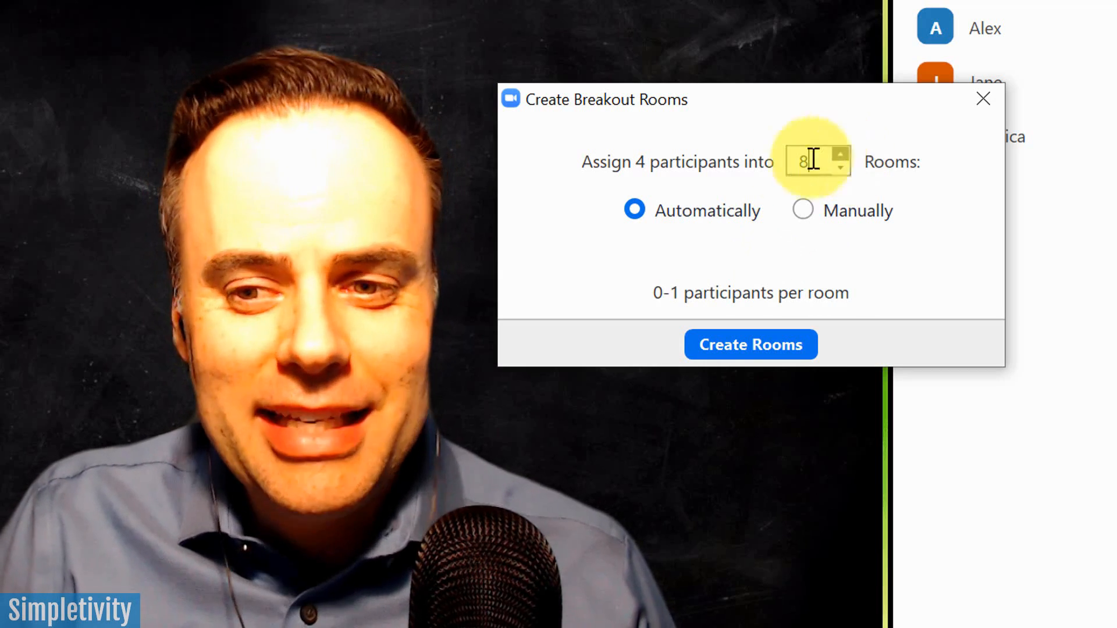
pyautogui.click(840, 152)
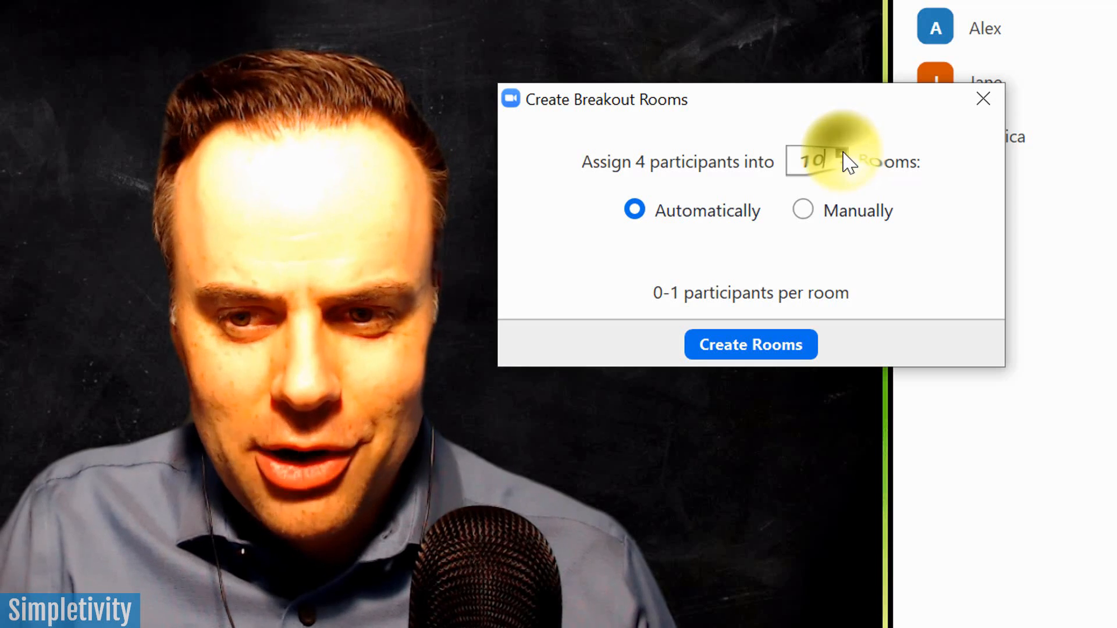
pyautogui.click(839, 155)
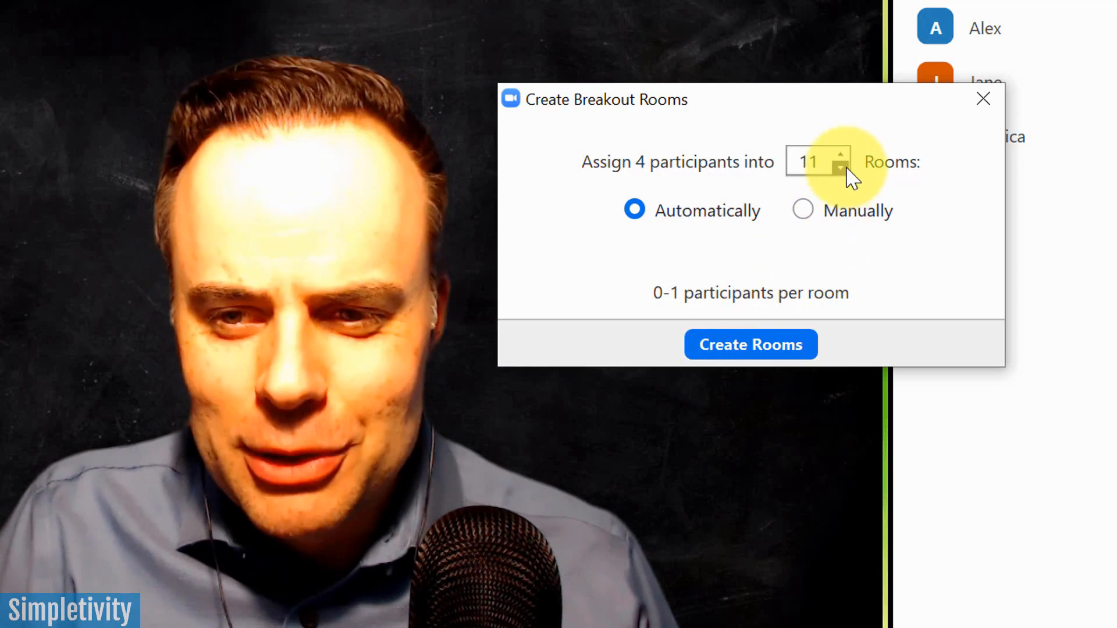
pyautogui.click(838, 170)
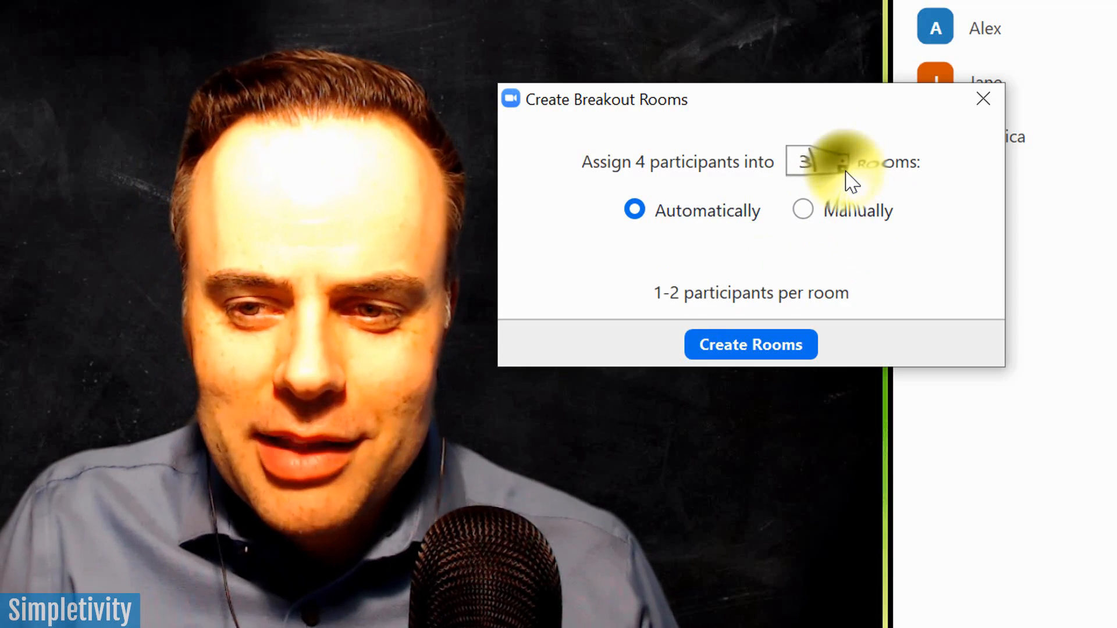
pyautogui.click(840, 169)
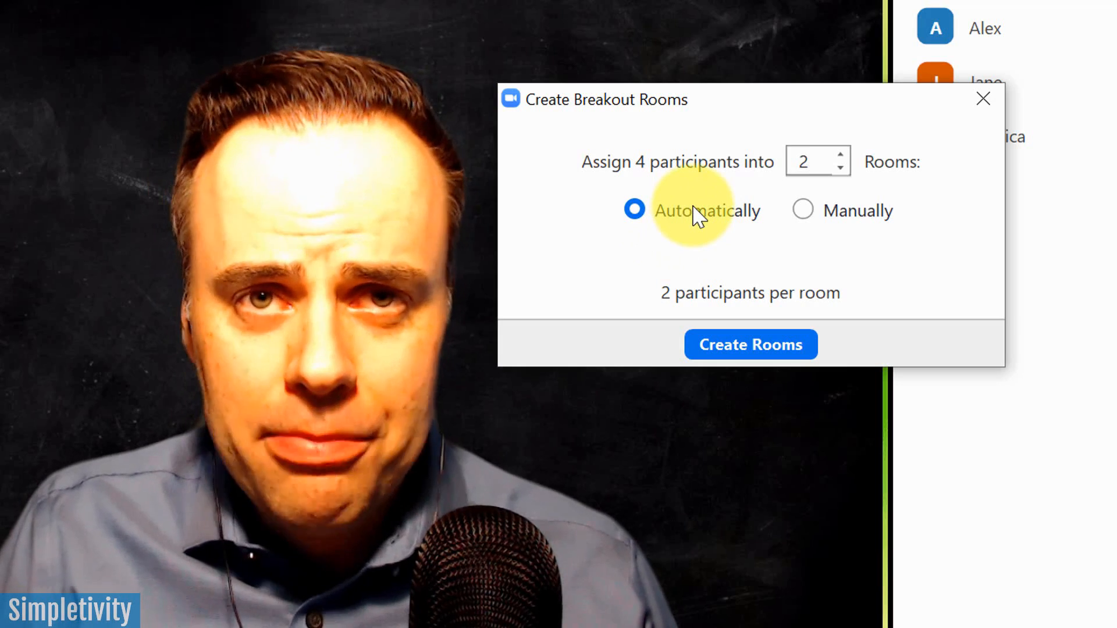
pyautogui.click(811, 162)
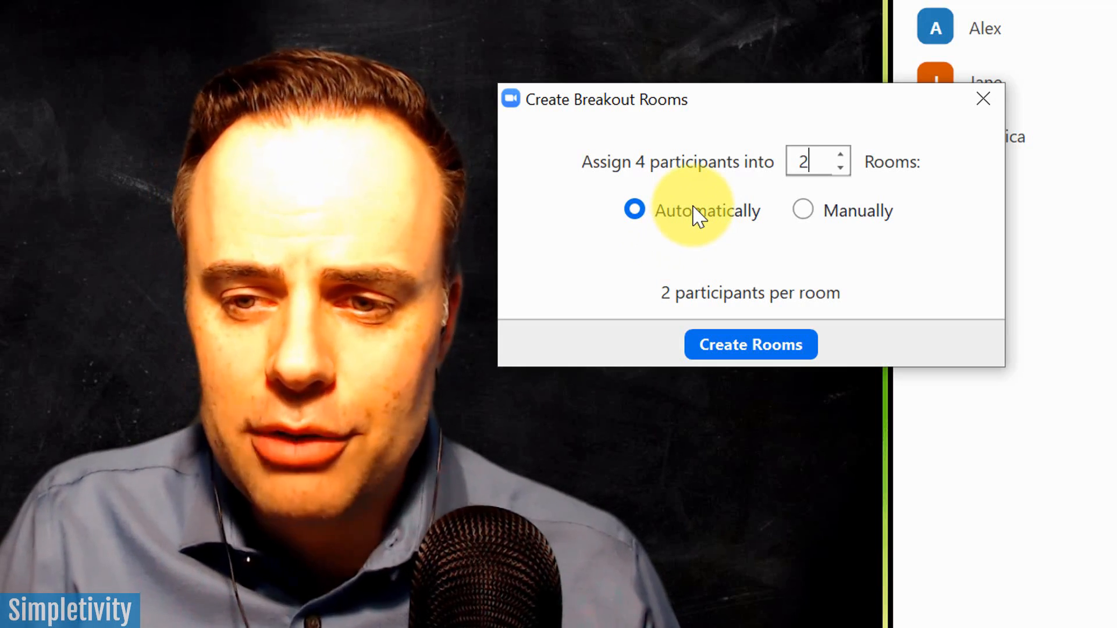
pyautogui.moveTo(812, 218)
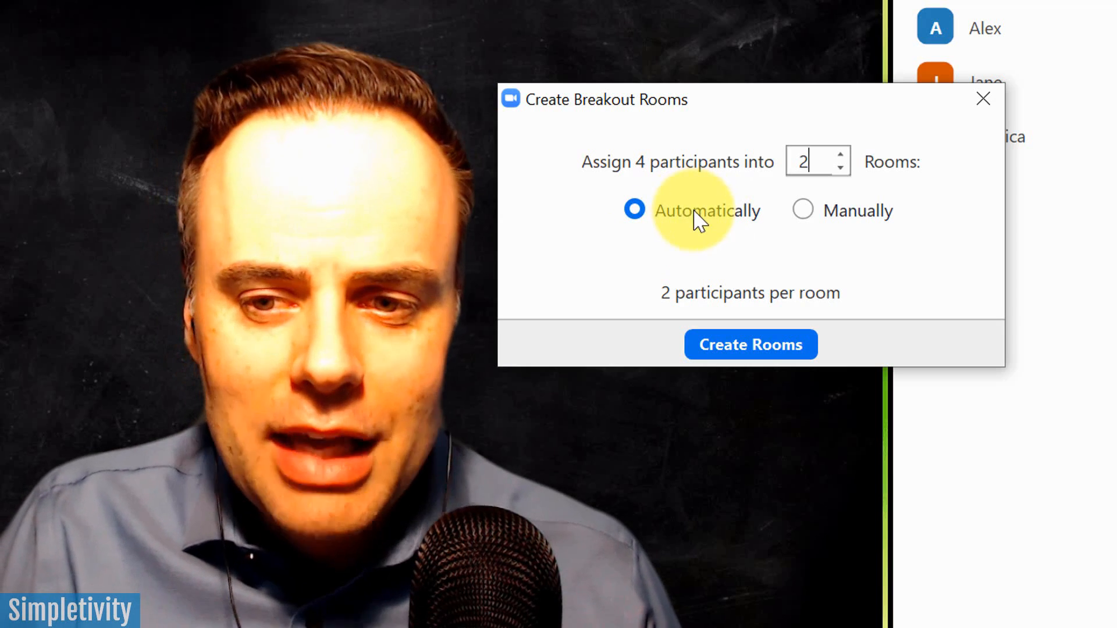
# Create the two rooms and move Monica from Breakout Room 1 into Breakout Room 2.
pyautogui.click(751, 344)
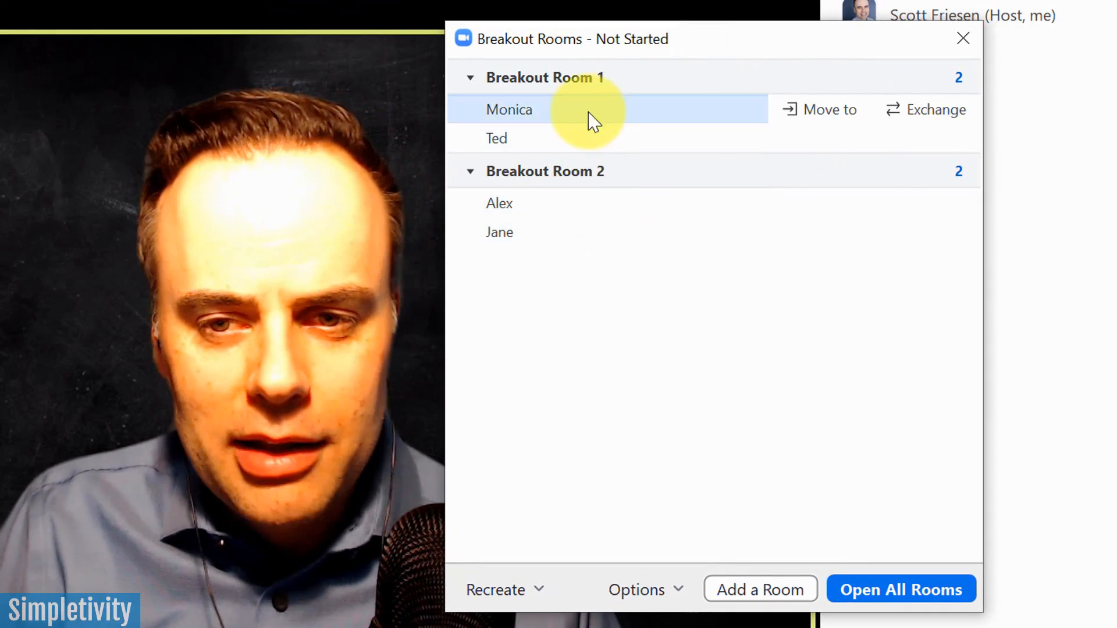
pyautogui.moveTo(563, 116)
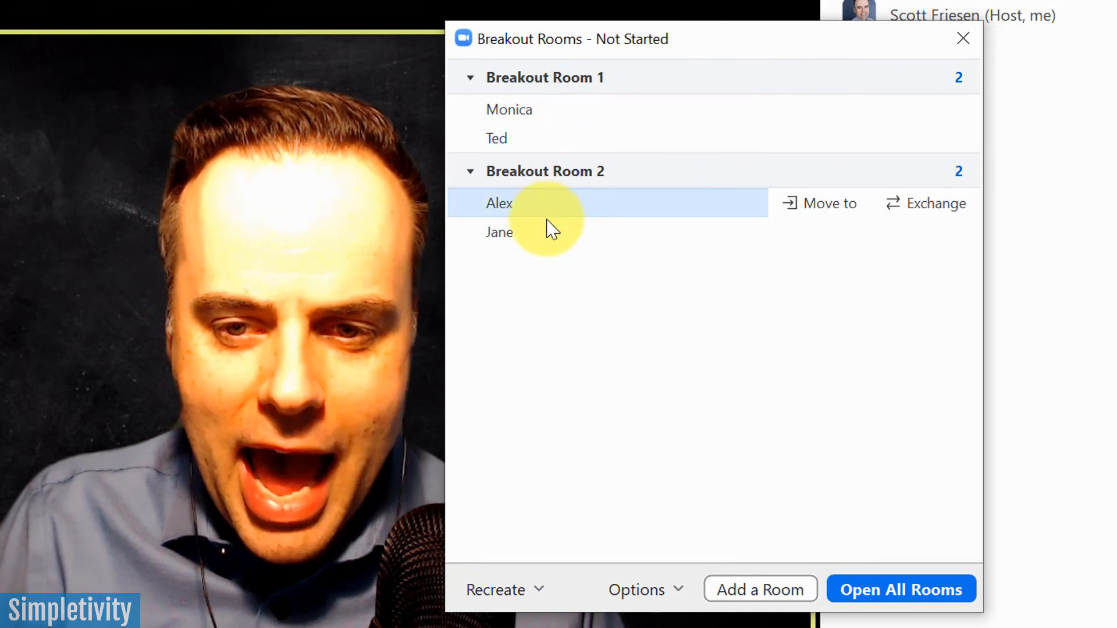
pyautogui.moveTo(588, 332)
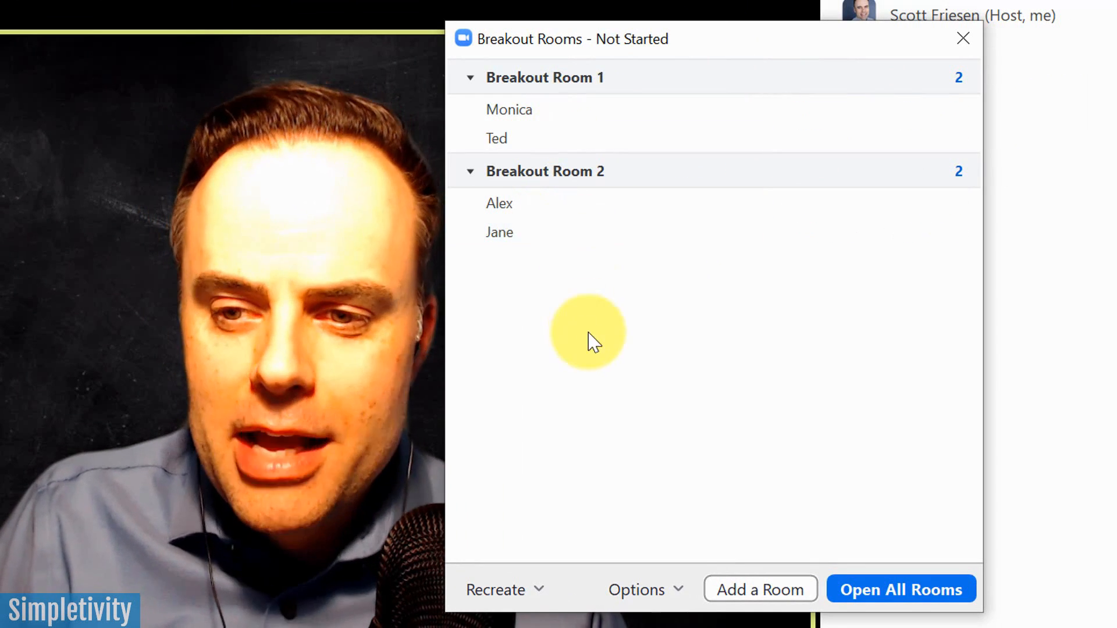
pyautogui.moveTo(670, 139)
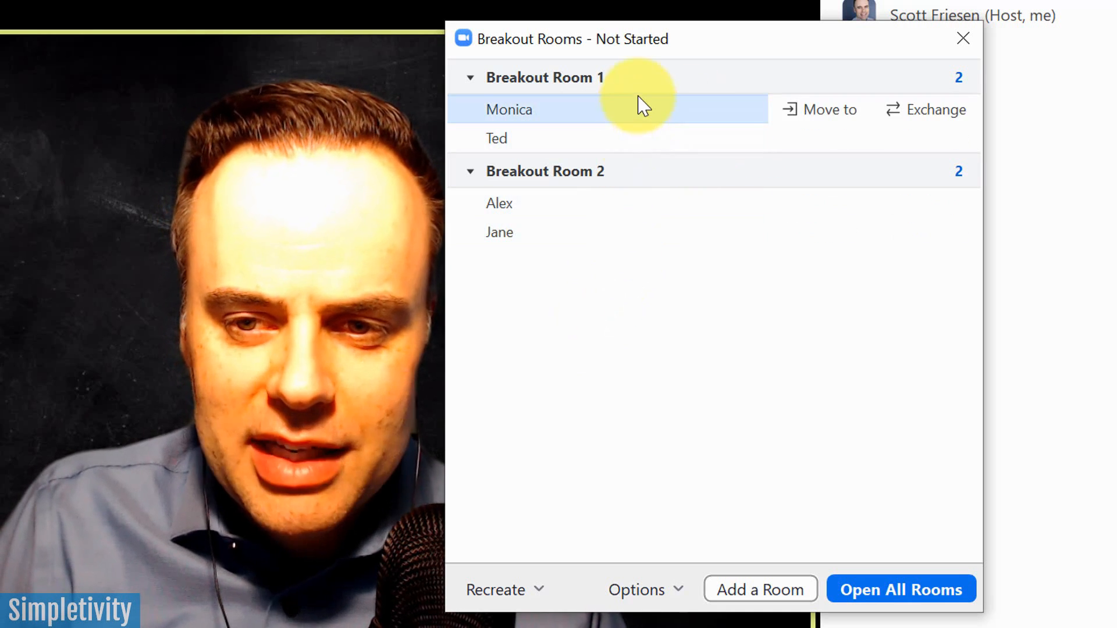
pyautogui.moveTo(745, 115)
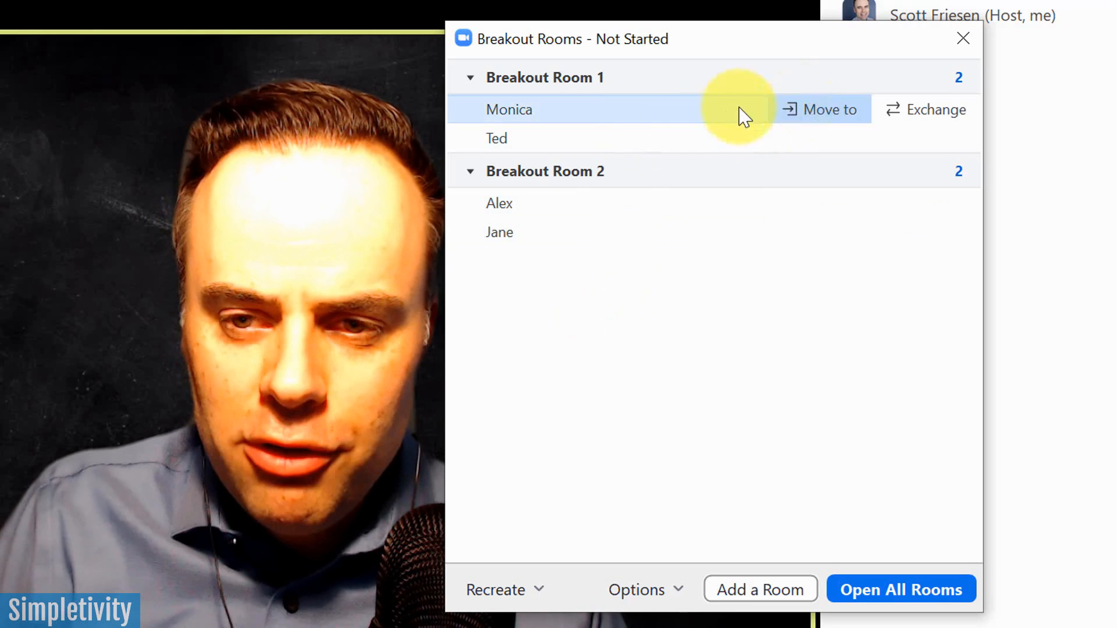
pyautogui.moveTo(916, 114)
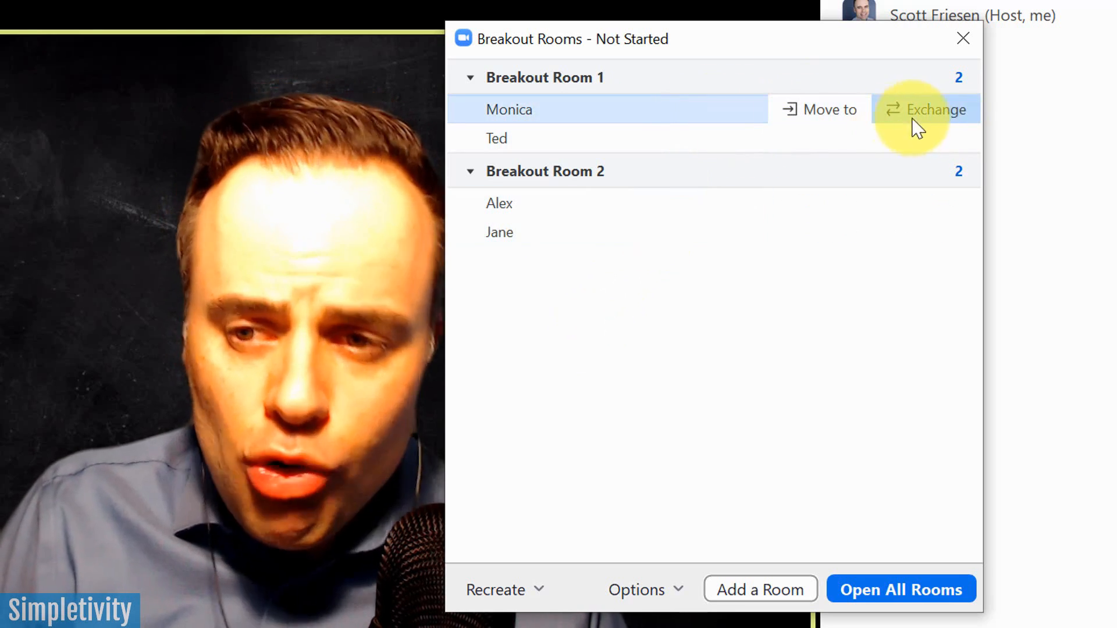
pyautogui.moveTo(570, 279)
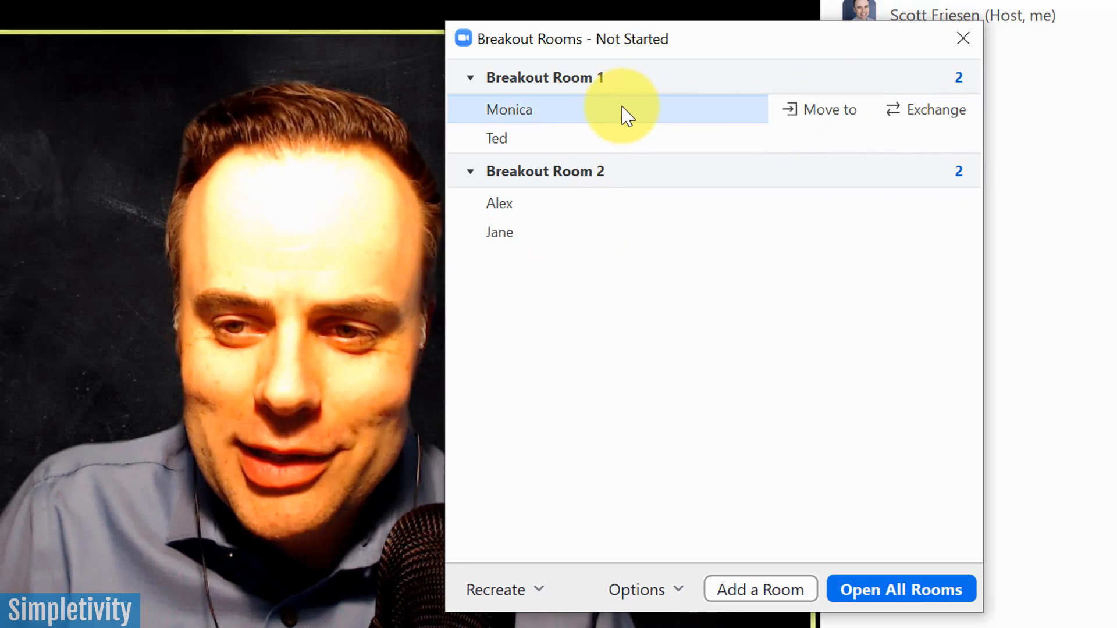
pyautogui.click(827, 110)
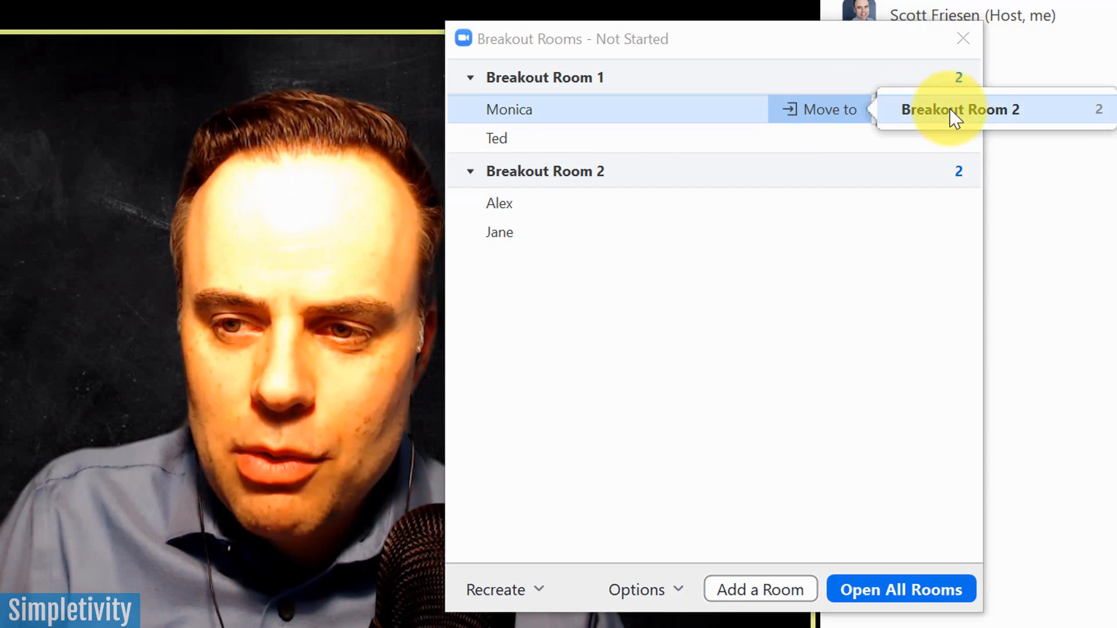
pyautogui.moveTo(887, 117)
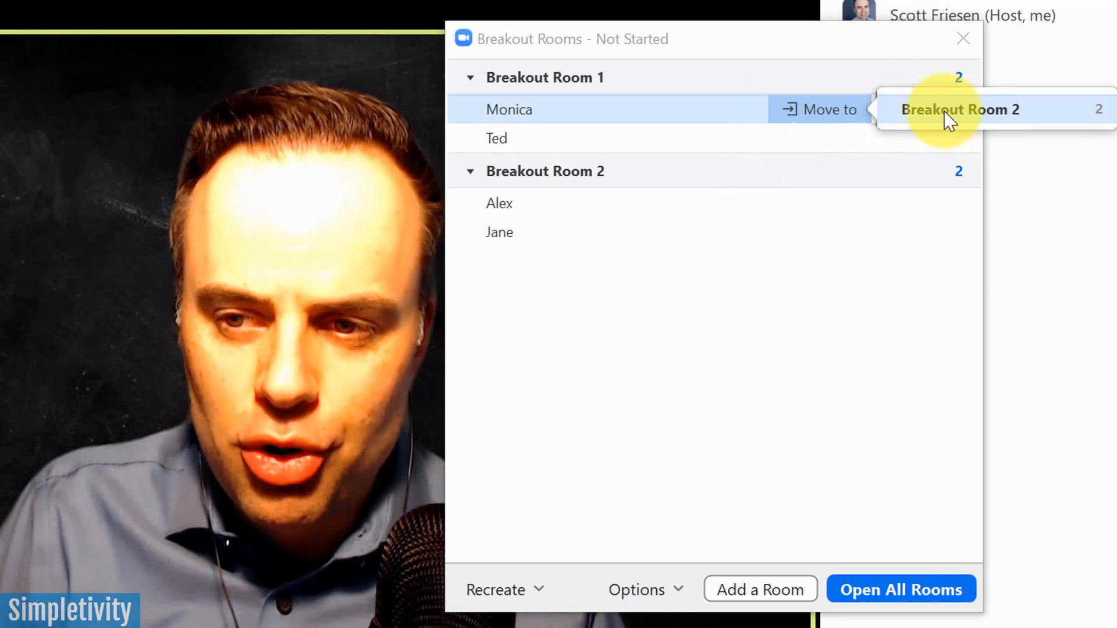
pyautogui.click(960, 110)
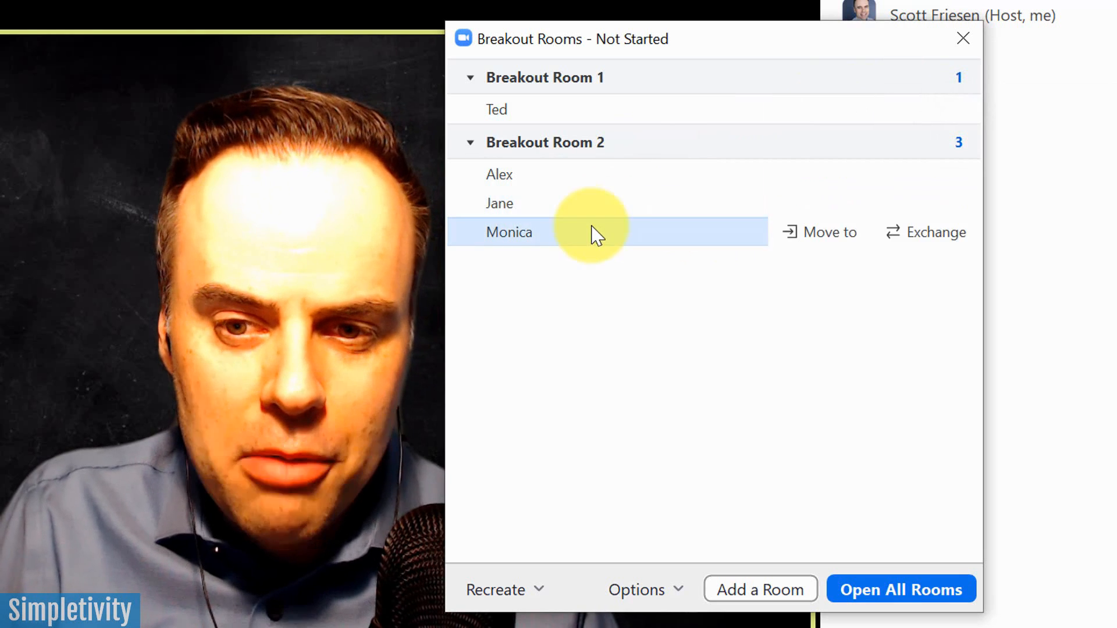
pyautogui.click(826, 232)
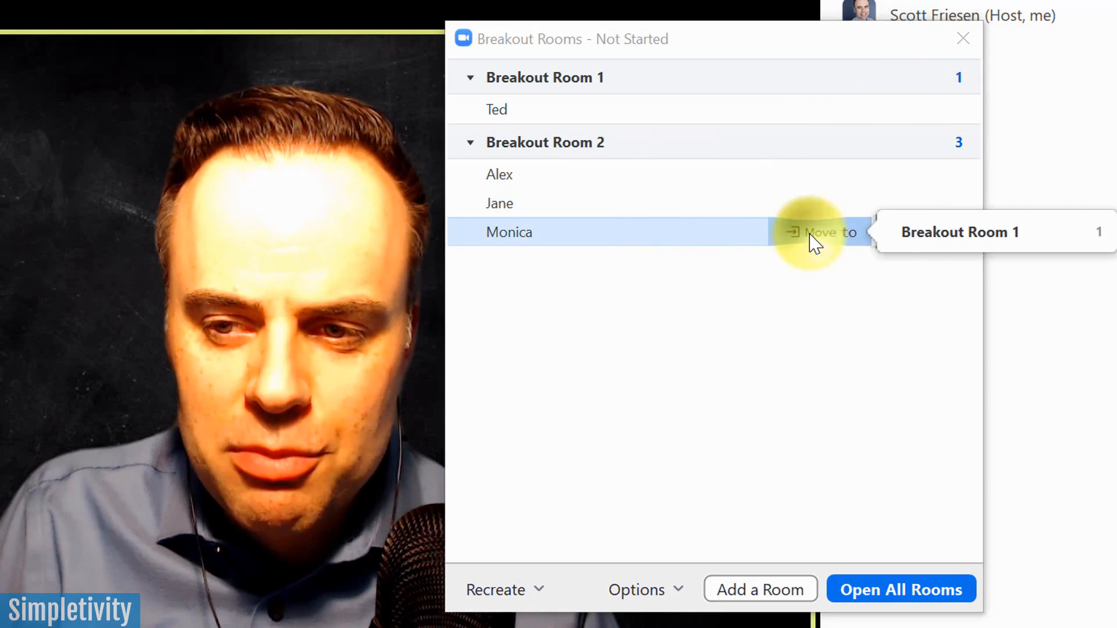
pyautogui.click(957, 231)
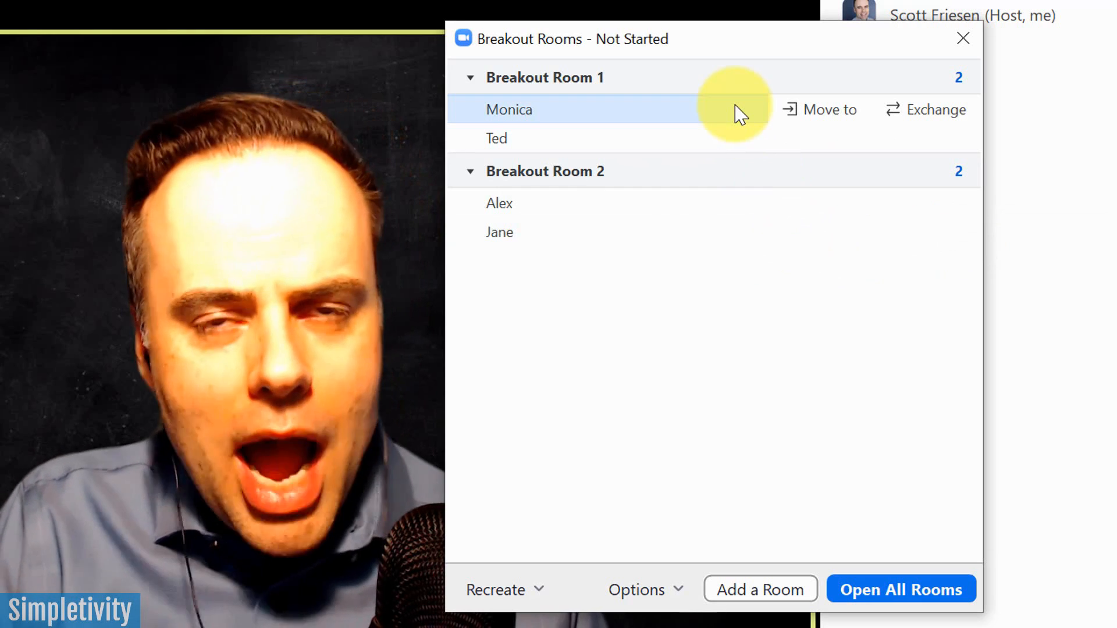
pyautogui.moveTo(833, 128)
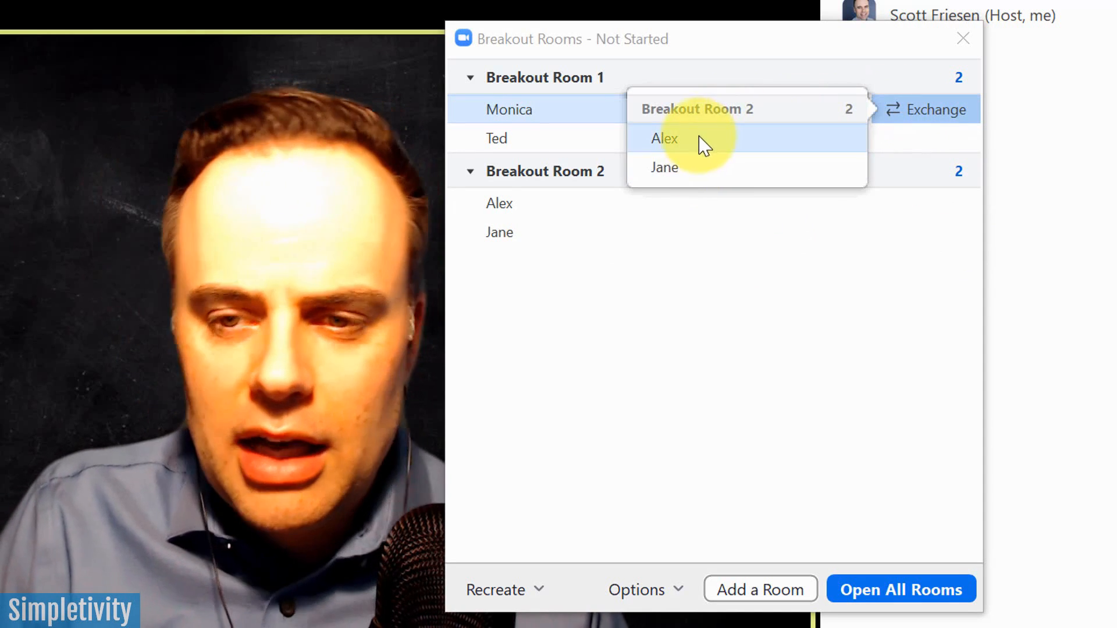
pyautogui.moveTo(670, 168)
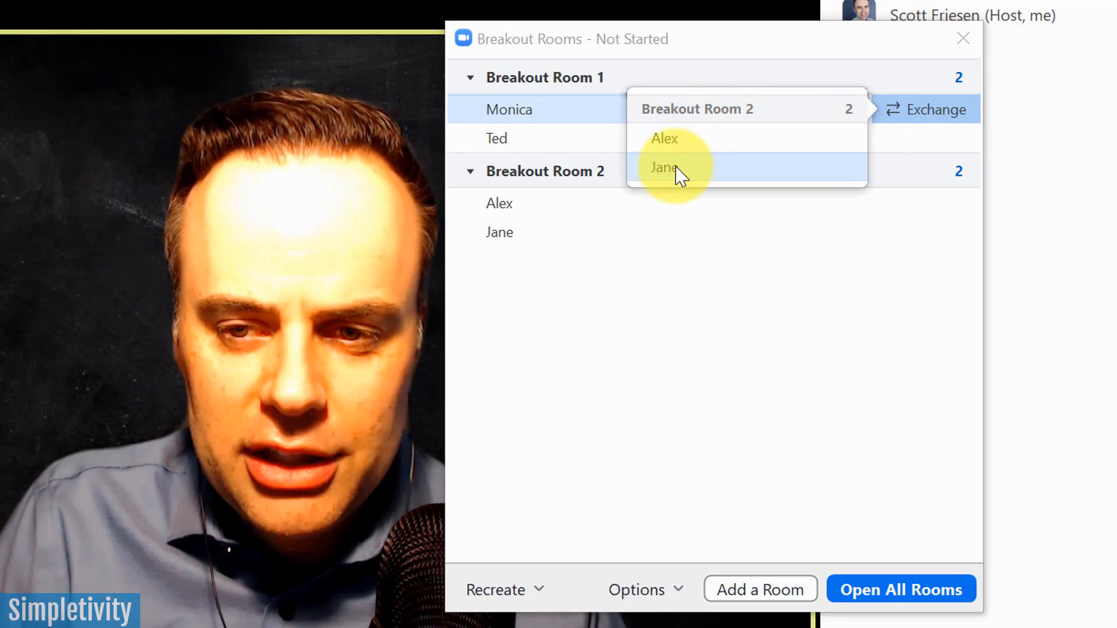
pyautogui.click(663, 167)
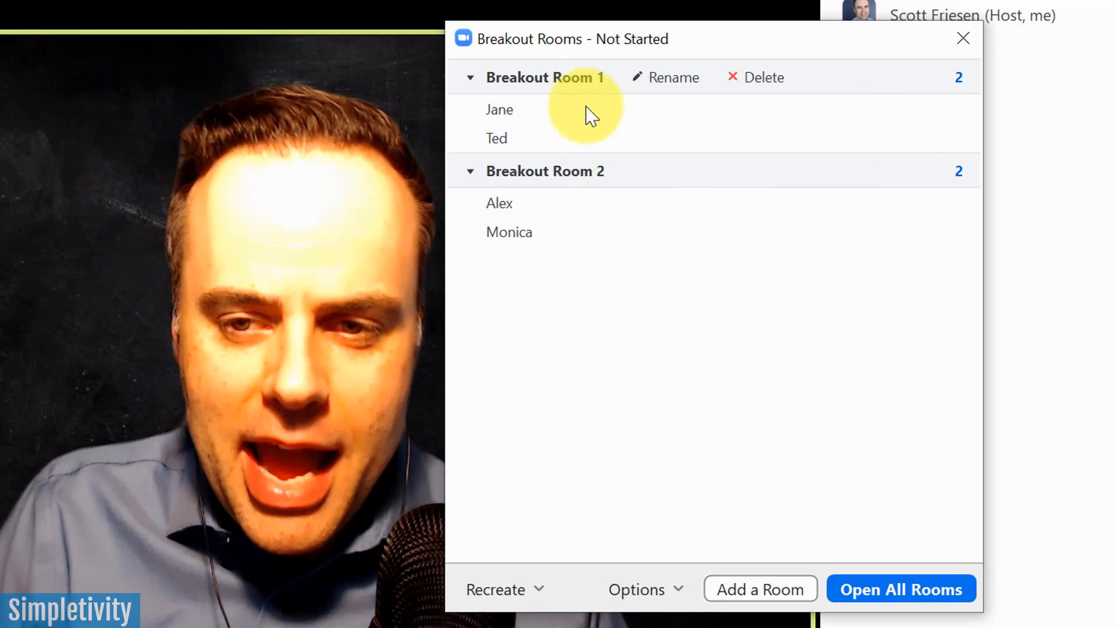
pyautogui.moveTo(584, 217)
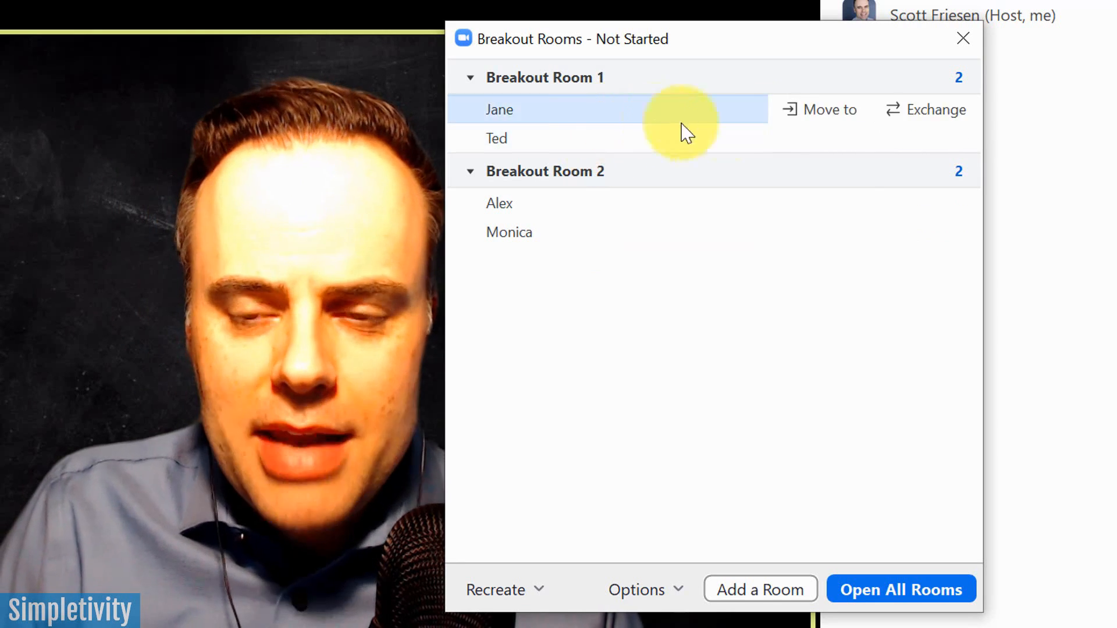
pyautogui.moveTo(702, 127)
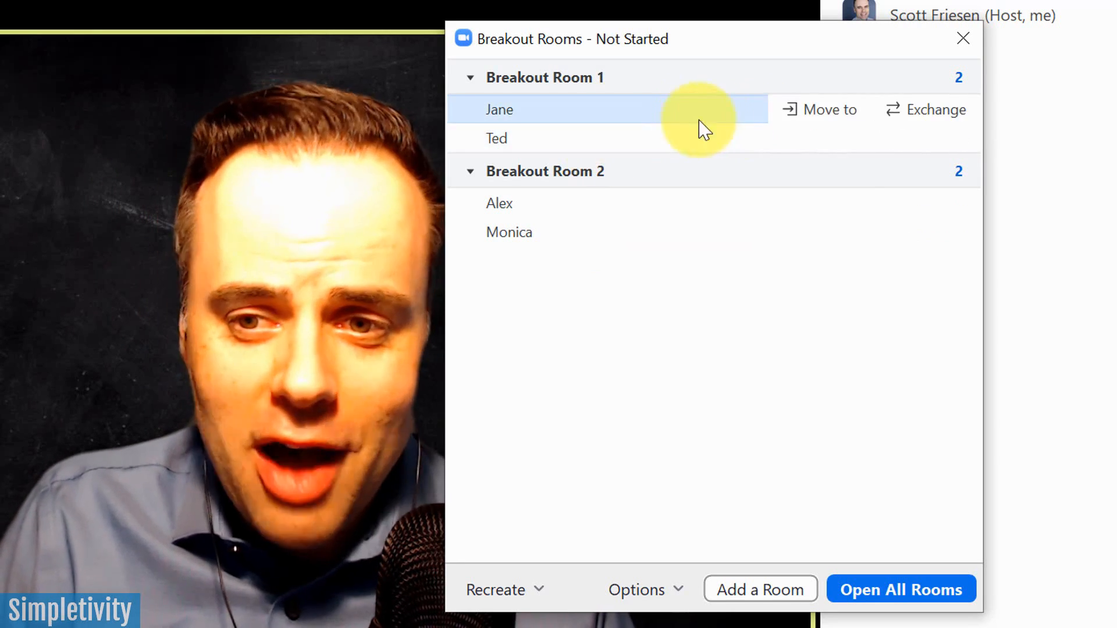
pyautogui.moveTo(796, 114)
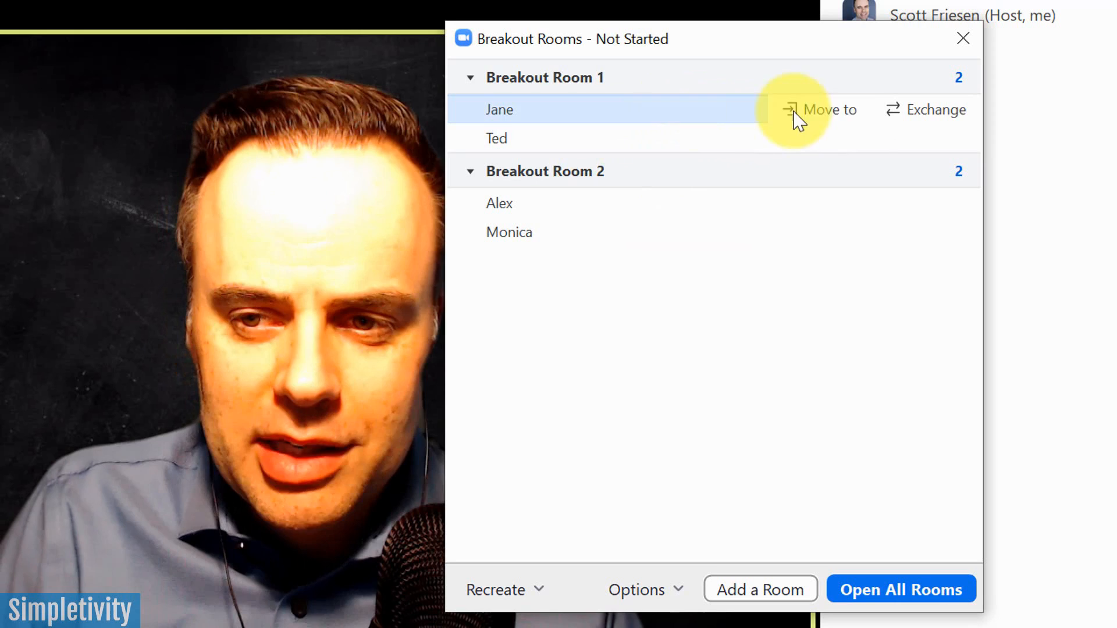
pyautogui.moveTo(543, 105)
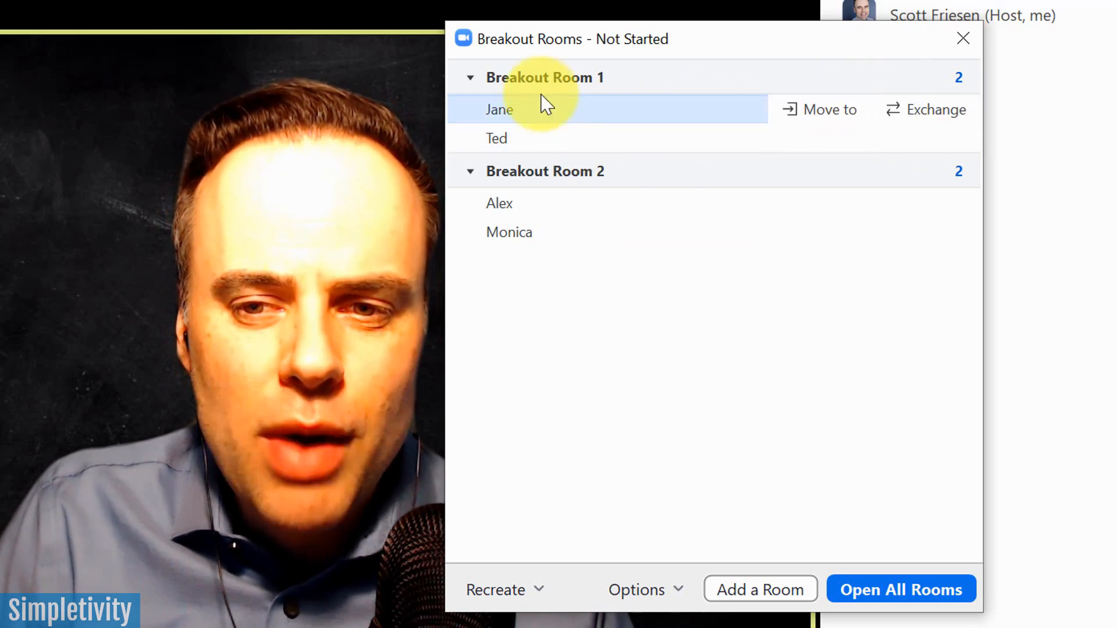
pyautogui.moveTo(595, 175)
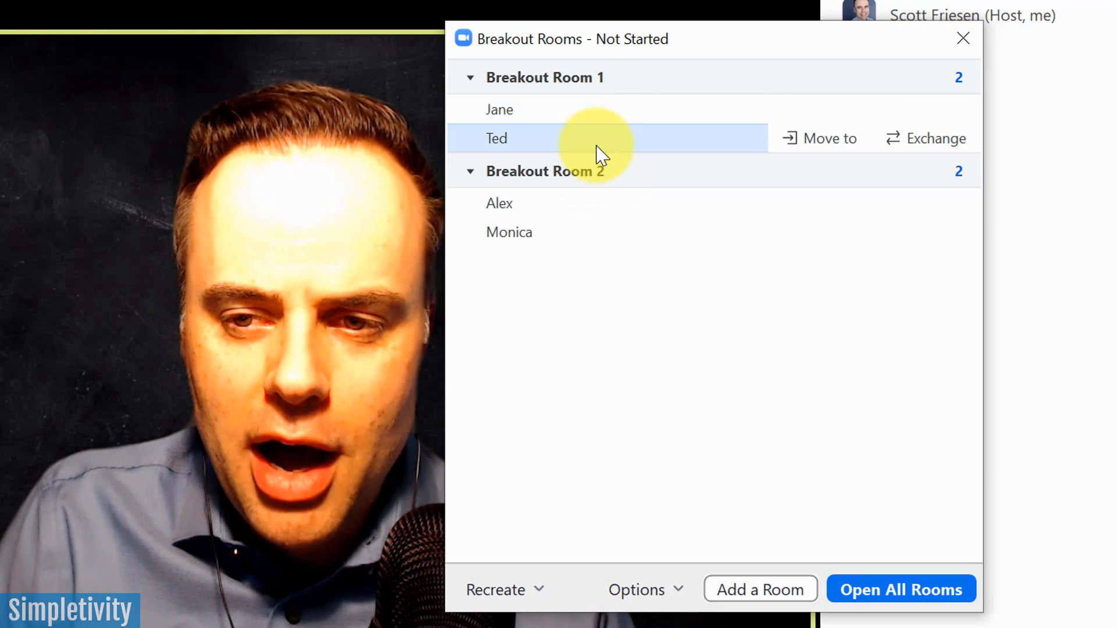
pyautogui.moveTo(616, 77)
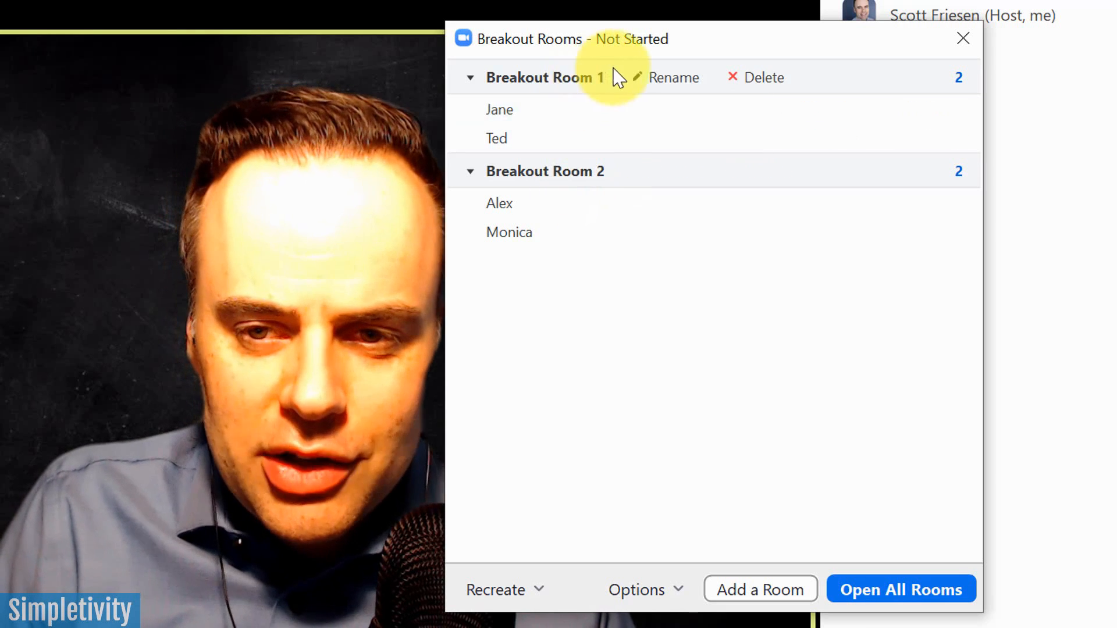
pyautogui.moveTo(577, 84)
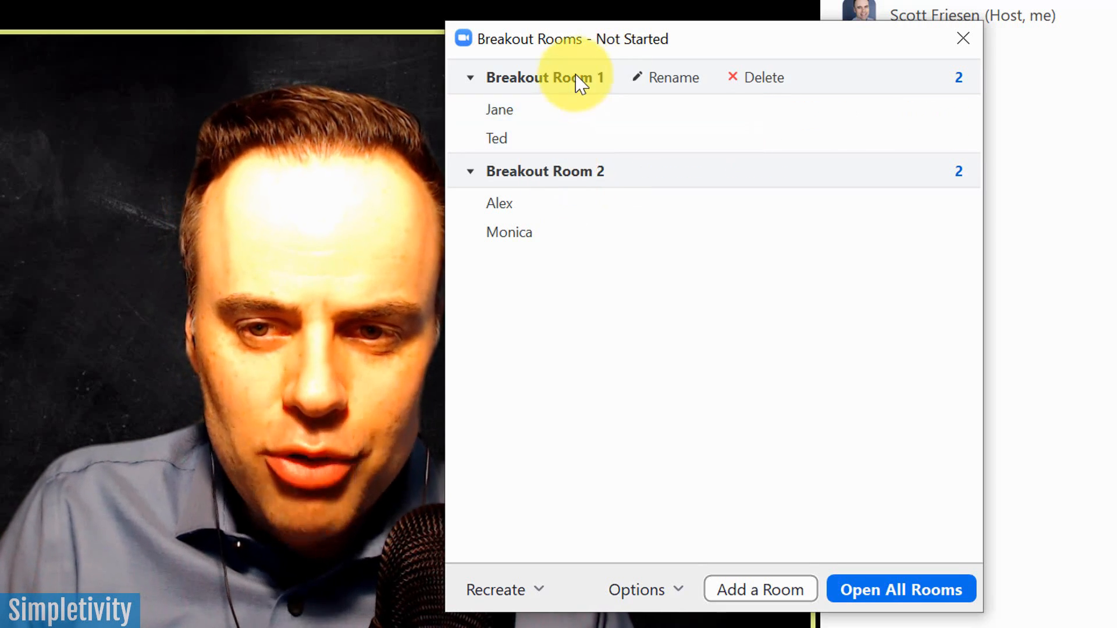
# Rename Breakout Room 1 to Blue and start renaming Breakout Room 2 to Red.
pyautogui.click(673, 77)
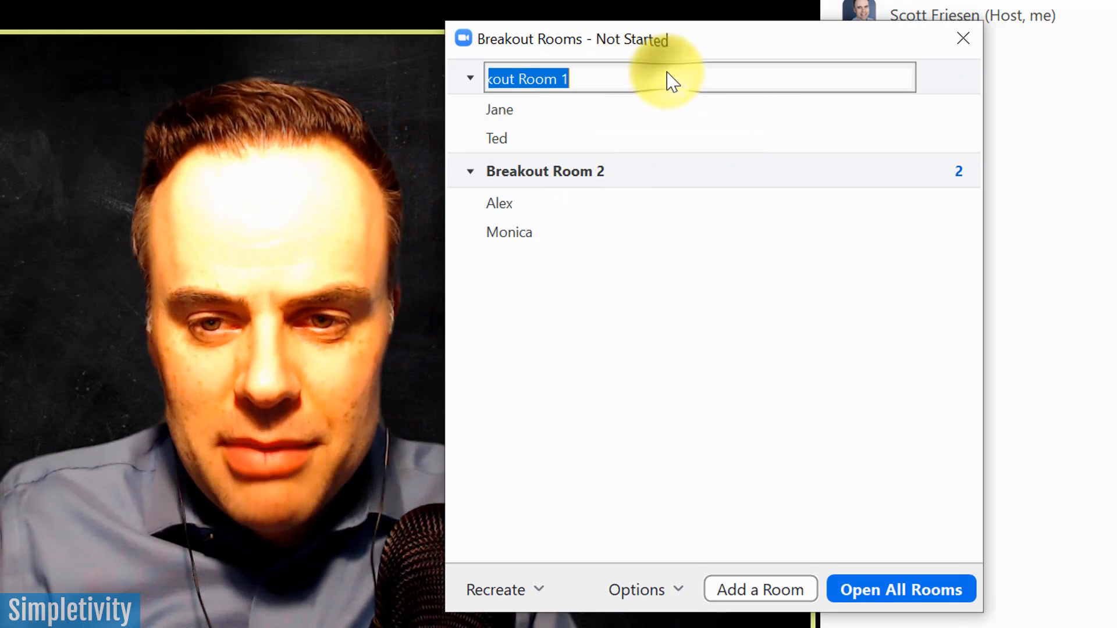
pyautogui.write('Blue')
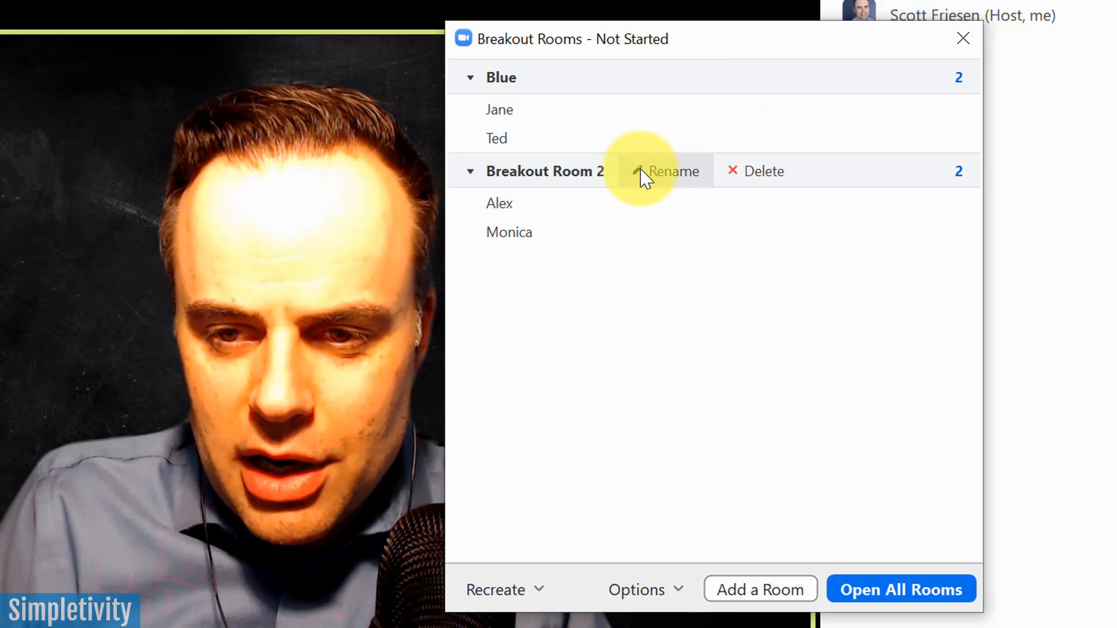
pyautogui.click(670, 171)
pyautogui.write('Red')
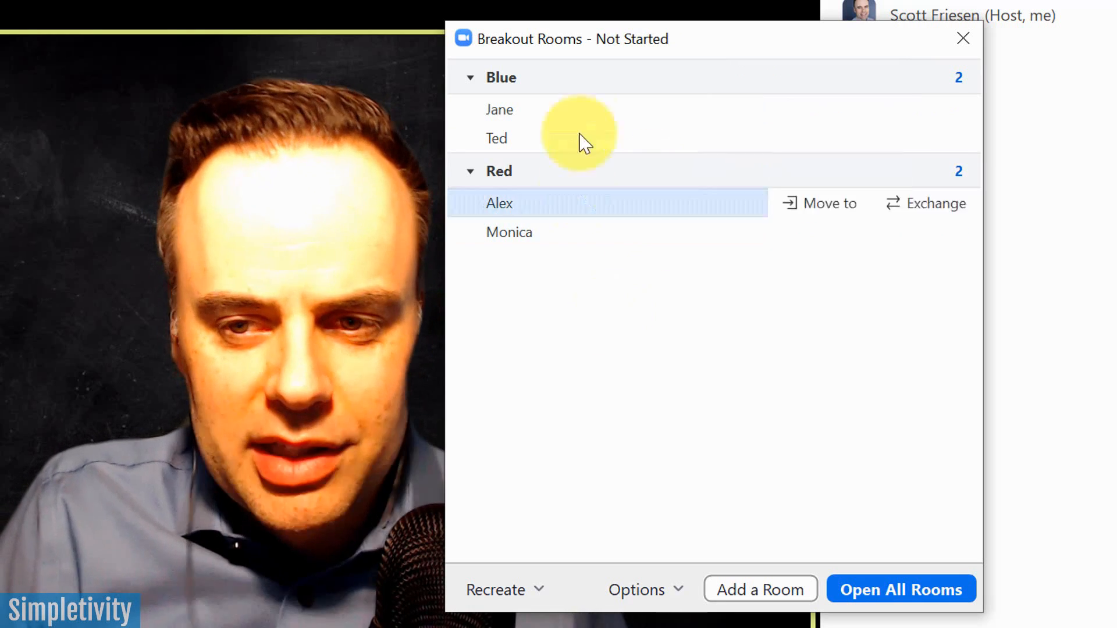
pyautogui.moveTo(544, 80)
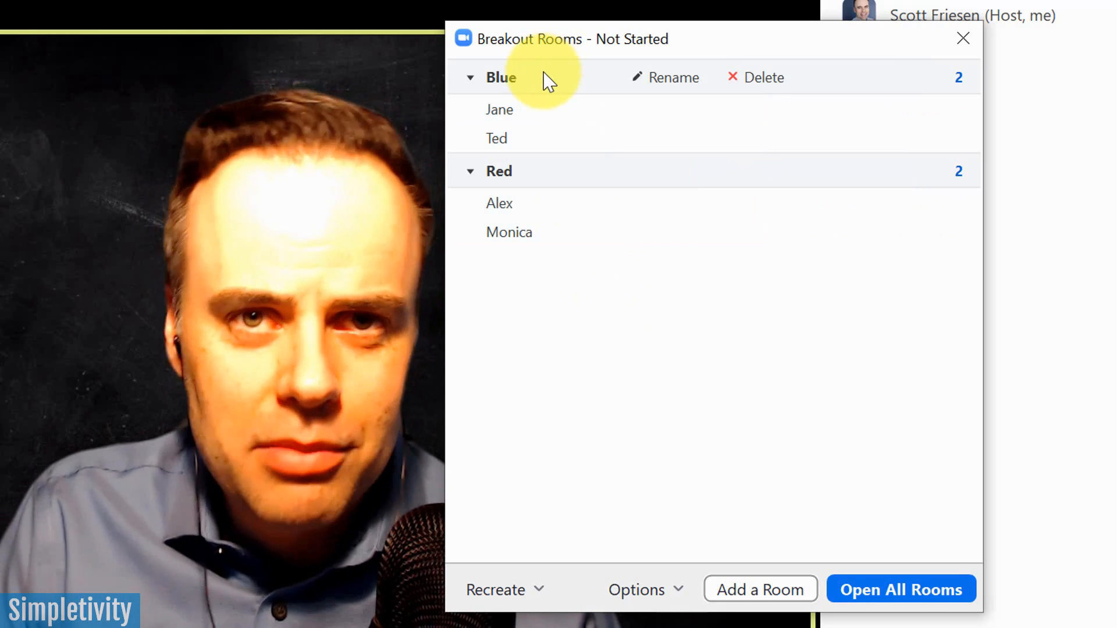
pyautogui.moveTo(560, 97)
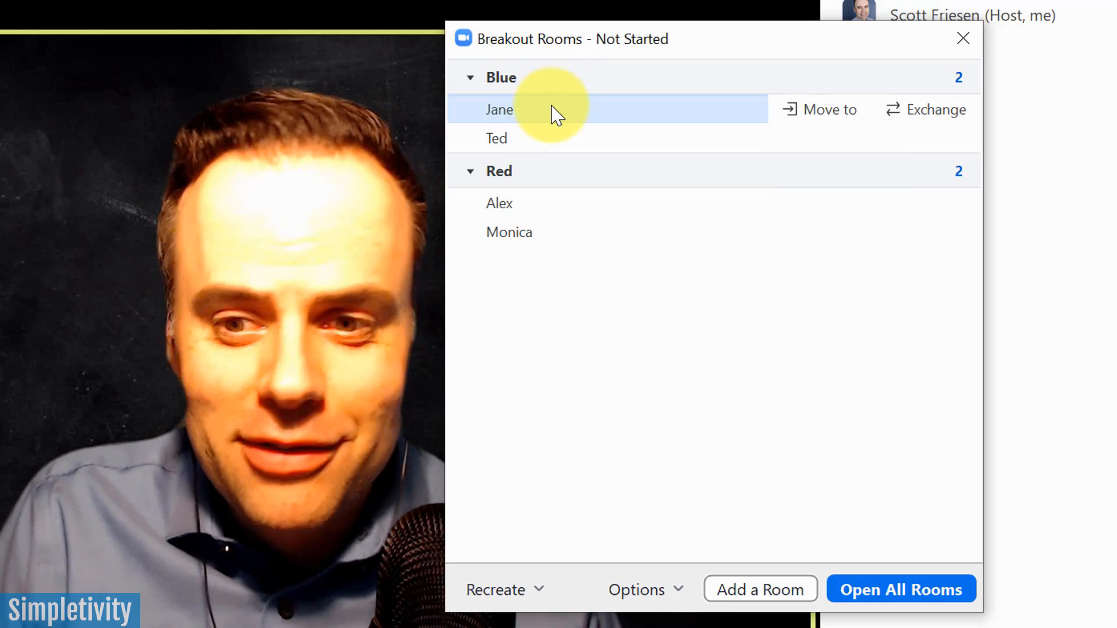
pyautogui.moveTo(613, 128)
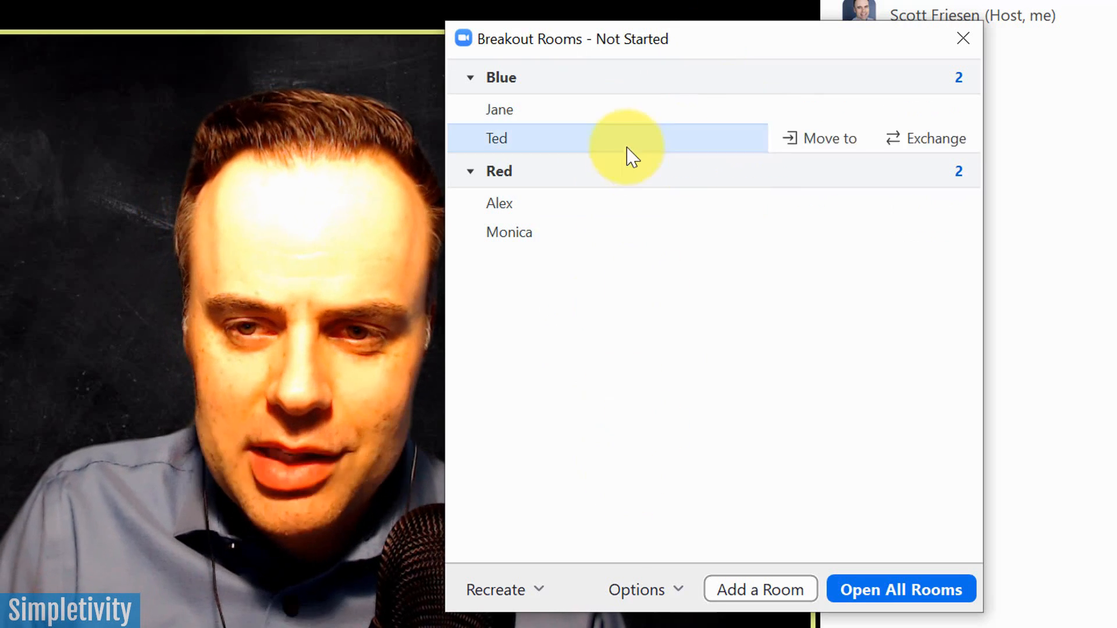
pyautogui.moveTo(504, 589)
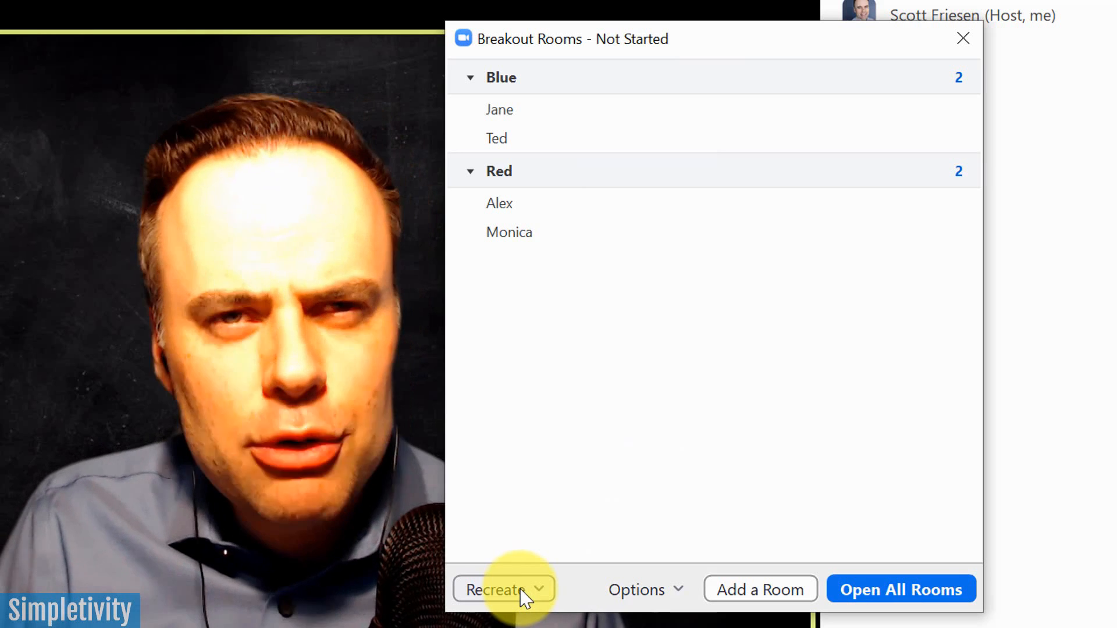
pyautogui.click(503, 588)
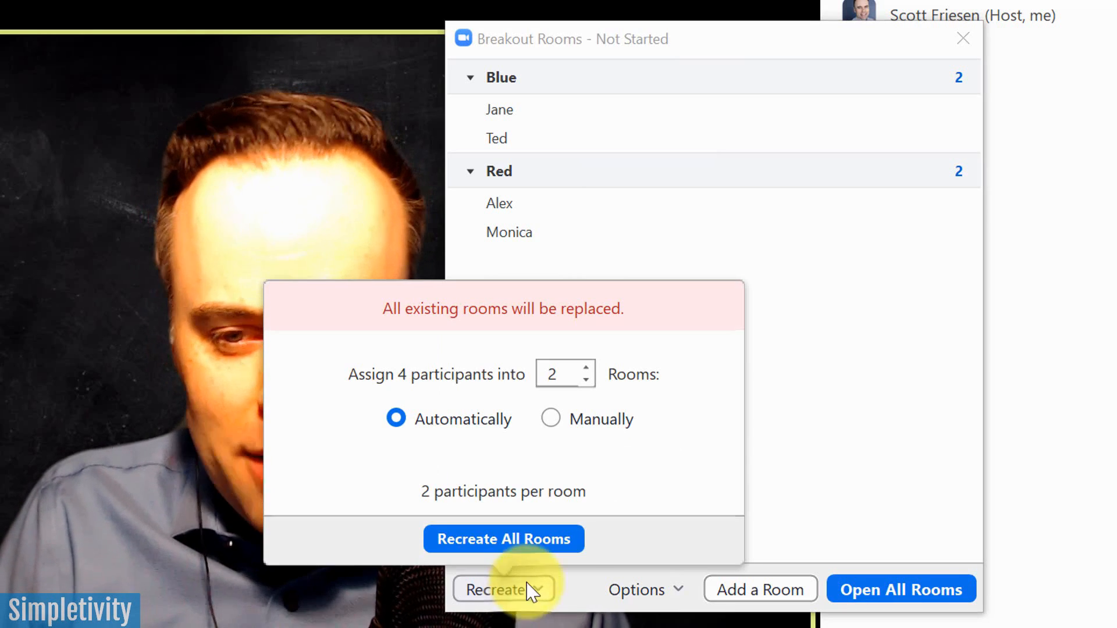
pyautogui.moveTo(685, 434)
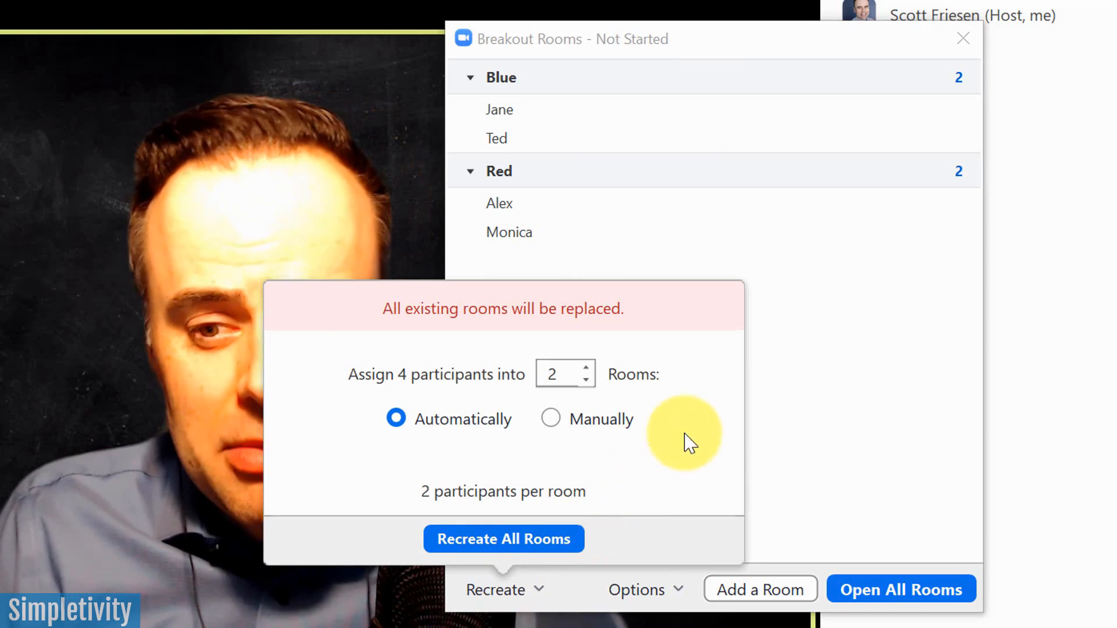
pyautogui.moveTo(692, 416)
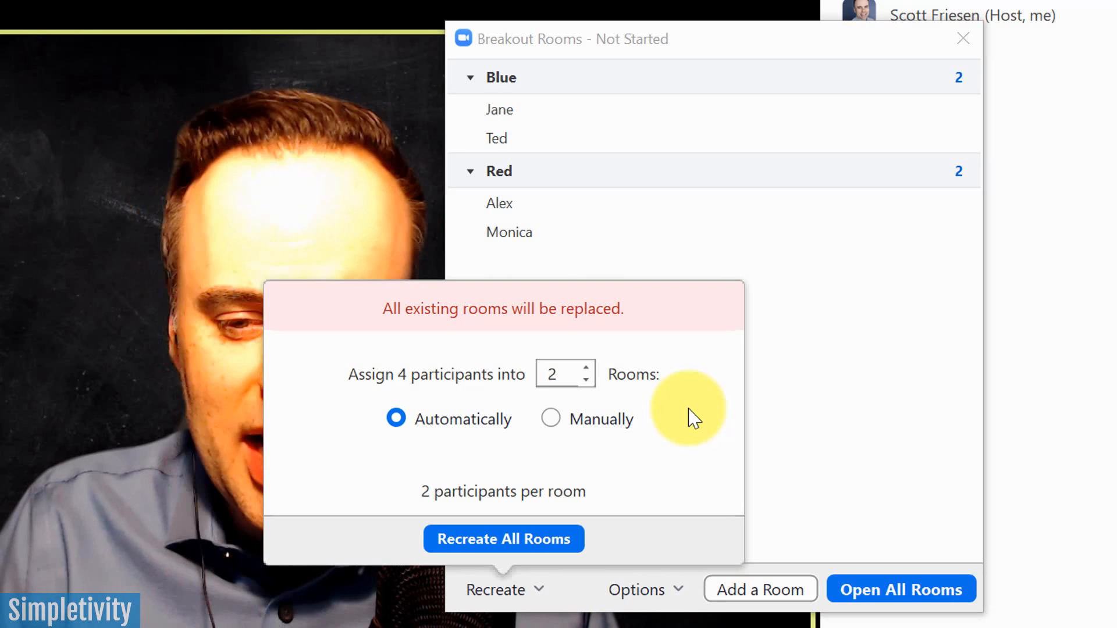
pyautogui.moveTo(845, 302)
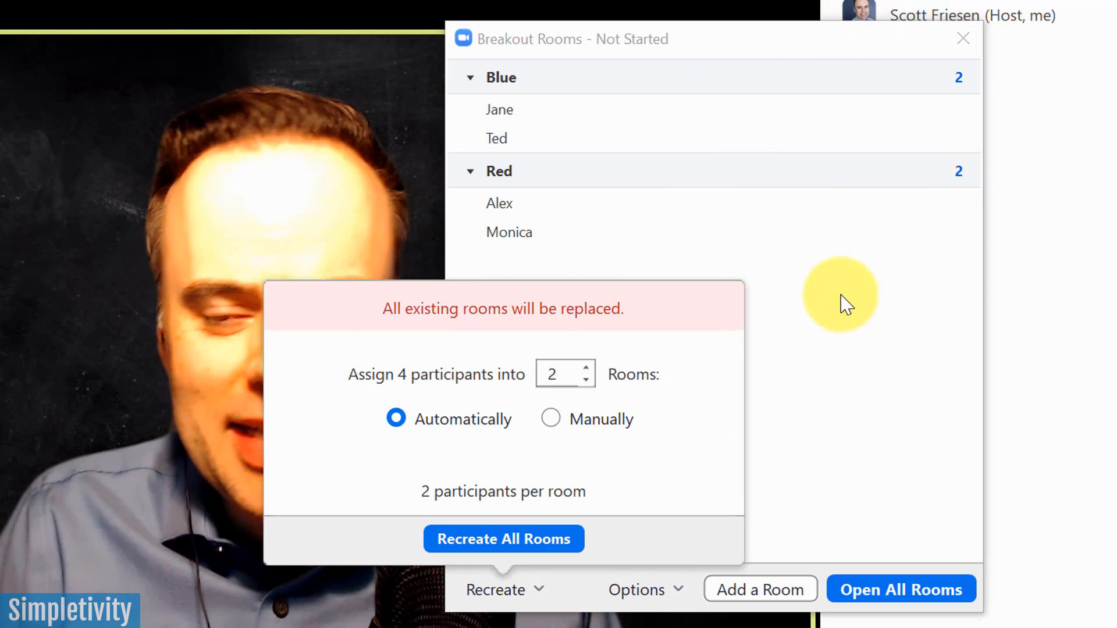
pyautogui.moveTo(826, 299)
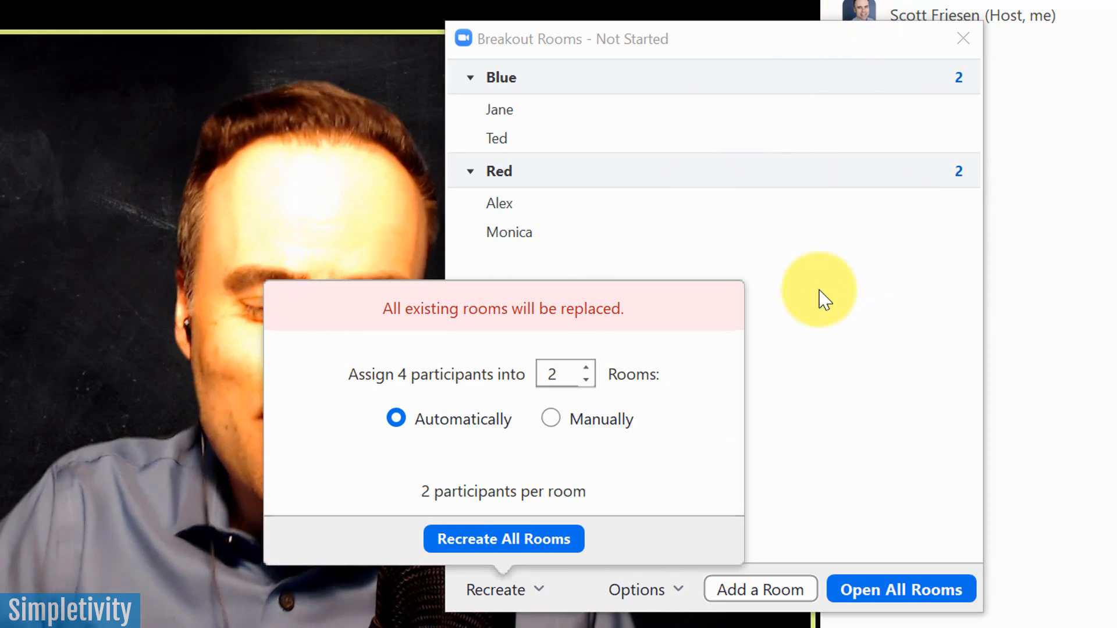
pyautogui.moveTo(644, 423)
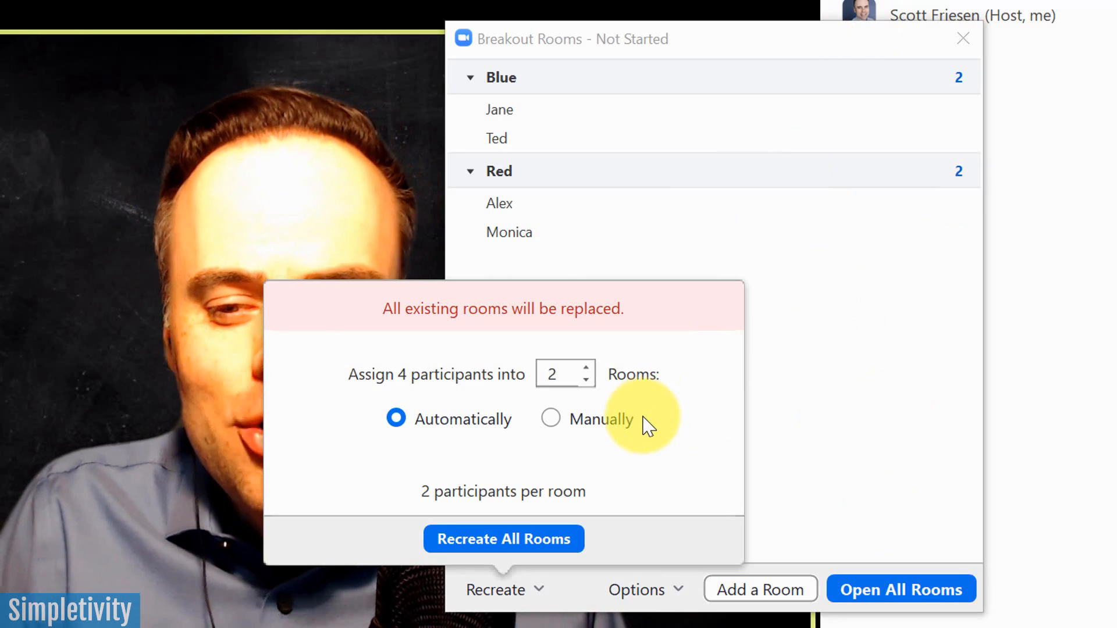
pyautogui.moveTo(581, 408)
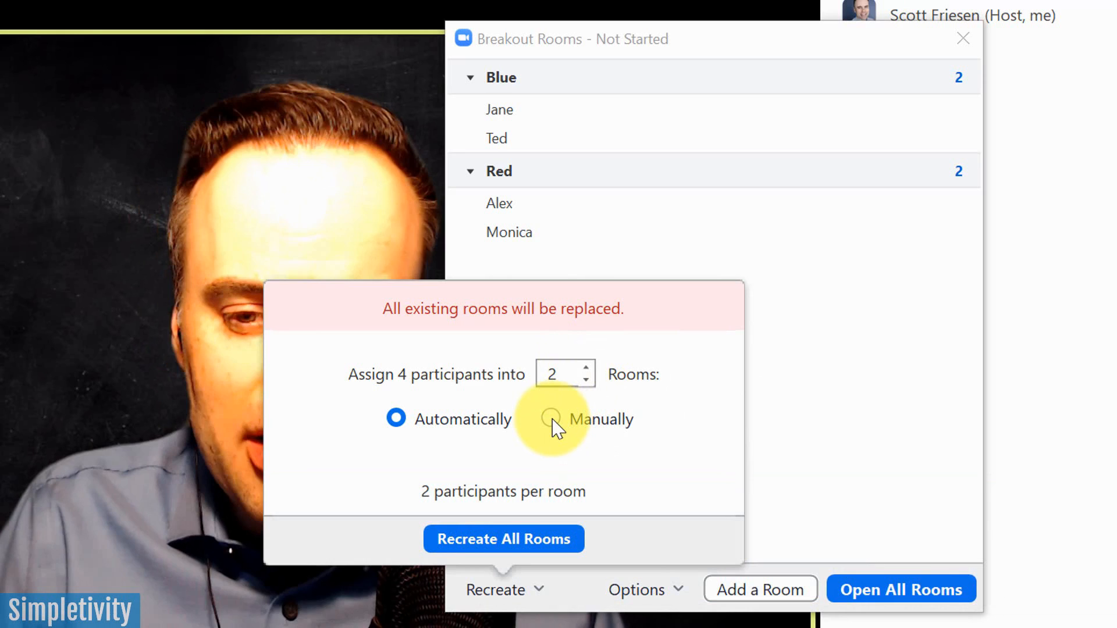
pyautogui.moveTo(530, 488)
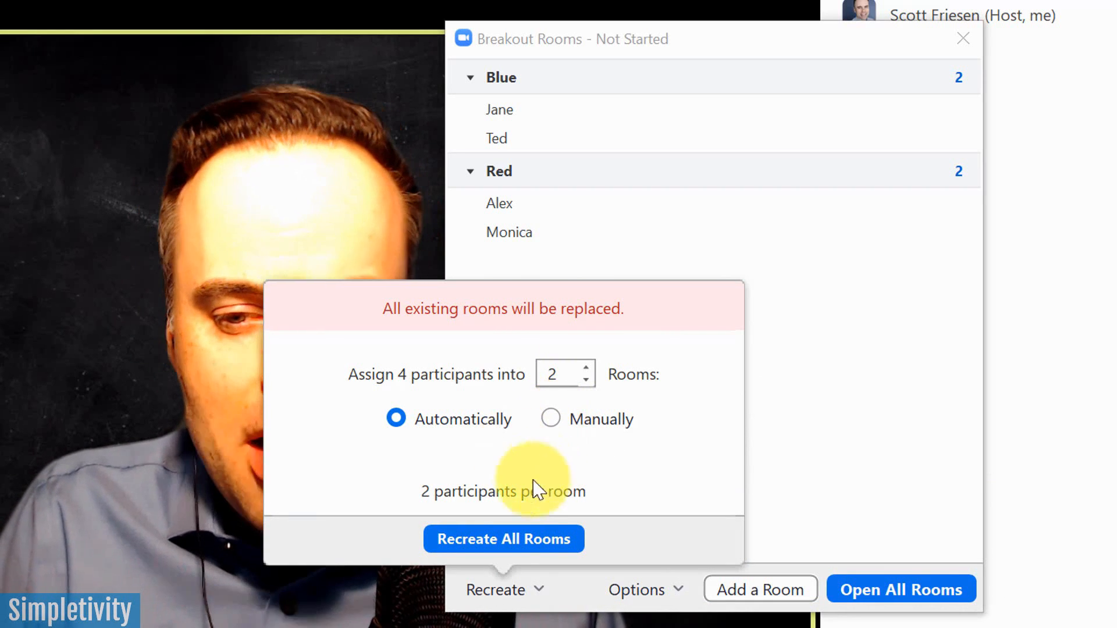
pyautogui.moveTo(963, 38)
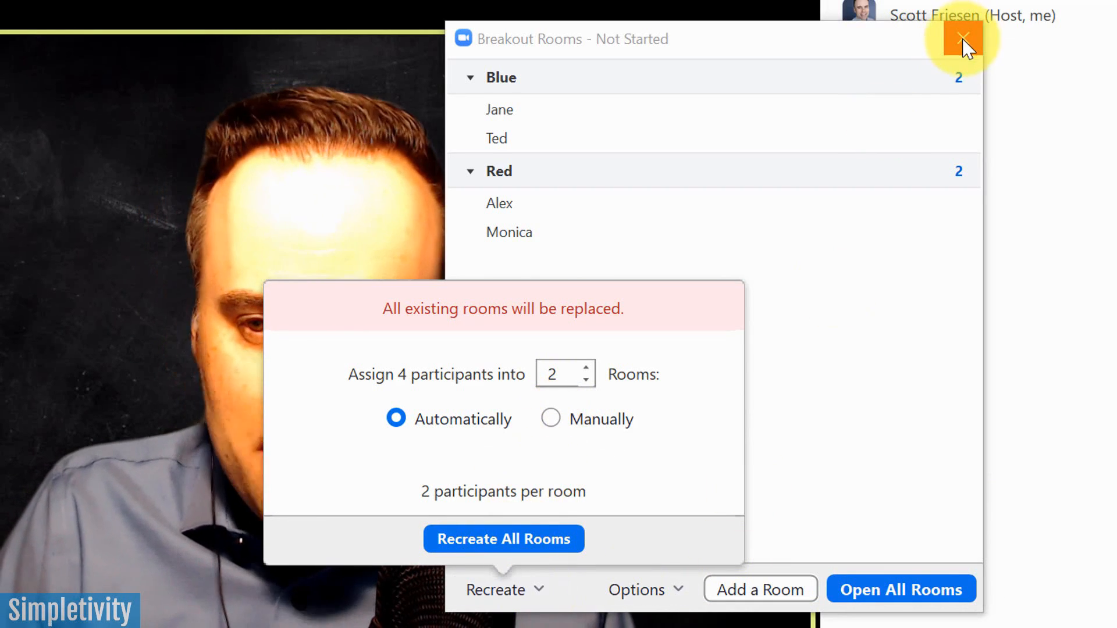
pyautogui.moveTo(618, 466)
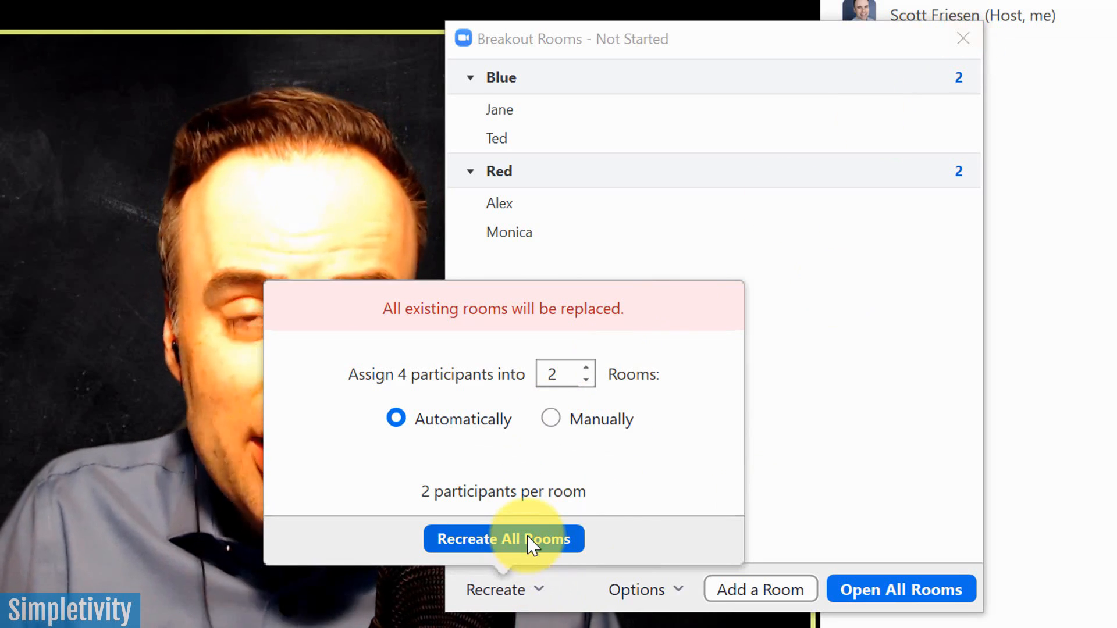
pyautogui.click(503, 539)
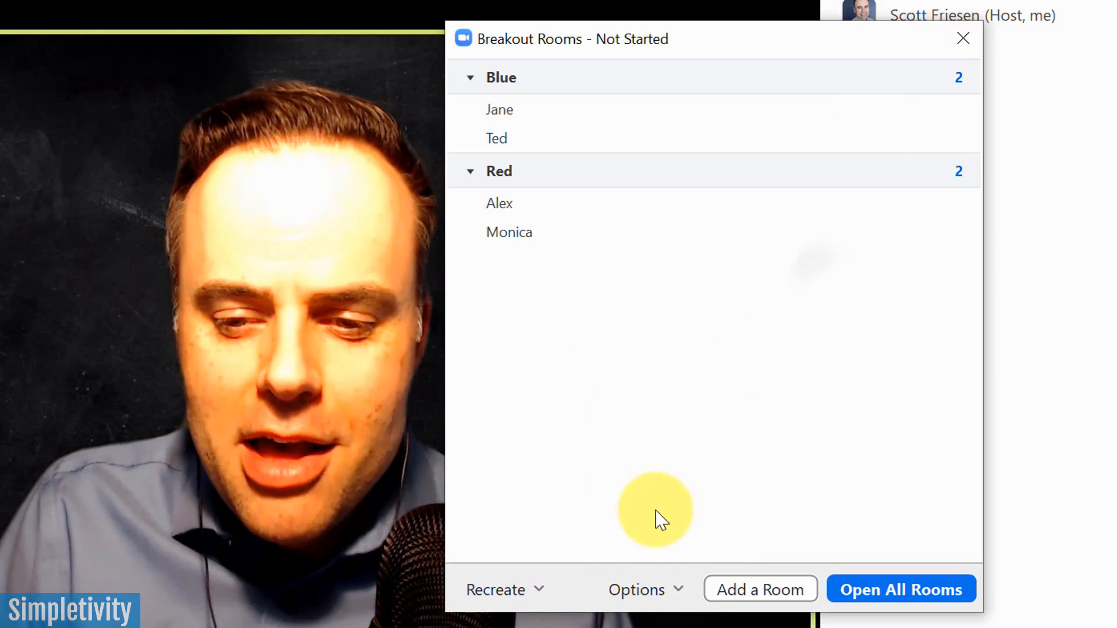
pyautogui.moveTo(642, 588)
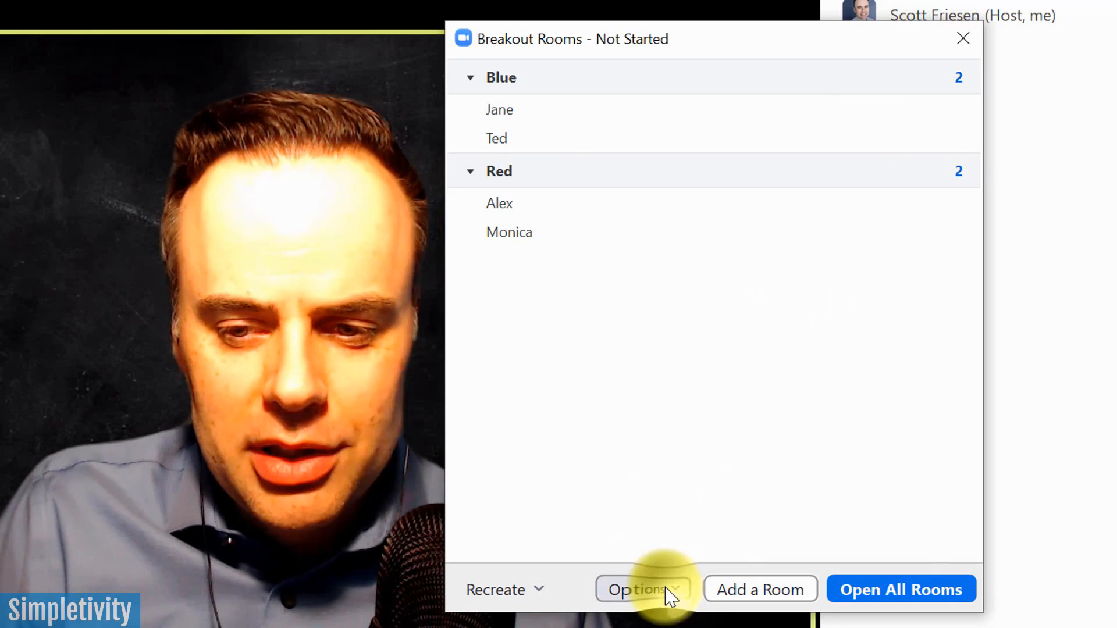
# In breakout Options, uncheck 'Allow participants to return to the main session at any time'.
pyautogui.click(638, 588)
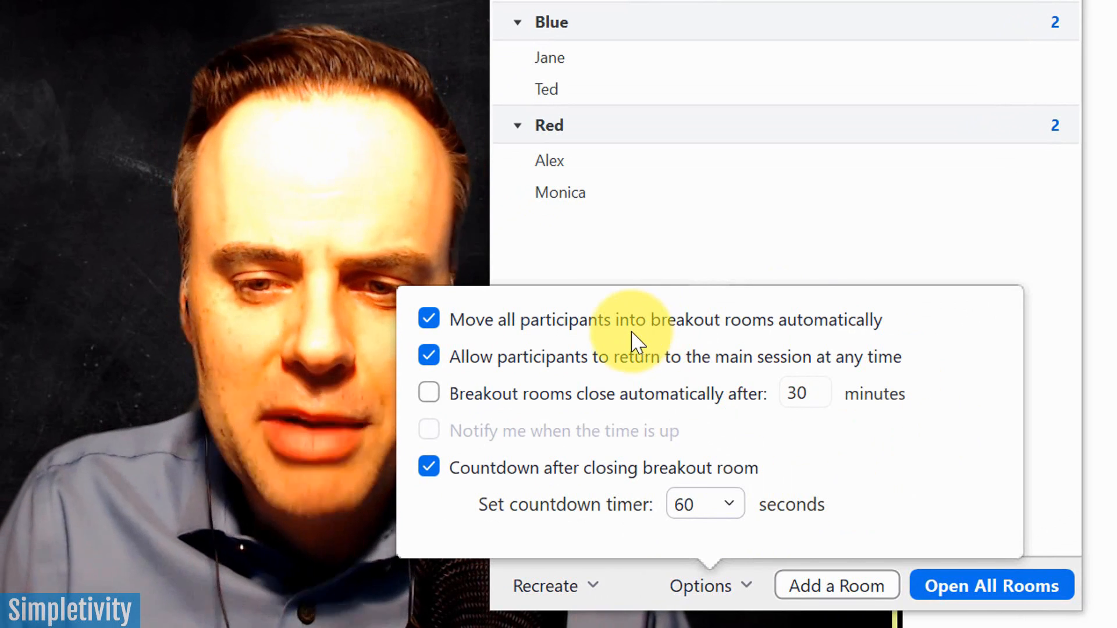
pyautogui.moveTo(537, 346)
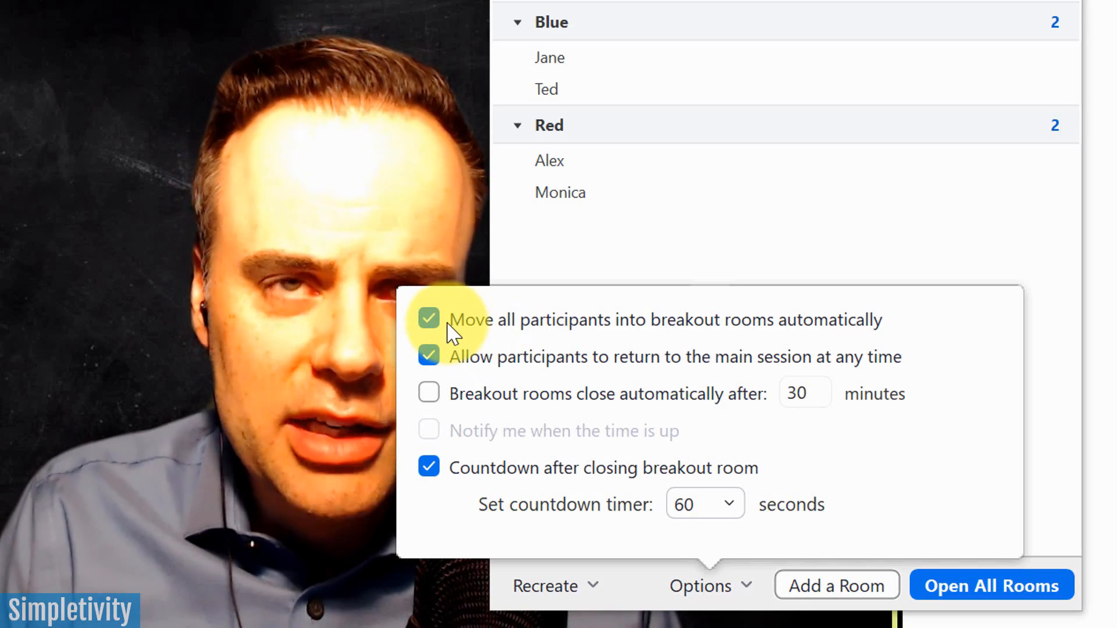
pyautogui.moveTo(654, 406)
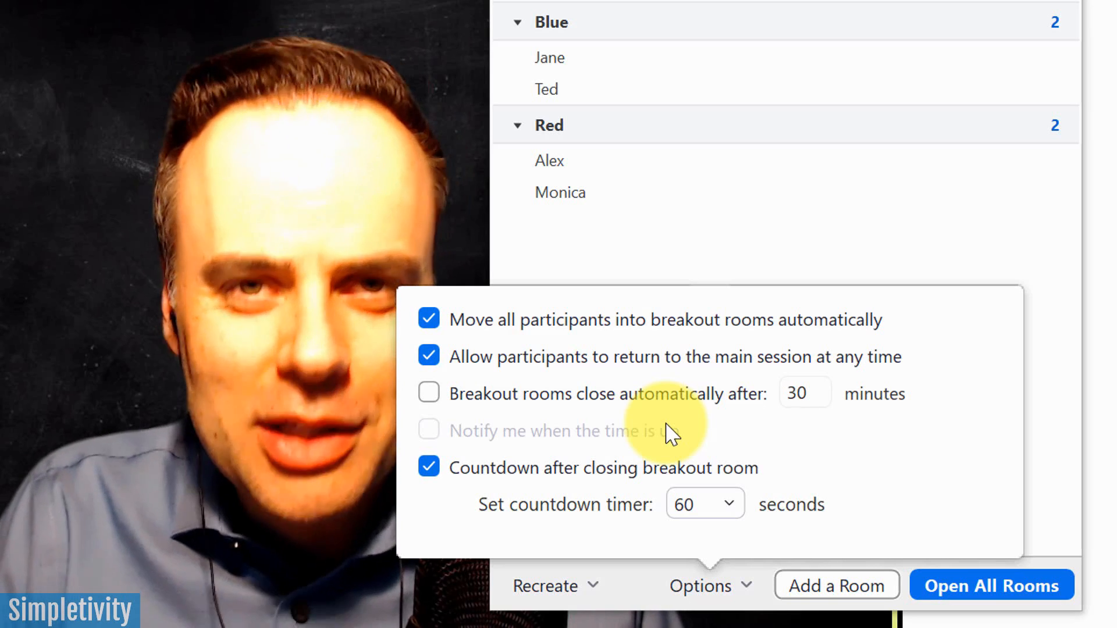
pyautogui.moveTo(912, 531)
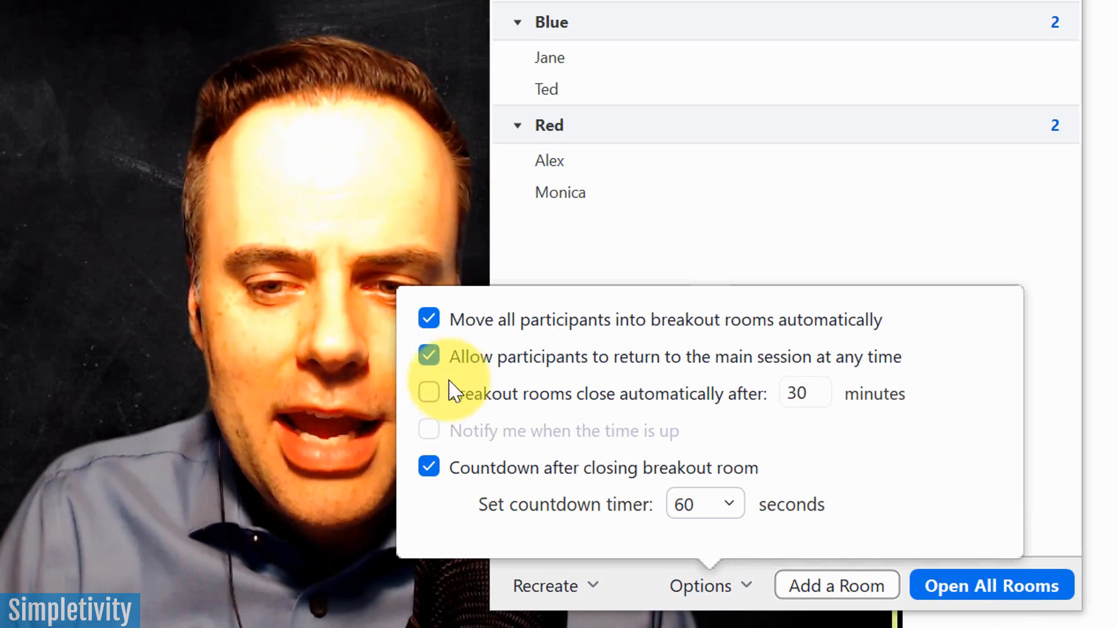
pyautogui.moveTo(442, 363)
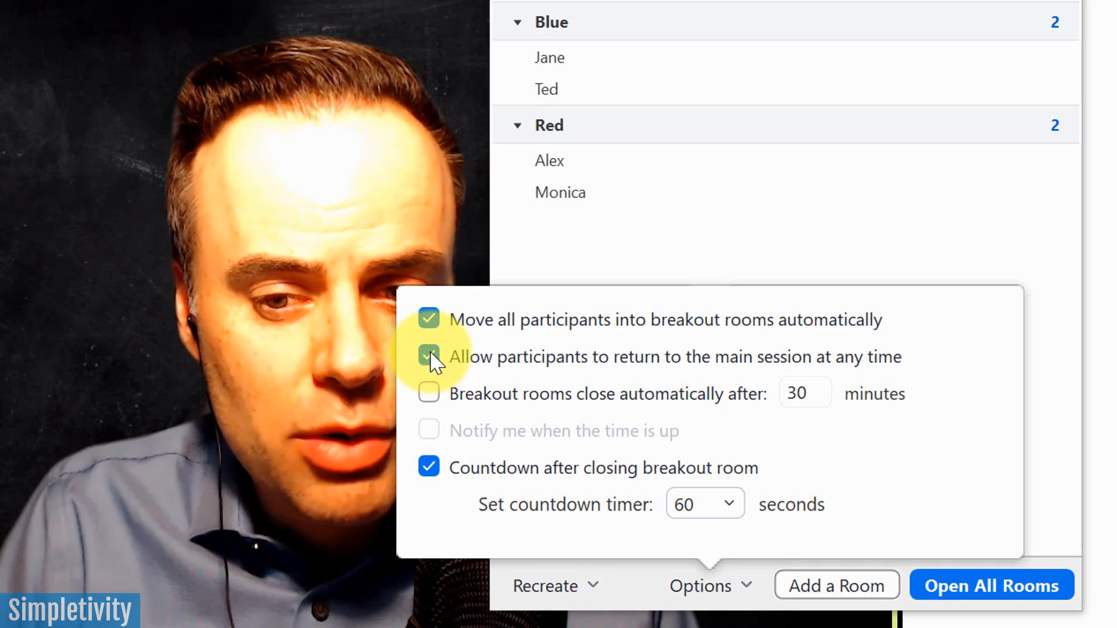
pyautogui.click(428, 357)
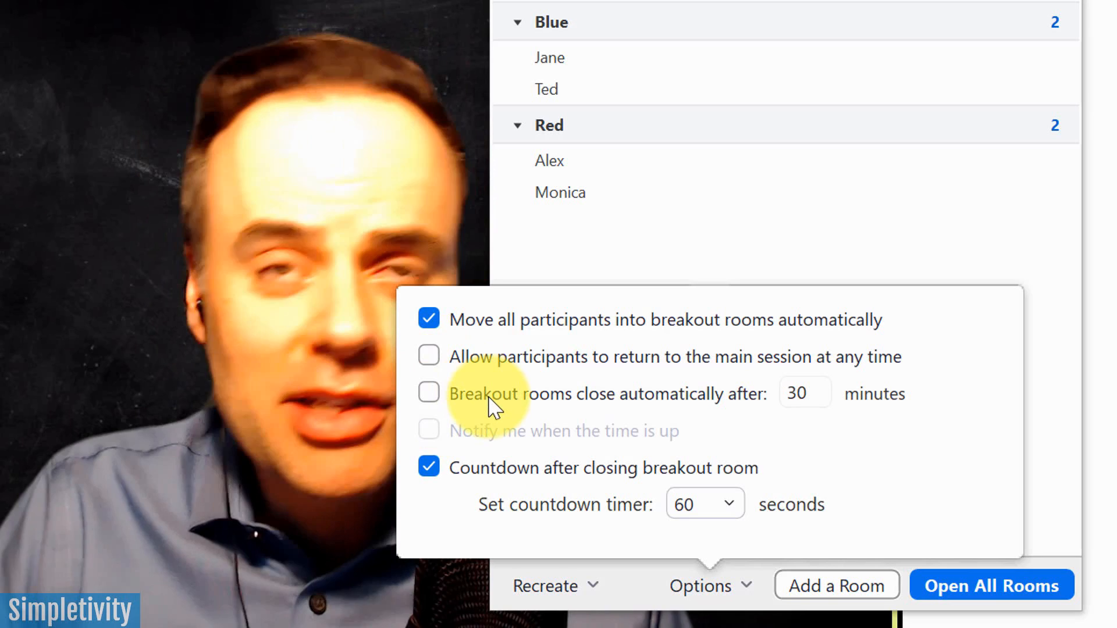
pyautogui.moveTo(798, 424)
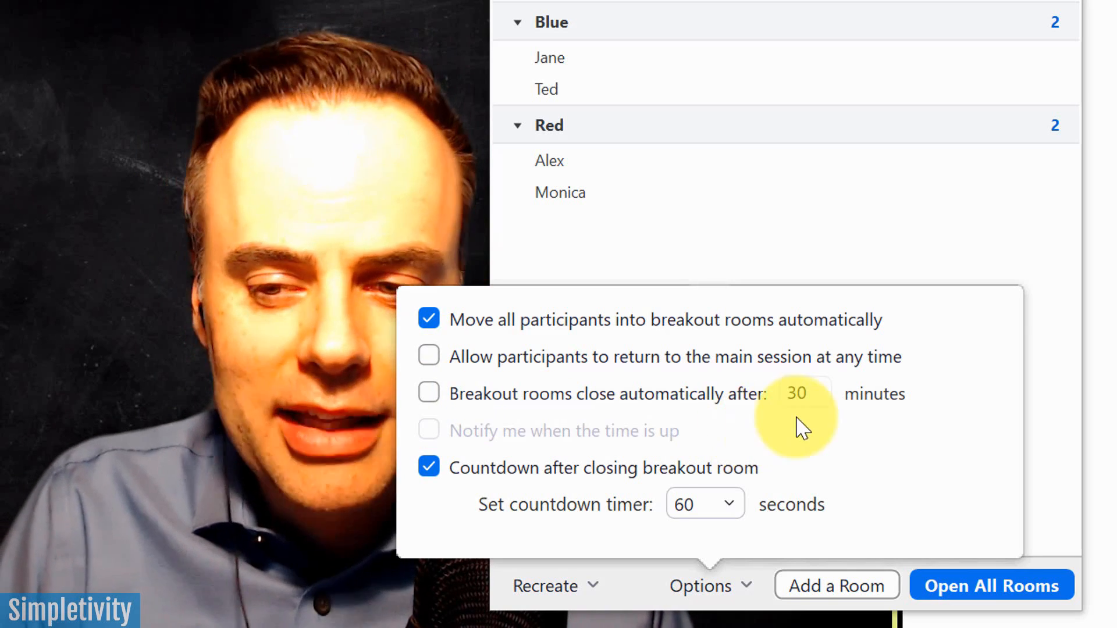
pyautogui.moveTo(815, 405)
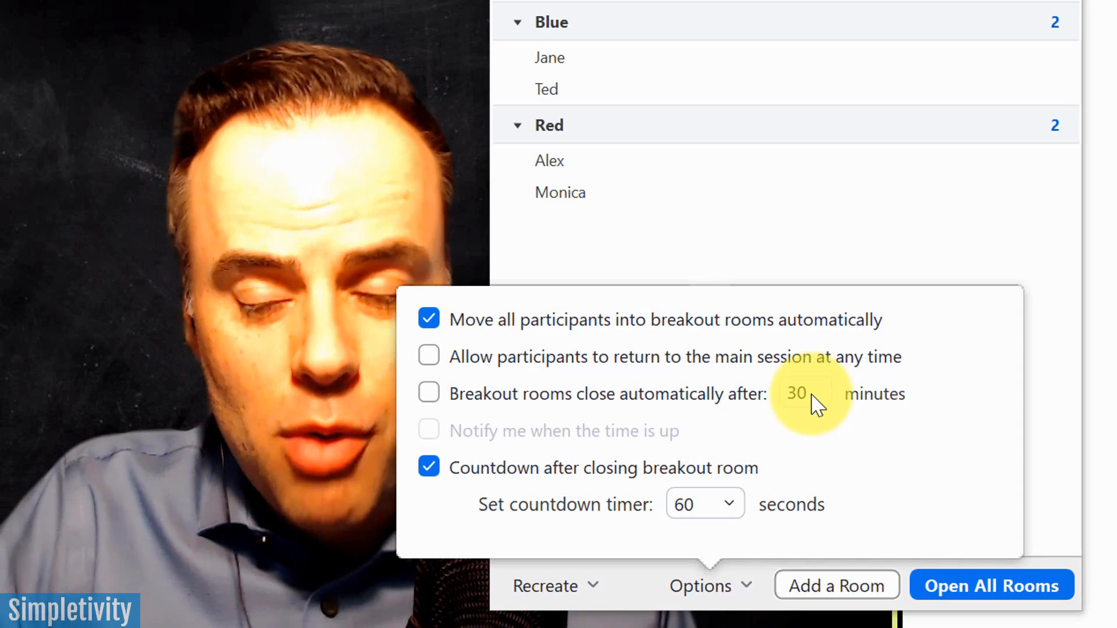
pyautogui.moveTo(484, 413)
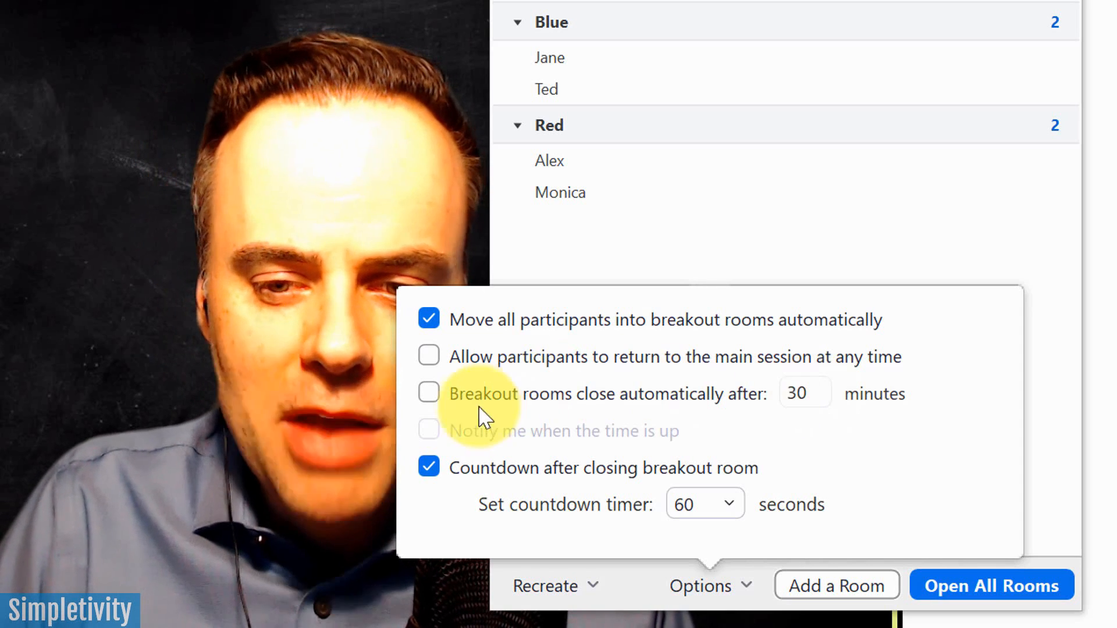
# Leave 'Breakout rooms close automatically' off and choose a length for the closing countdown timer.
pyautogui.click(430, 393)
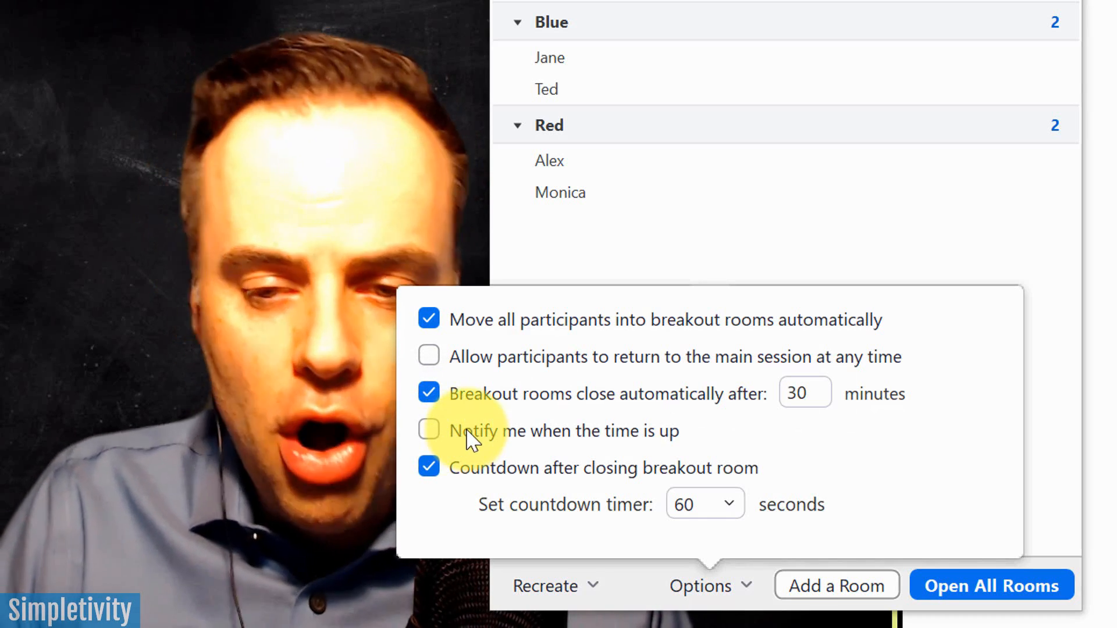
pyautogui.moveTo(428, 393)
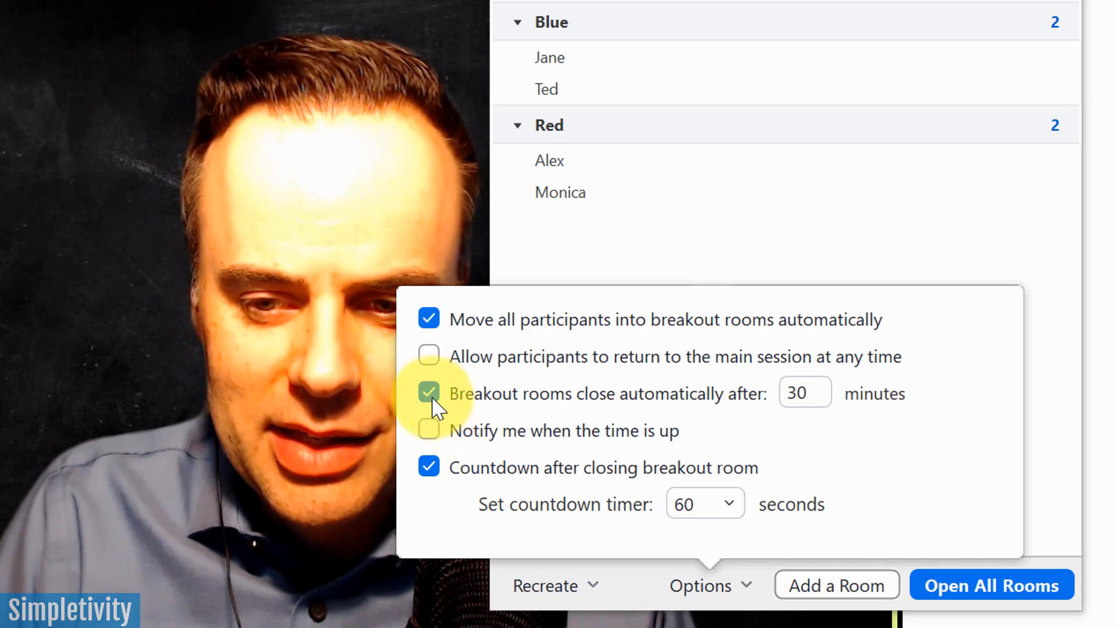
pyautogui.click(428, 393)
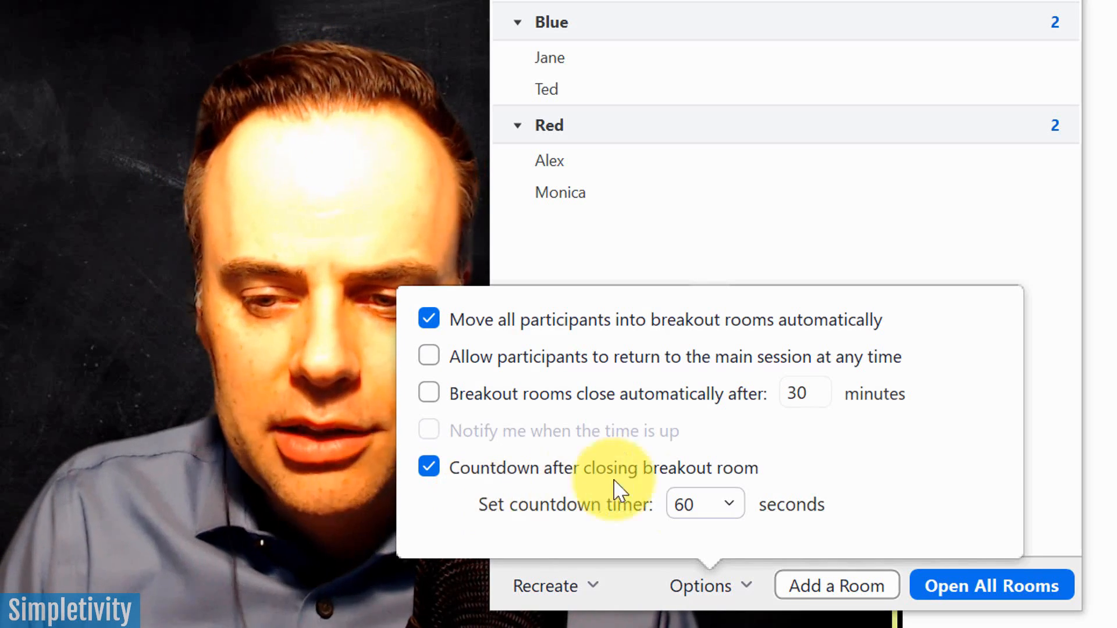
pyautogui.click(703, 504)
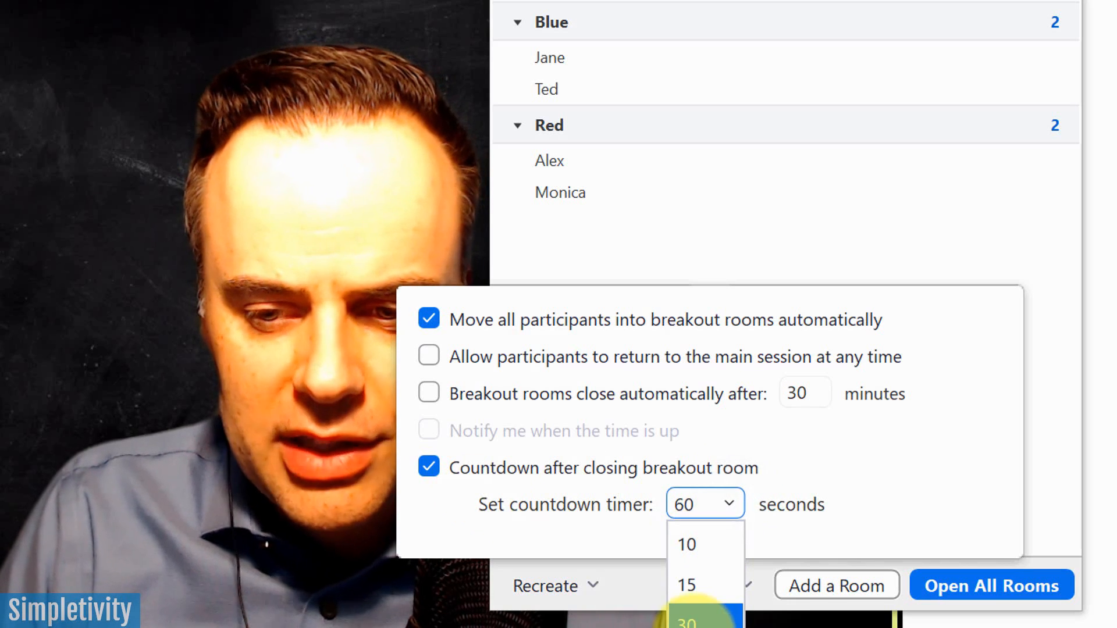
pyautogui.click(701, 621)
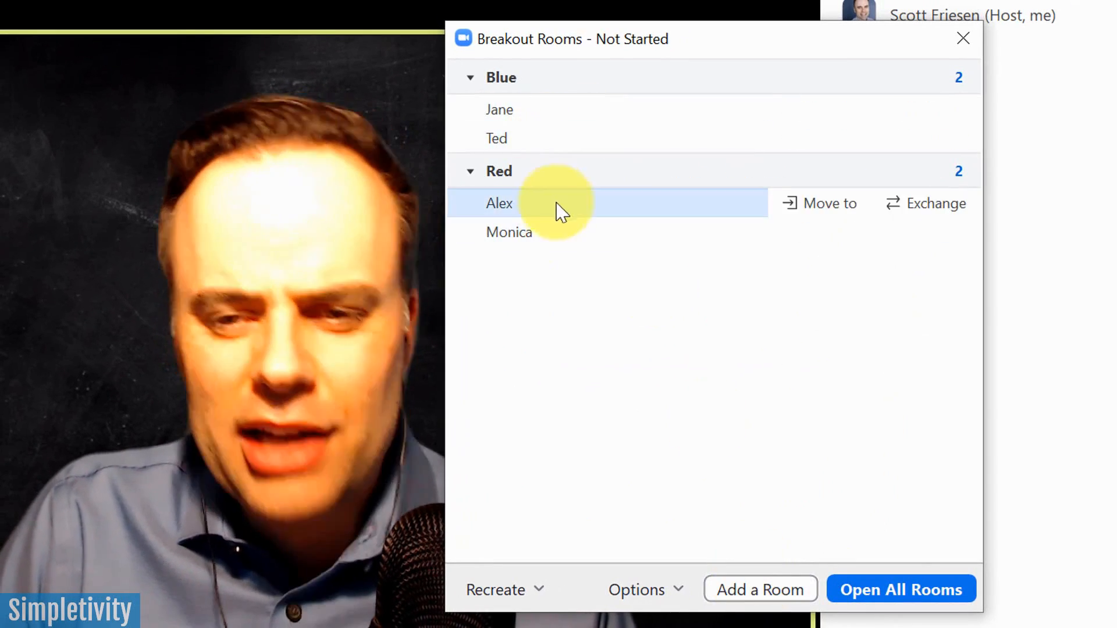
pyautogui.moveTo(712, 456)
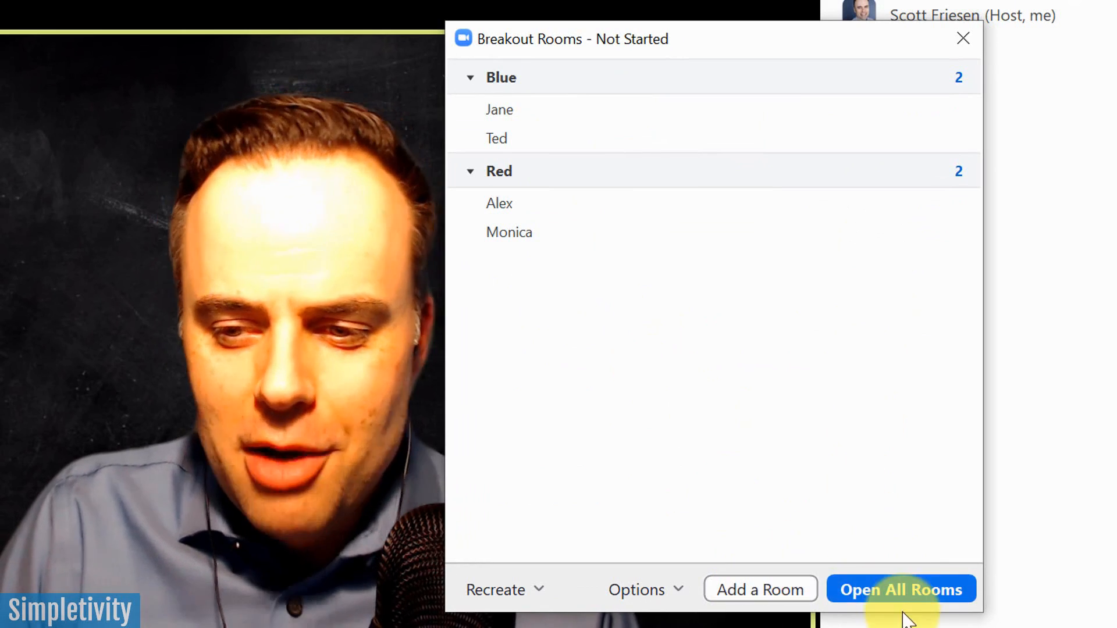
pyautogui.moveTo(915, 590)
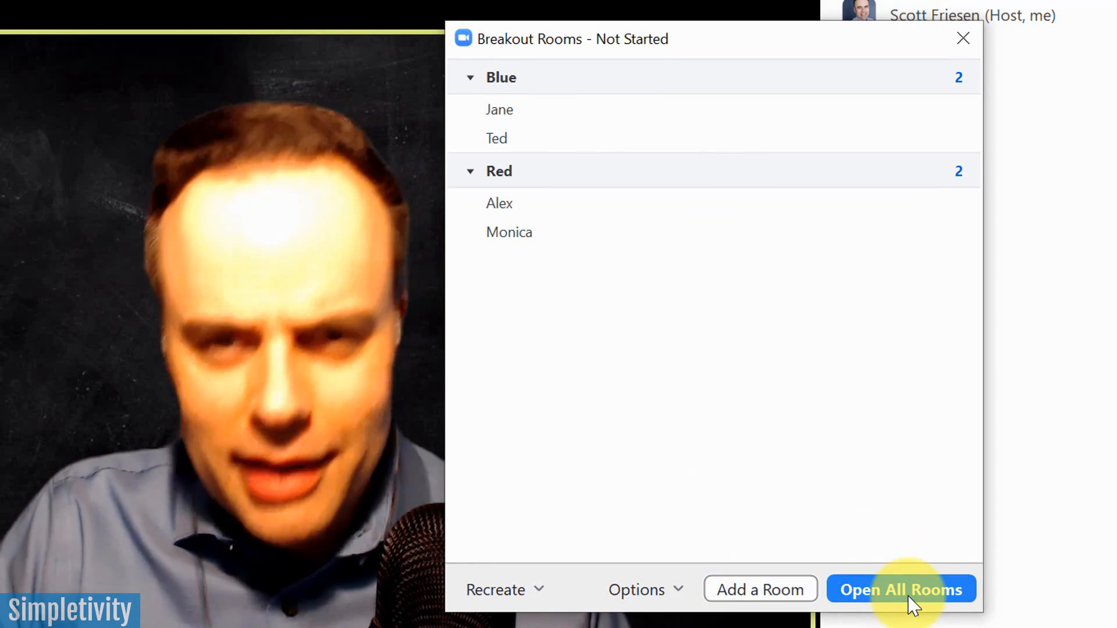
# Open all rooms so Jane, Ted, Alex and Monica join, and move the rooms window aside.
pyautogui.click(901, 589)
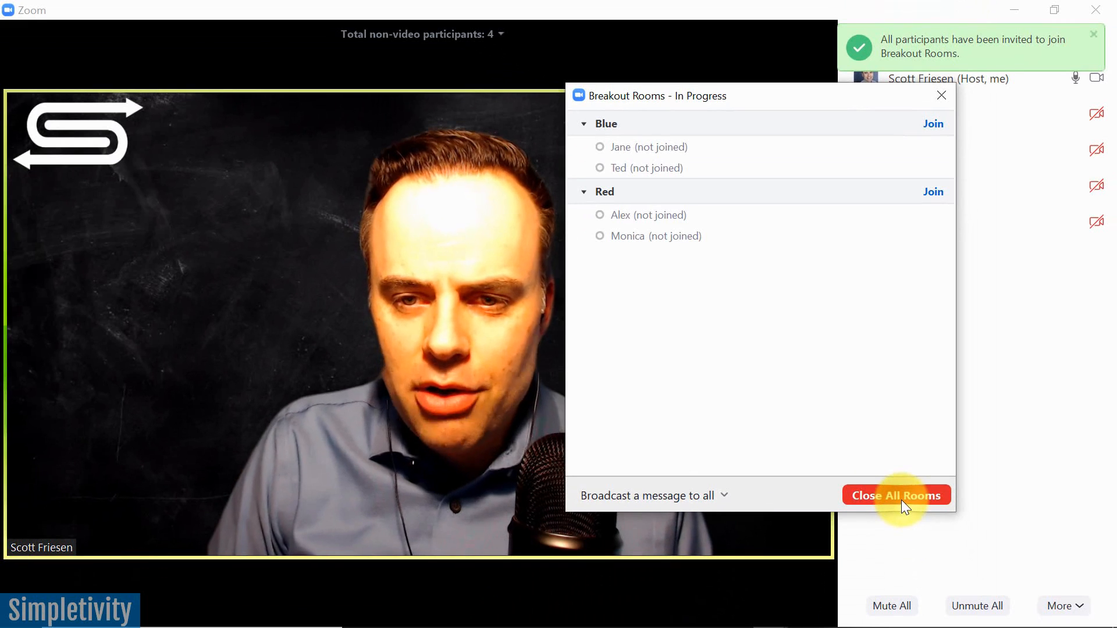
pyautogui.moveTo(810, 315)
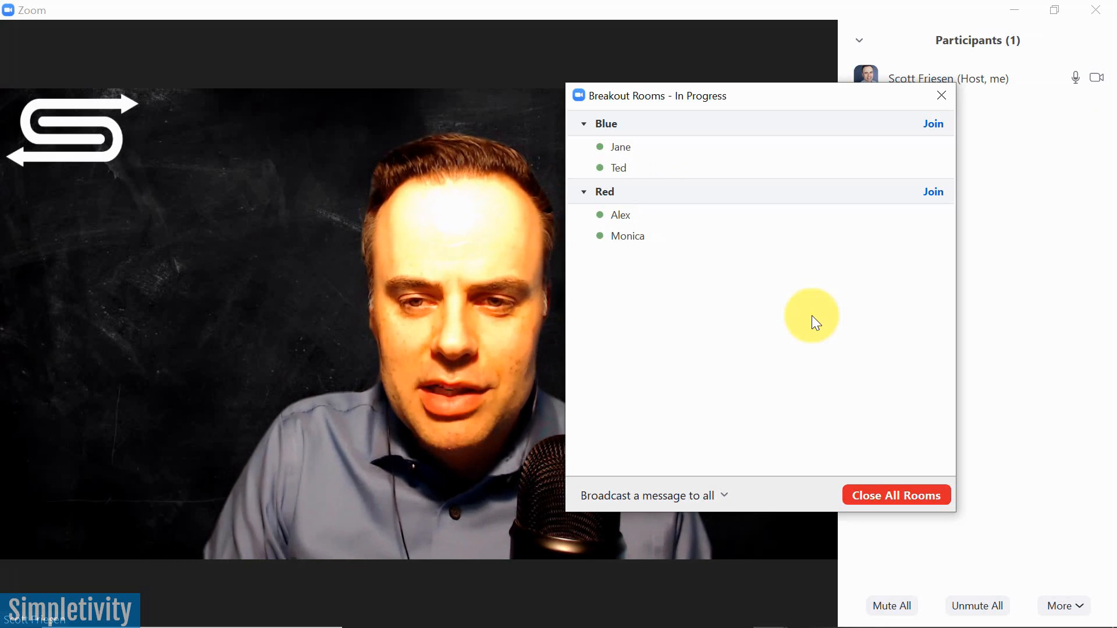
pyautogui.moveTo(665, 164)
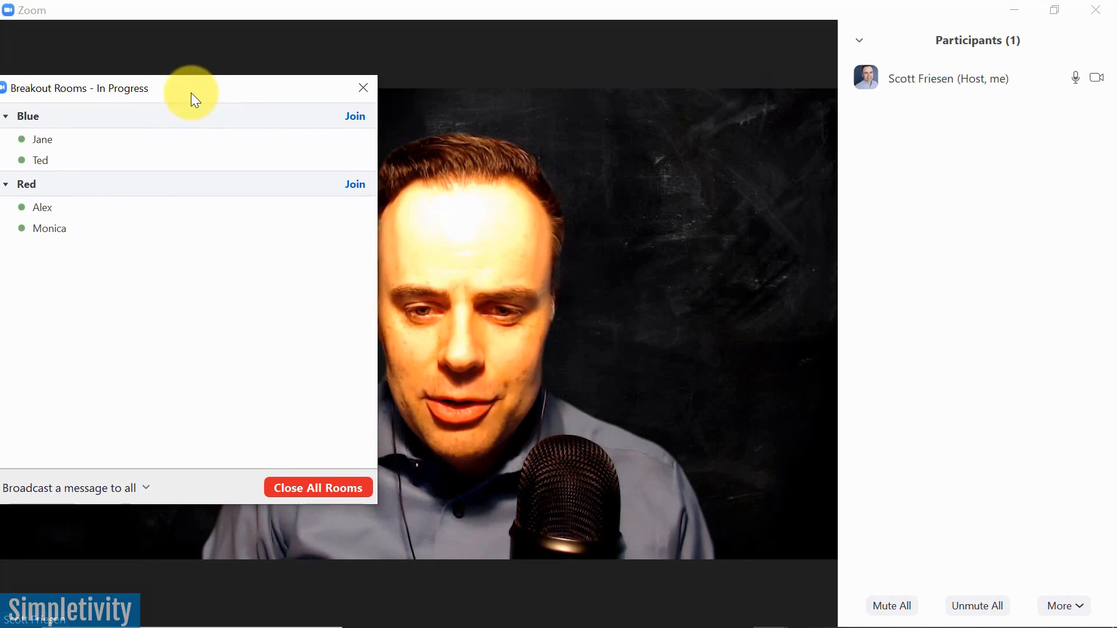
pyautogui.moveTo(192, 87); pyautogui.dragTo(346, 121)
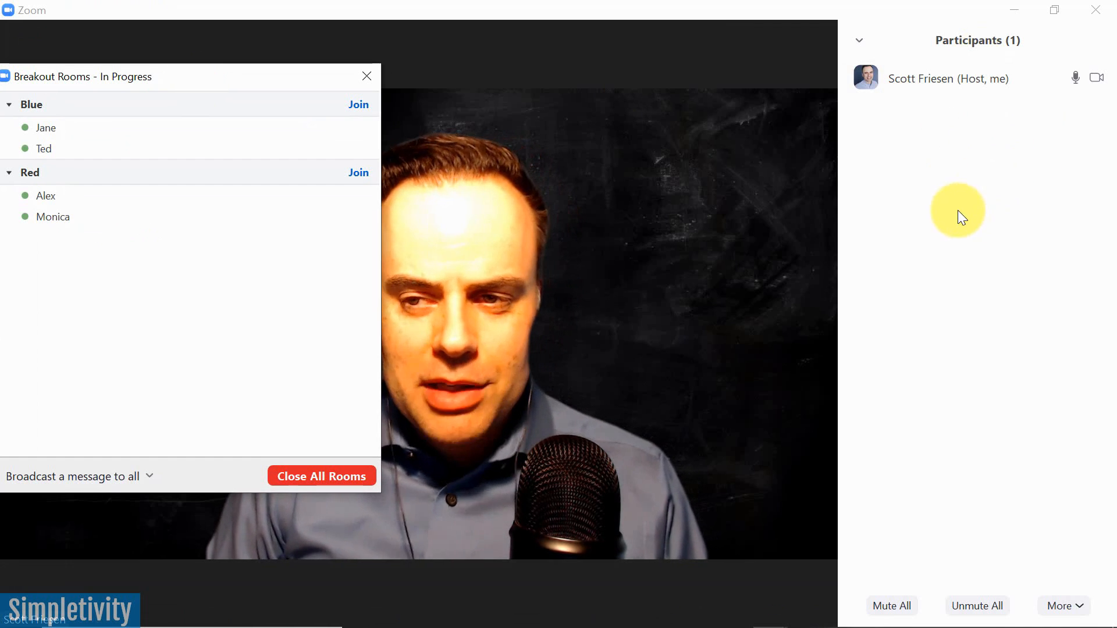
pyautogui.moveTo(947, 218)
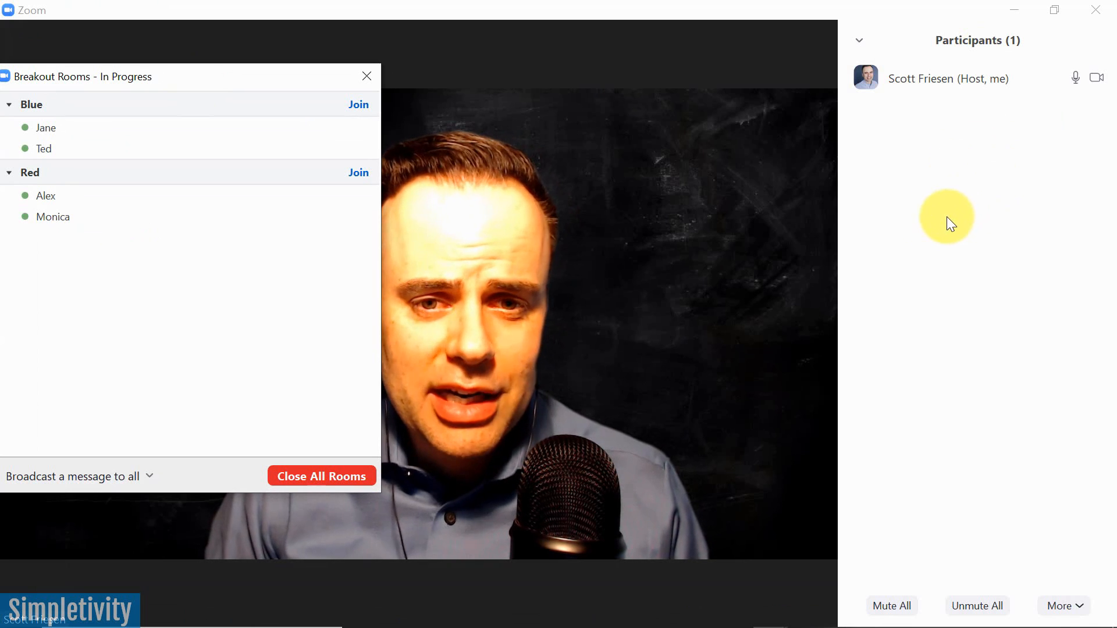
pyautogui.moveTo(108, 128)
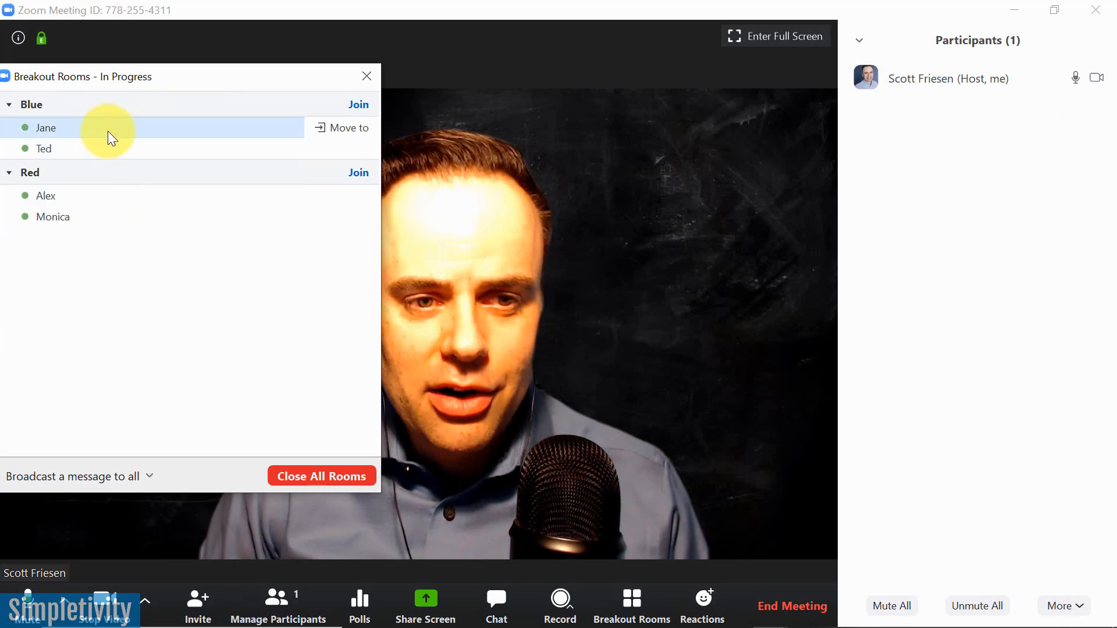
pyautogui.moveTo(128, 216)
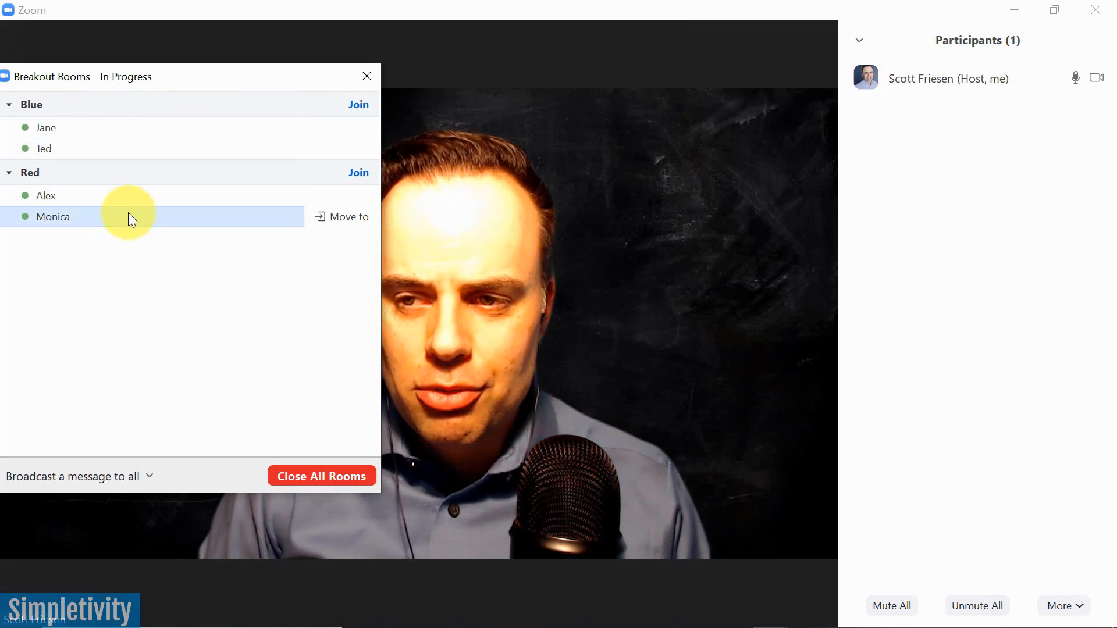
pyautogui.moveTo(148, 203)
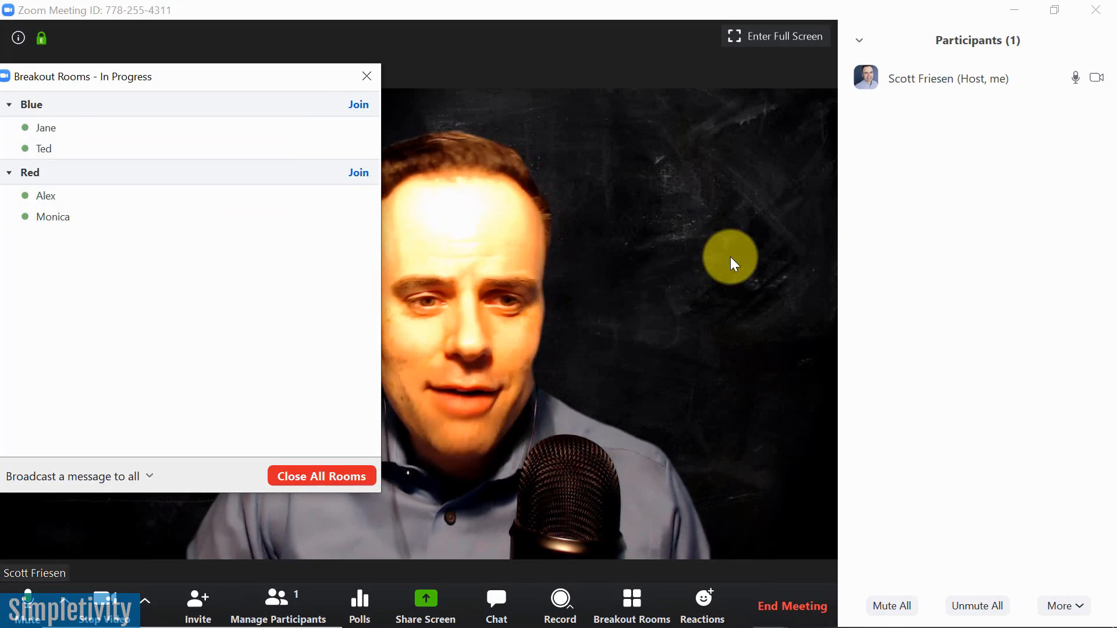
pyautogui.moveTo(346, 277)
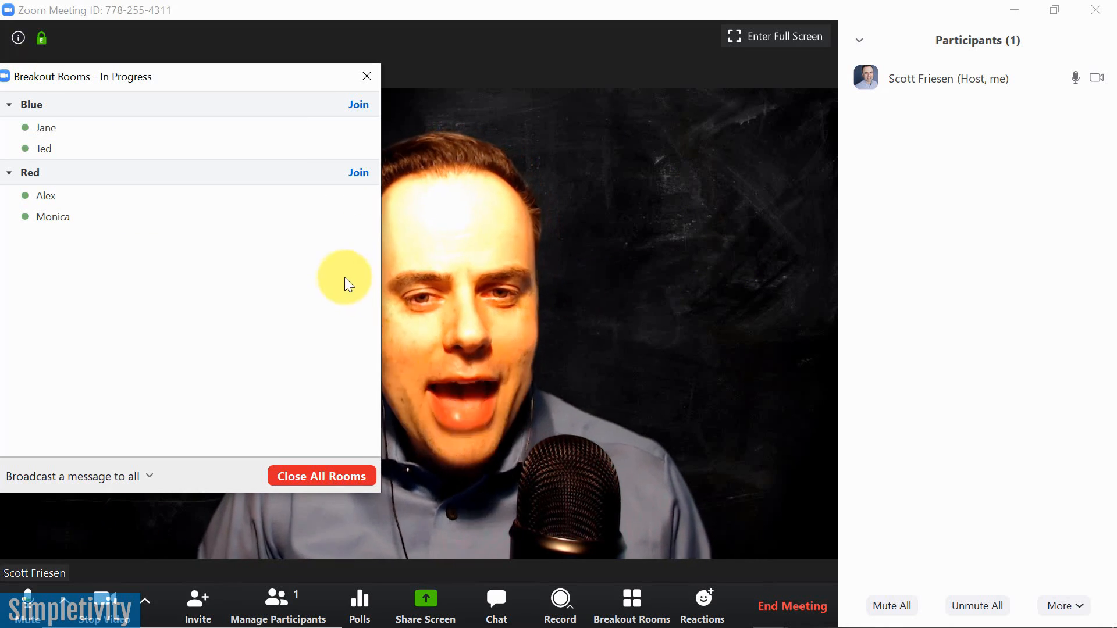
pyautogui.moveTo(354, 108)
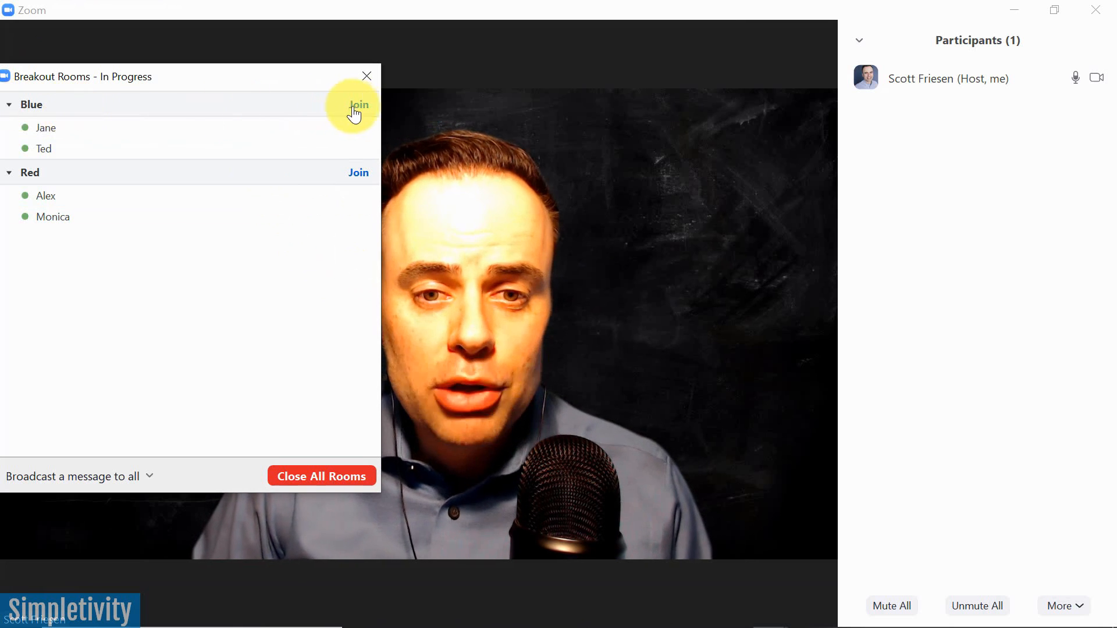
# Join the Blue room as host, maximize it and show its participants Jane and Ted.
pyautogui.click(359, 105)
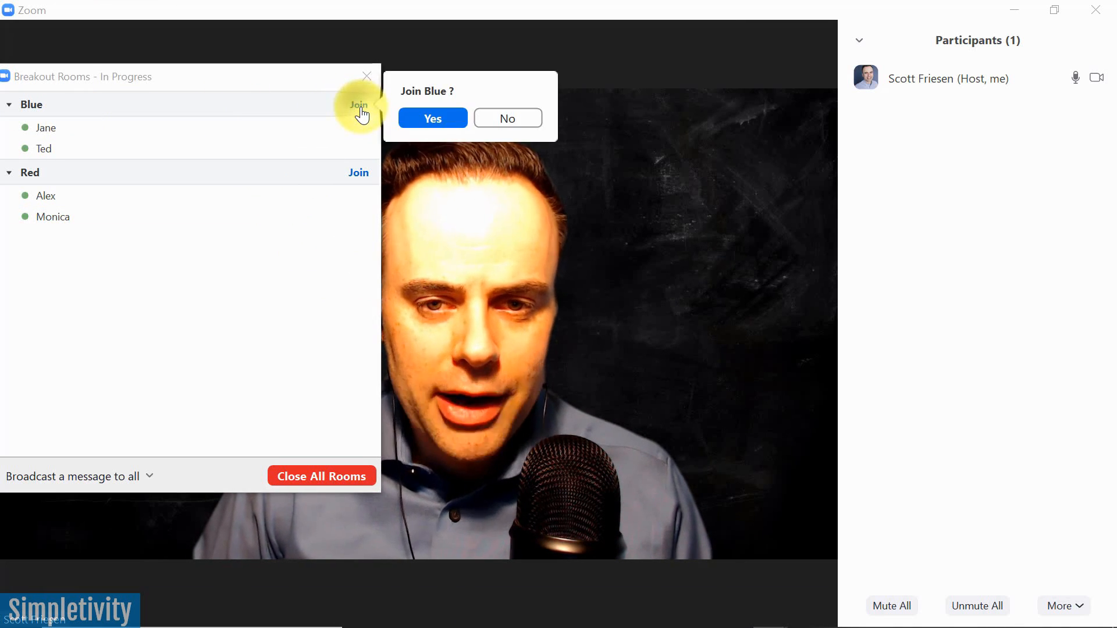
pyautogui.click(433, 119)
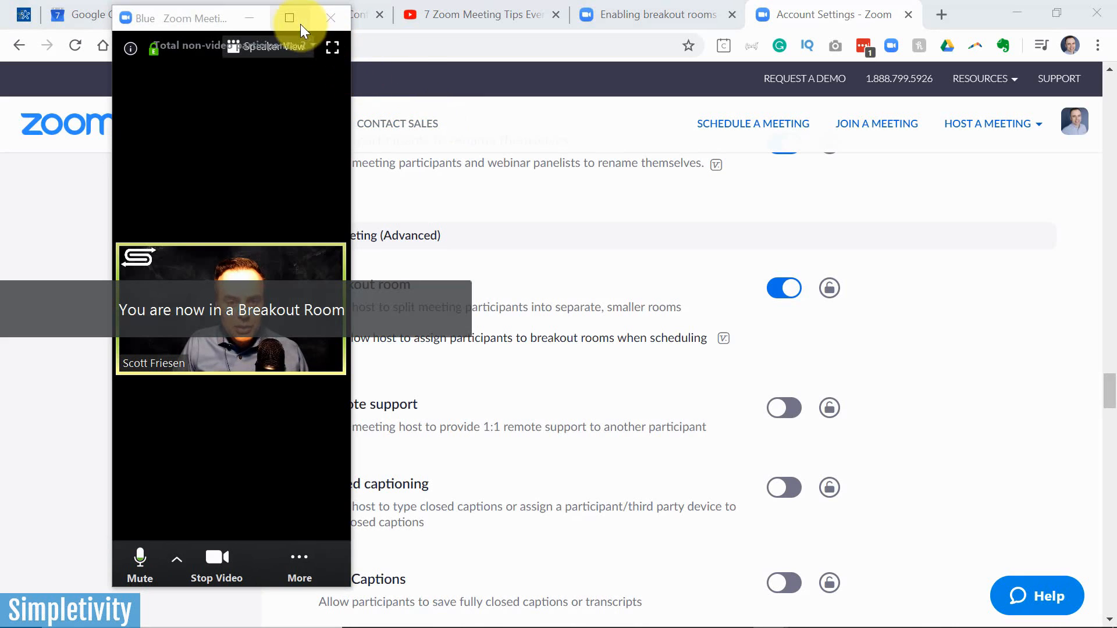
pyautogui.click(290, 16)
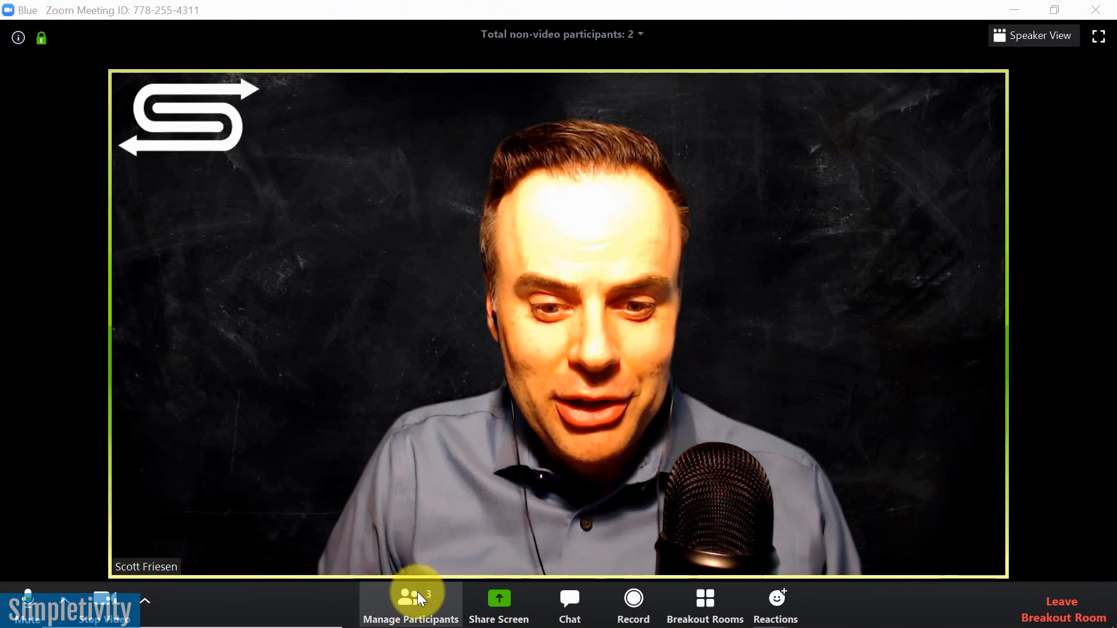
pyautogui.click(411, 598)
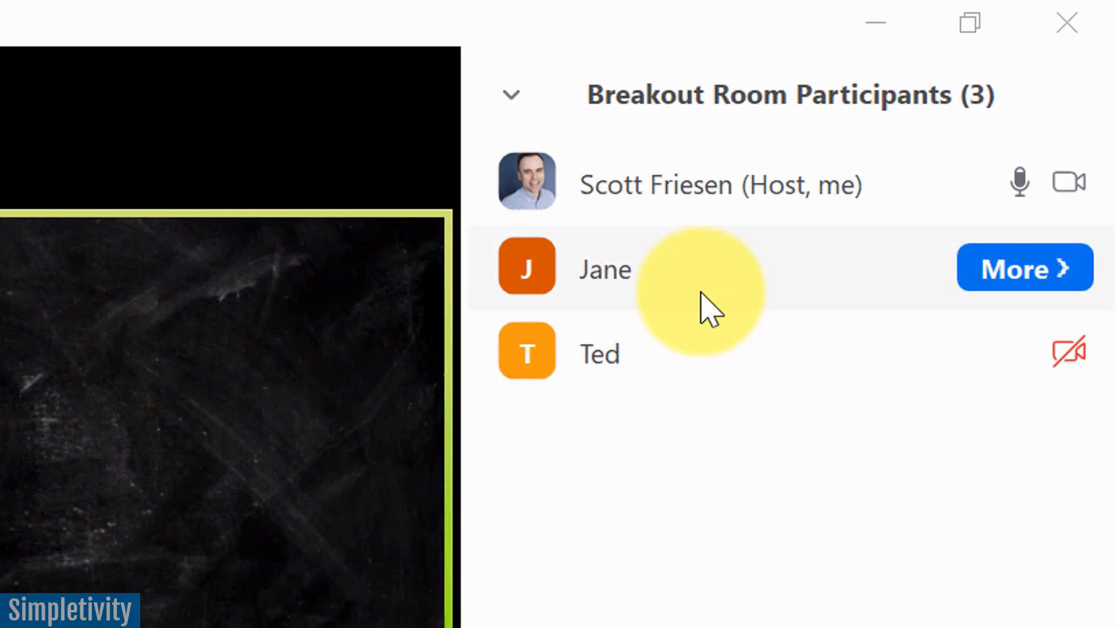
pyautogui.moveTo(691, 332)
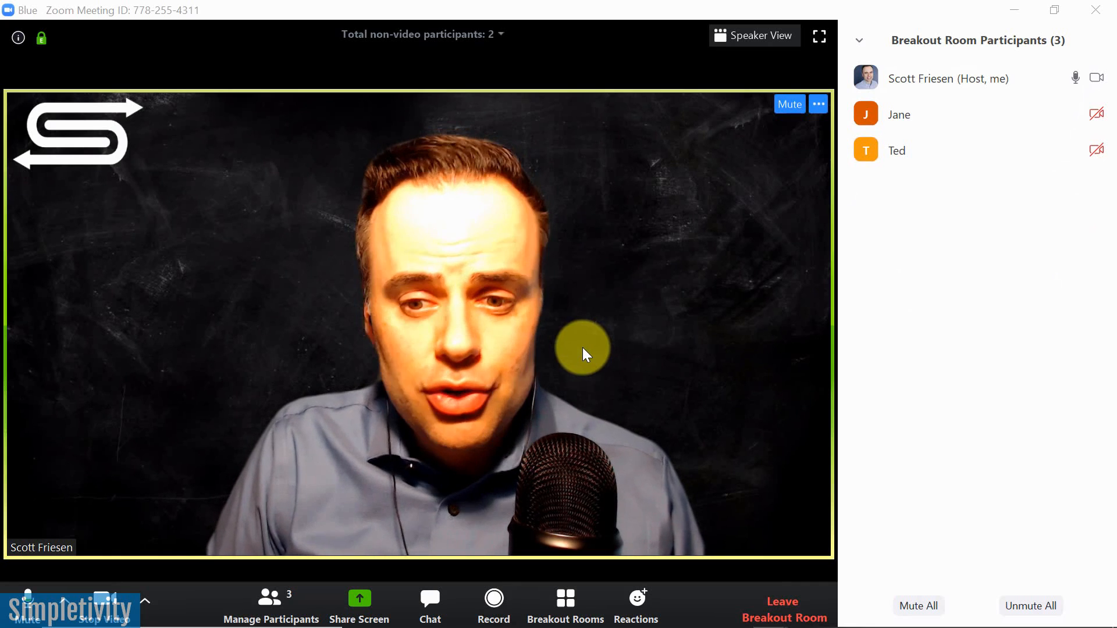
# Switch from Blue into the Red room and show its participants Alex and Monica.
pyautogui.click(565, 605)
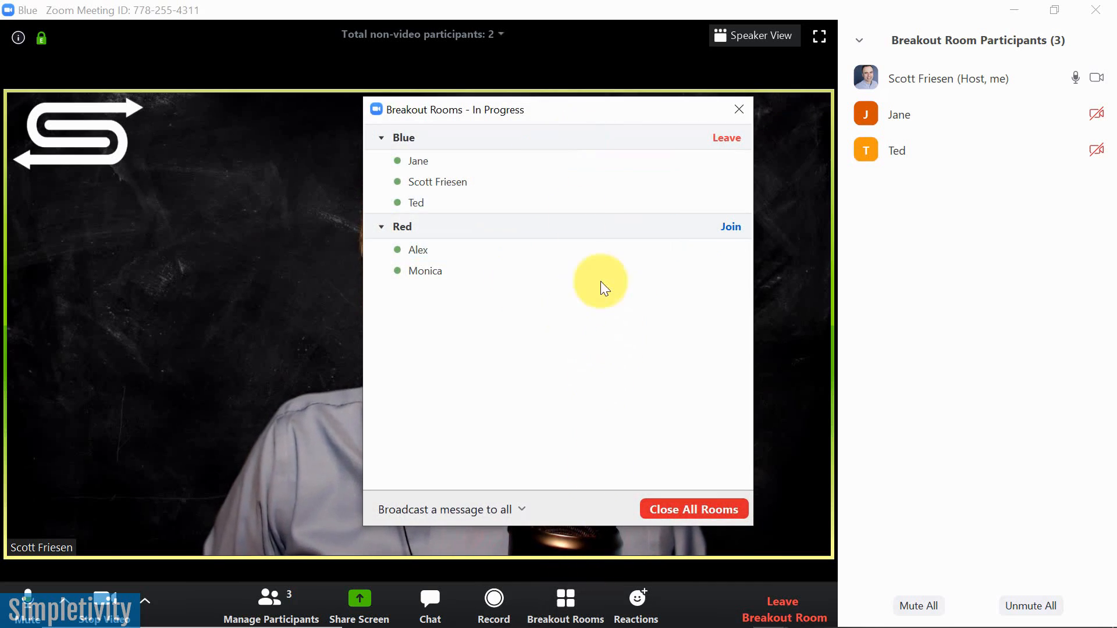
pyautogui.moveTo(417, 161)
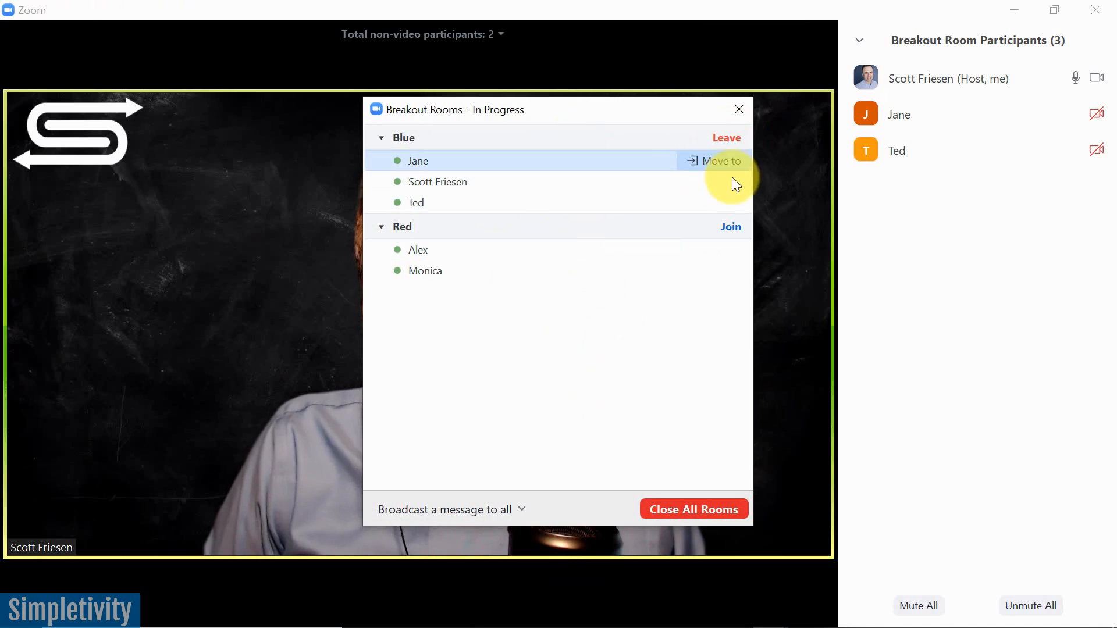
pyautogui.click(730, 227)
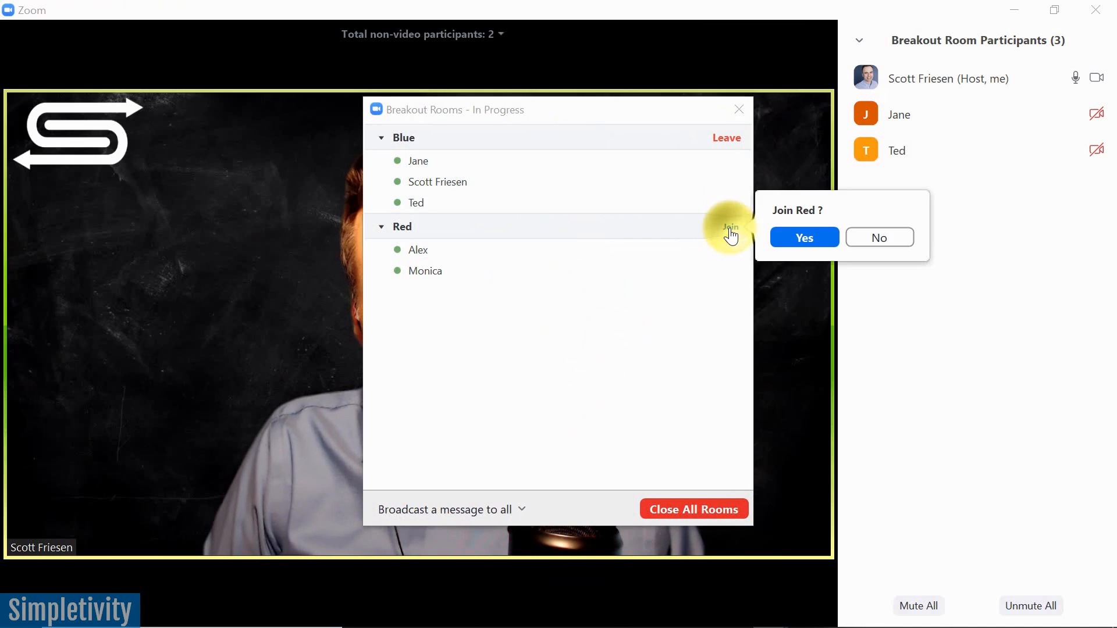
pyautogui.click(804, 238)
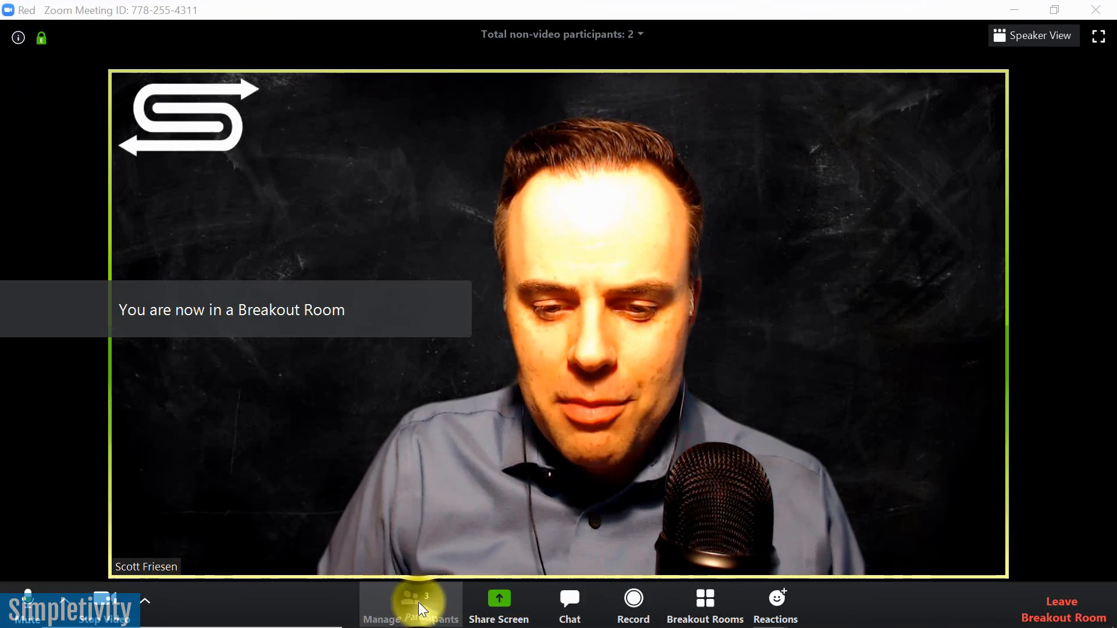
pyautogui.click(409, 617)
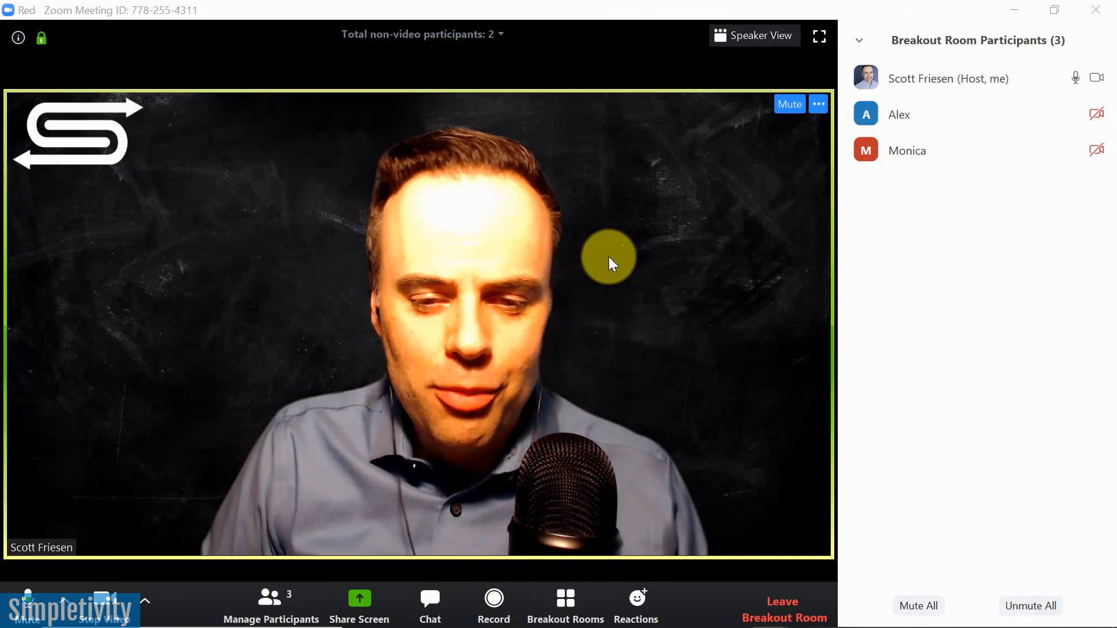
pyautogui.moveTo(565, 597)
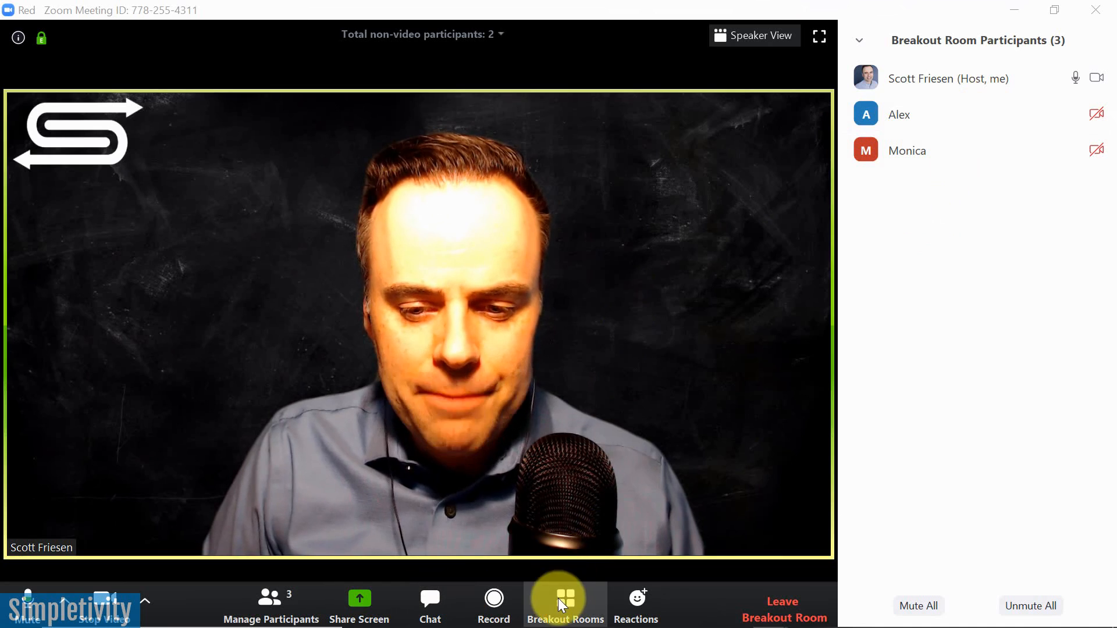
# Leave the Red room and return to the main session.
pyautogui.click(565, 605)
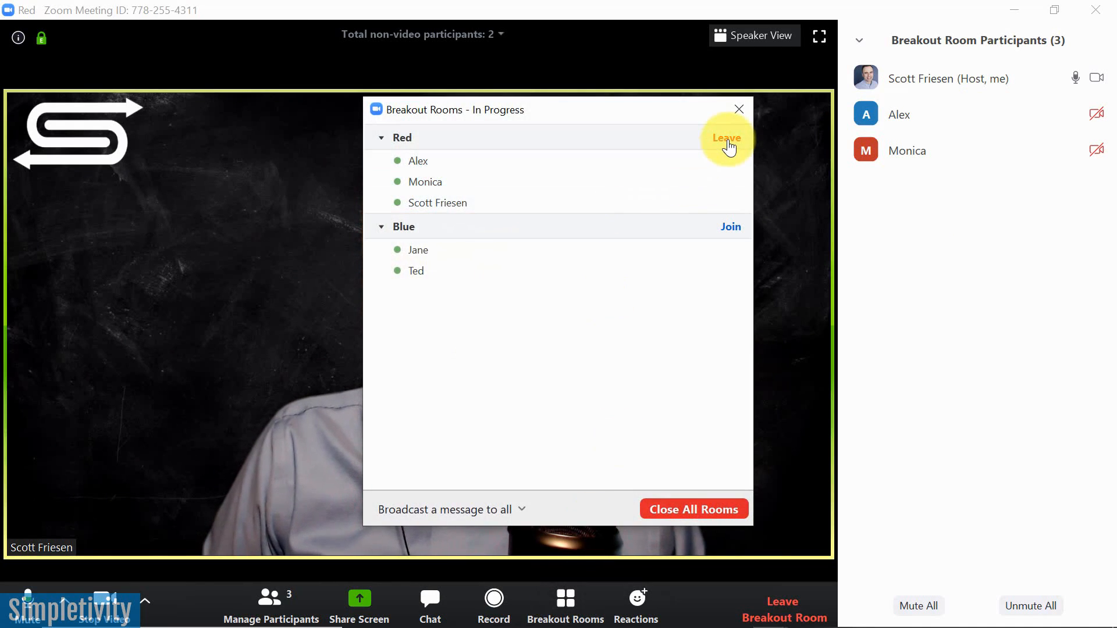
pyautogui.click(726, 137)
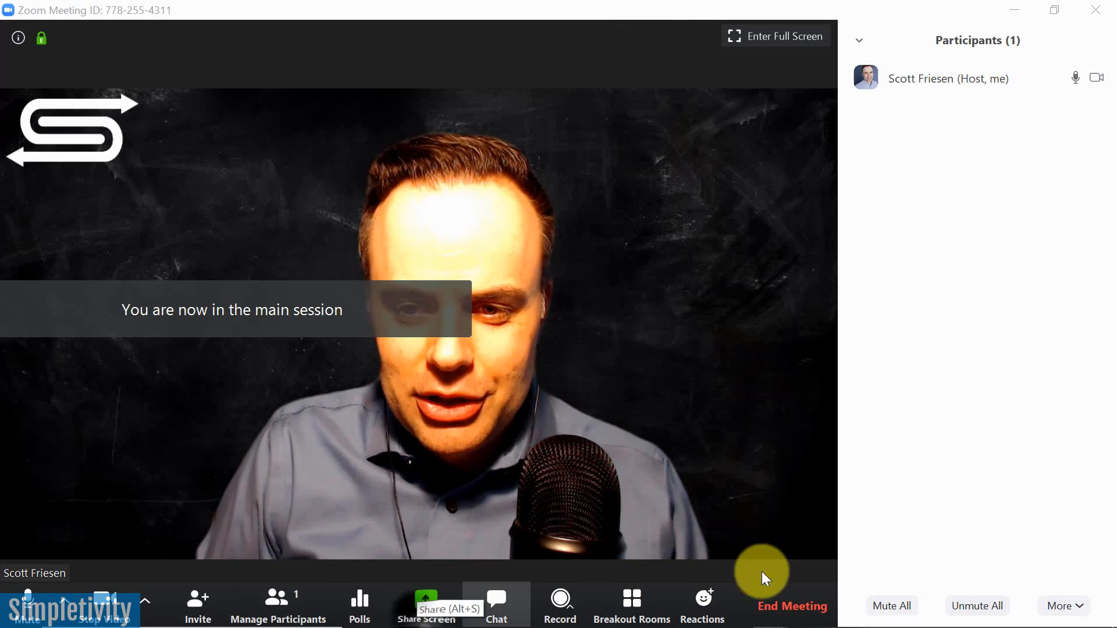
pyautogui.moveTo(957, 151)
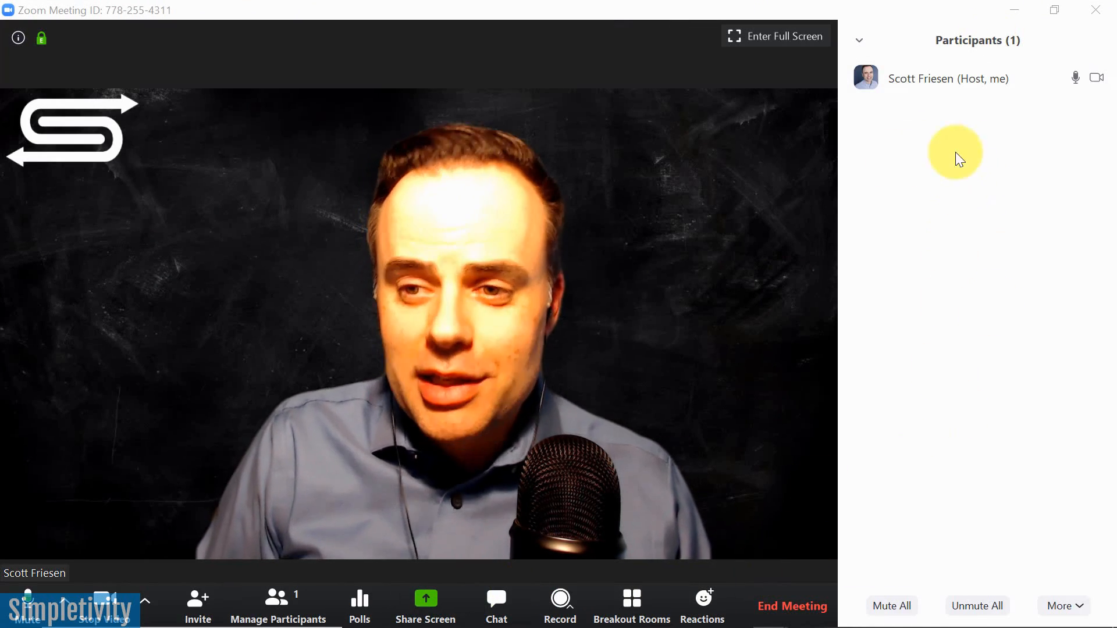
pyautogui.moveTo(614, 316)
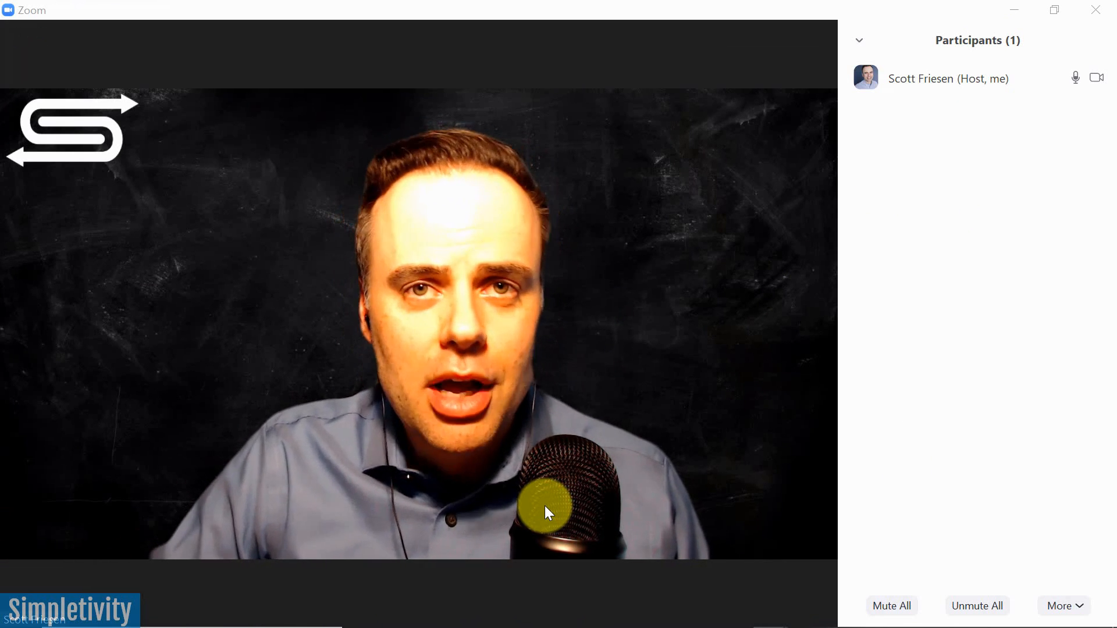
pyautogui.moveTo(547, 513)
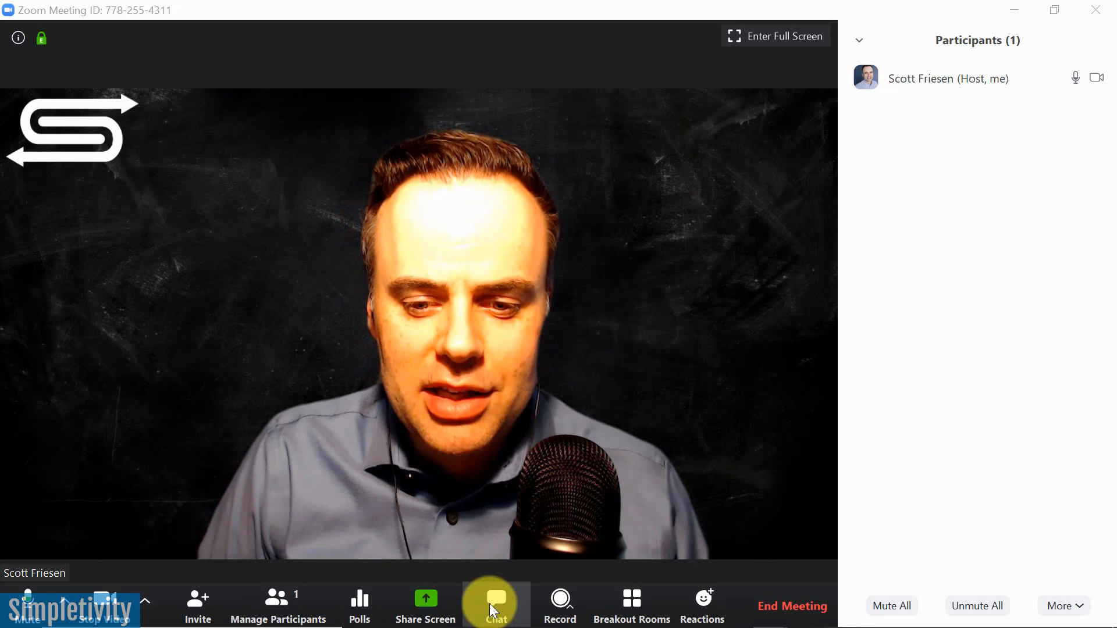
# Send 'Hi everyone' to Everyone in the main session's meeting chat.
pyautogui.click(496, 605)
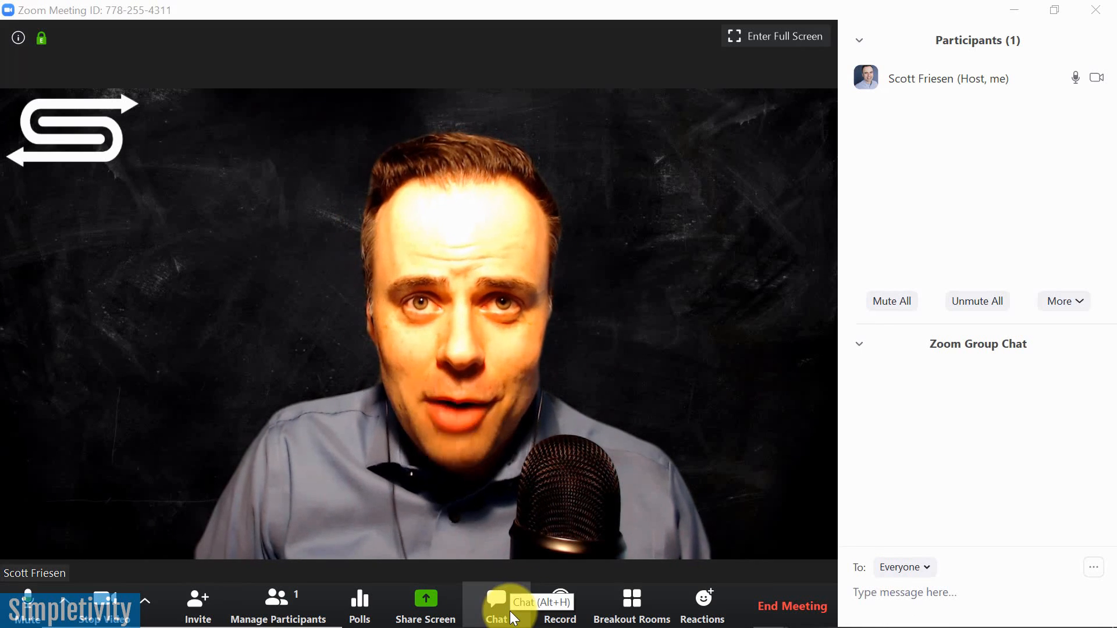
pyautogui.click(905, 592)
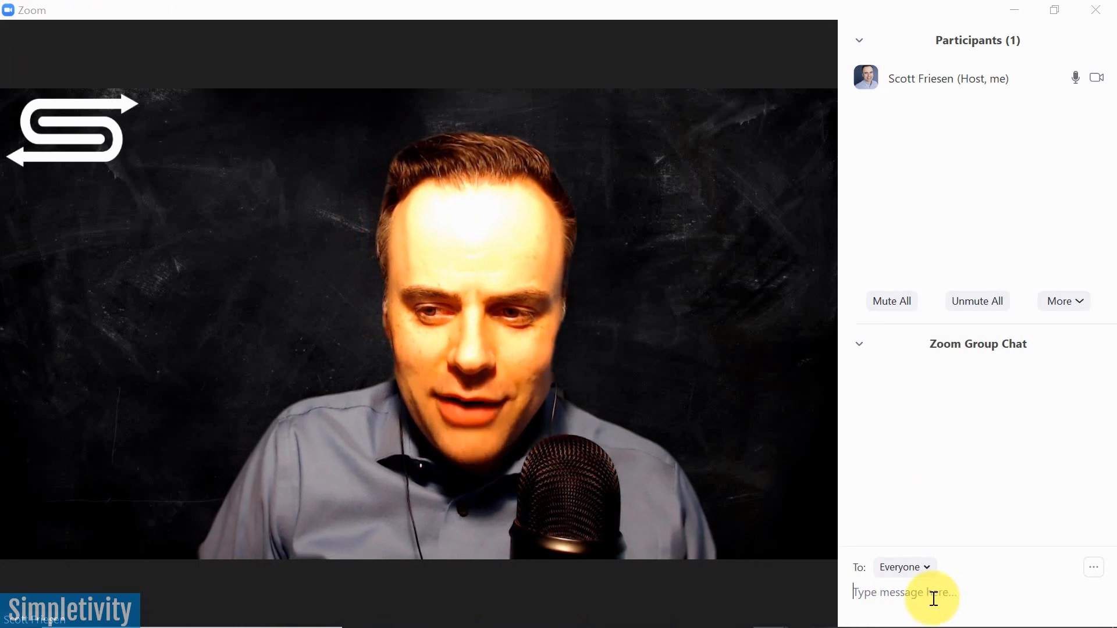
pyautogui.write('H')
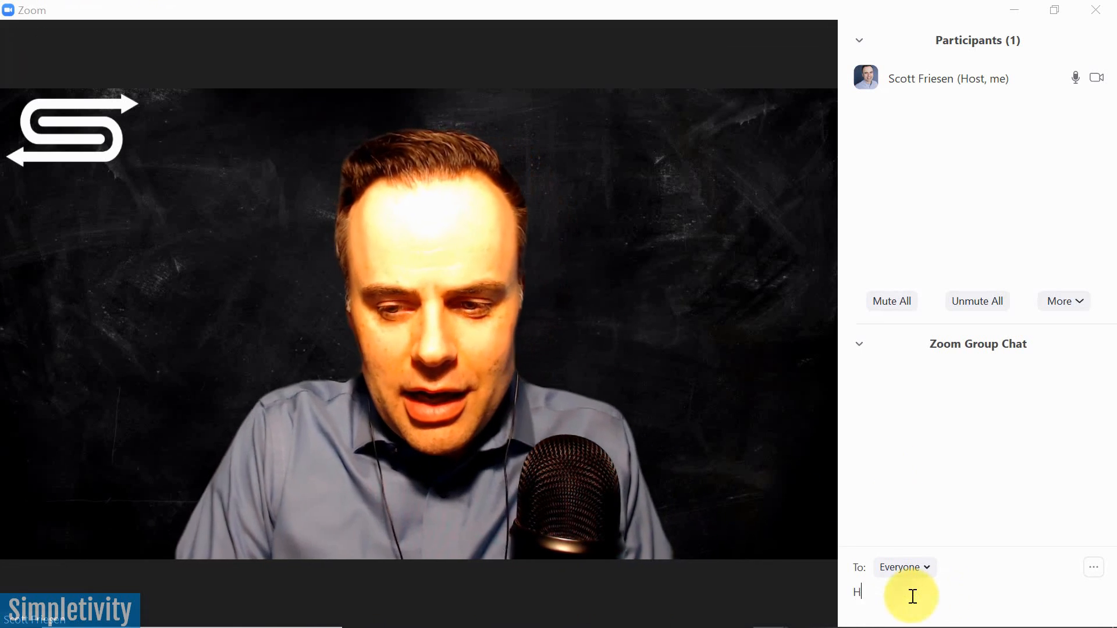
pyautogui.write('i')
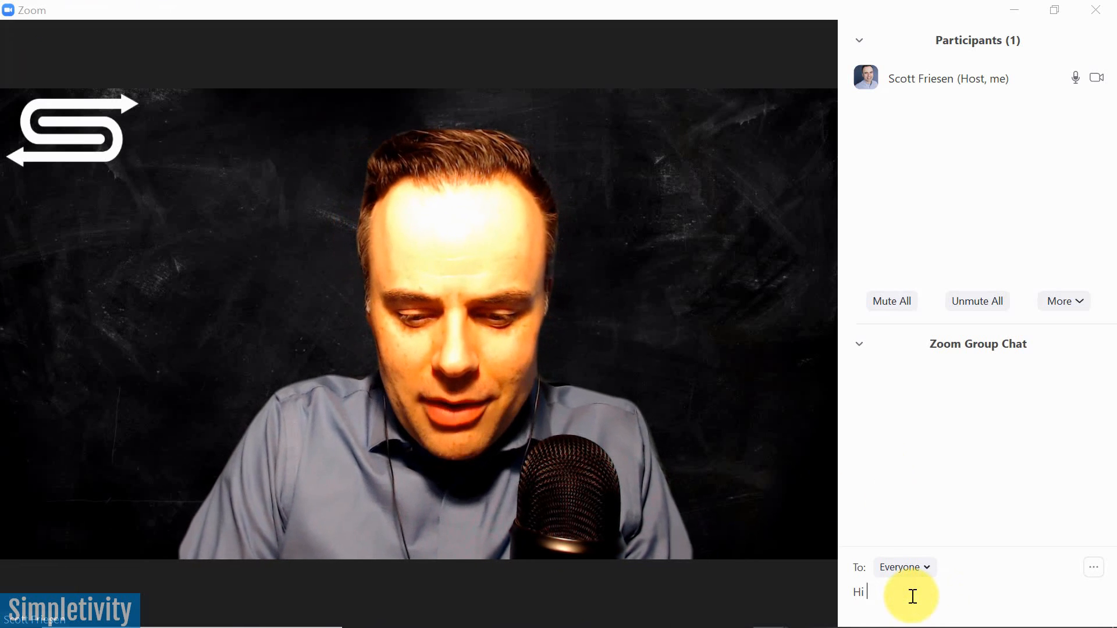
pyautogui.write('everyone')
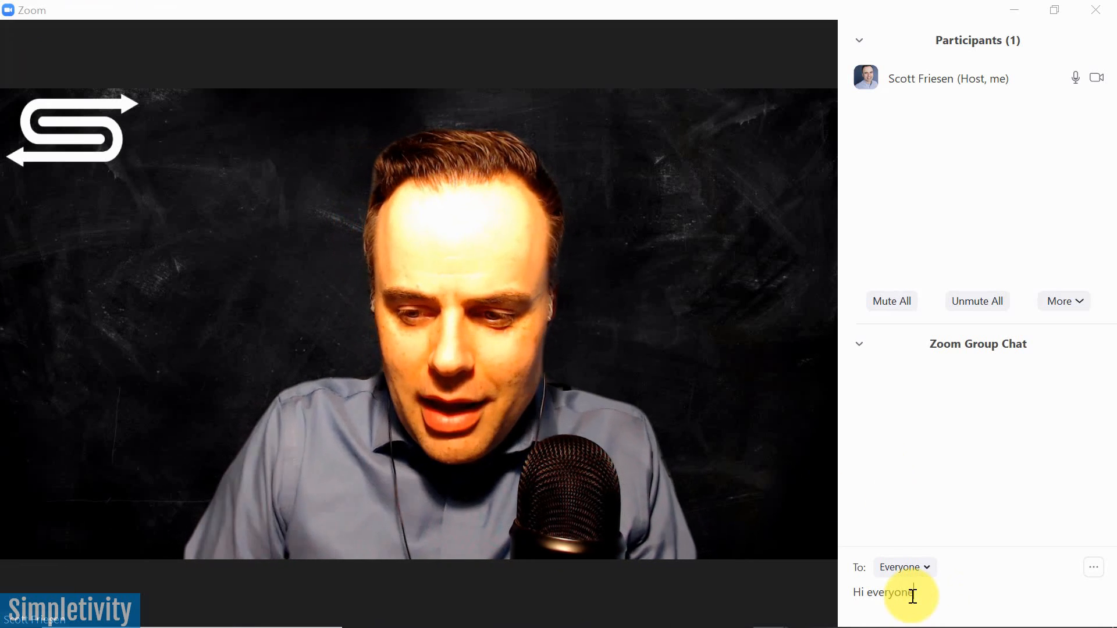
pyautogui.press('Return')
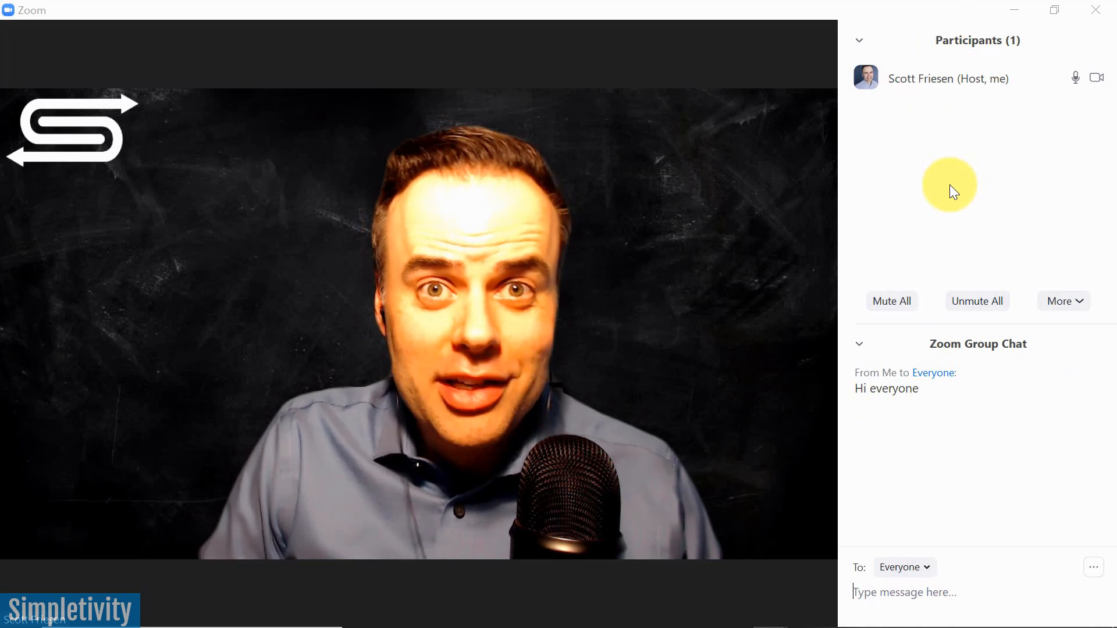
pyautogui.moveTo(935, 329)
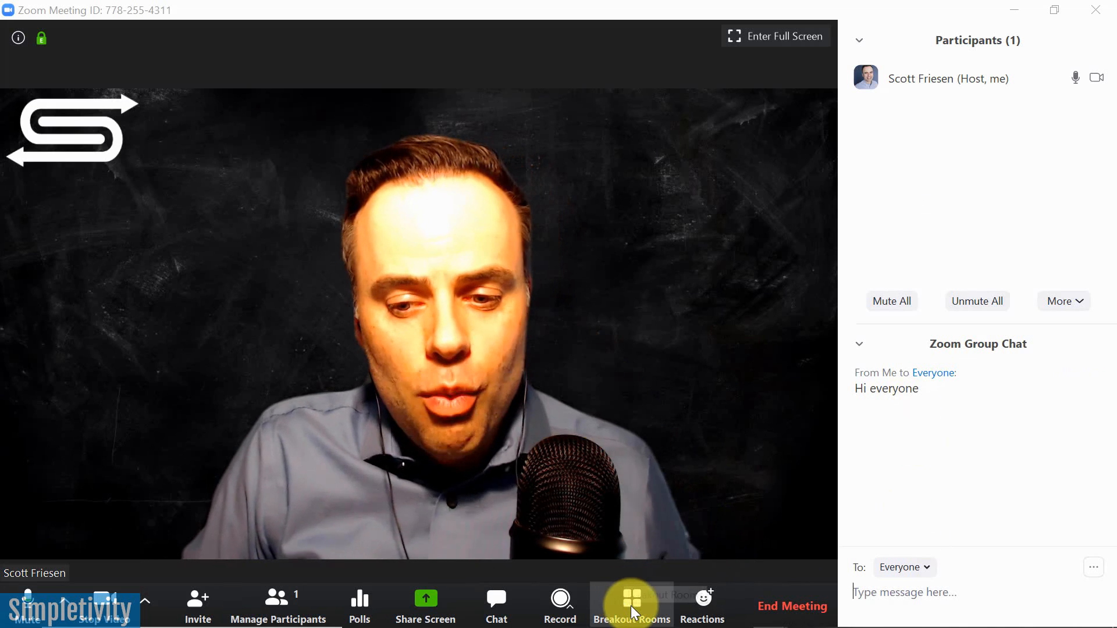
# Broadcast 'Wrap things up in the next 5 mins please.' to all breakout rooms.
pyautogui.click(630, 605)
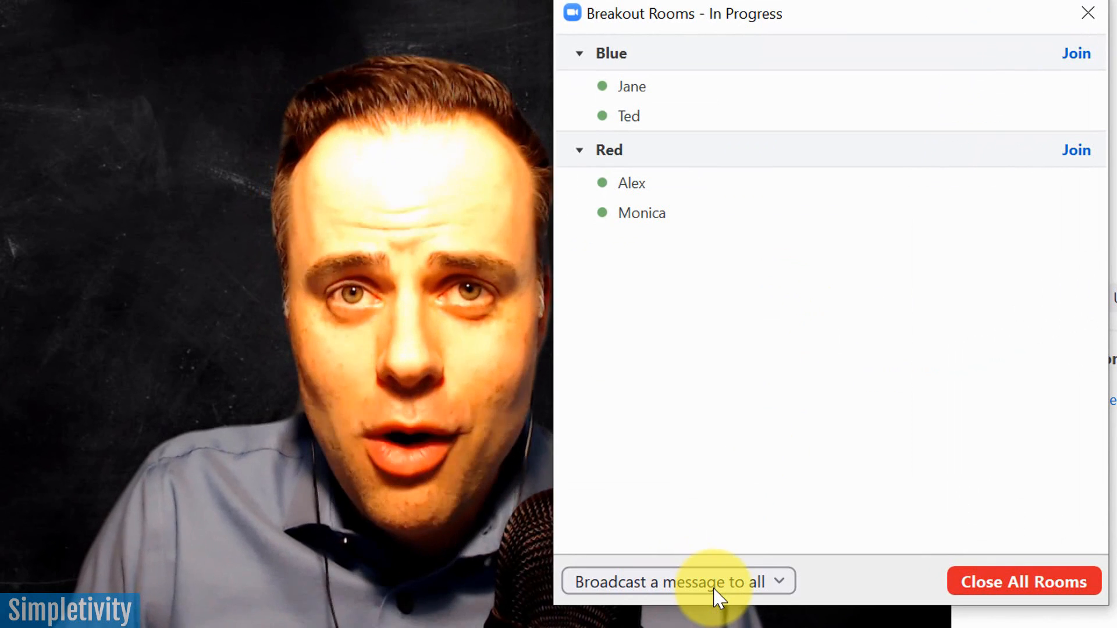
pyautogui.click(674, 582)
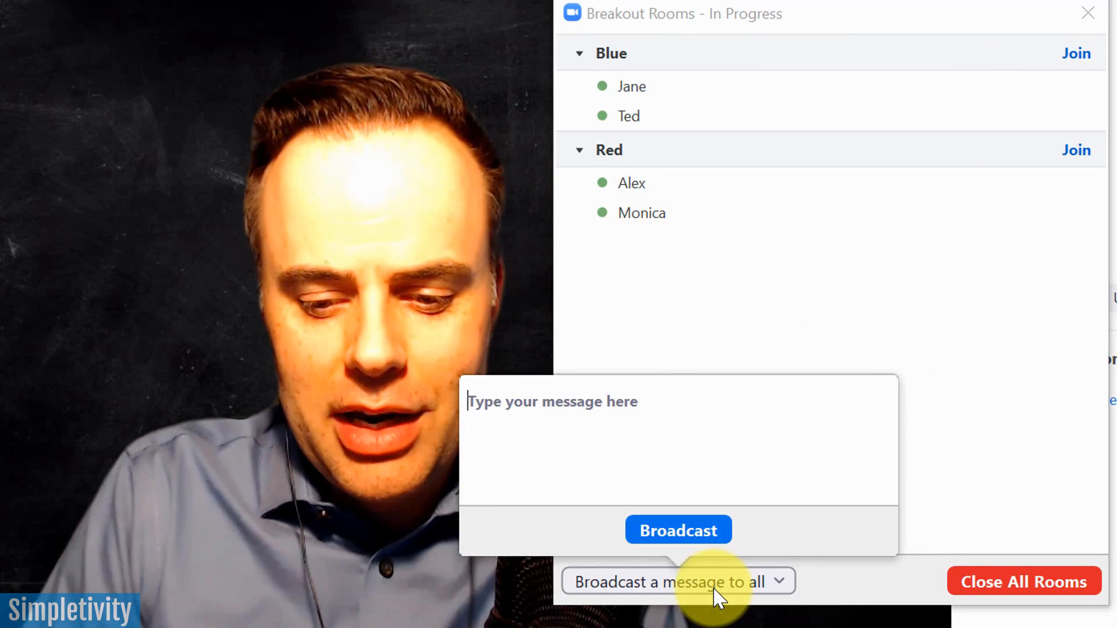
pyautogui.write('Wrap t')
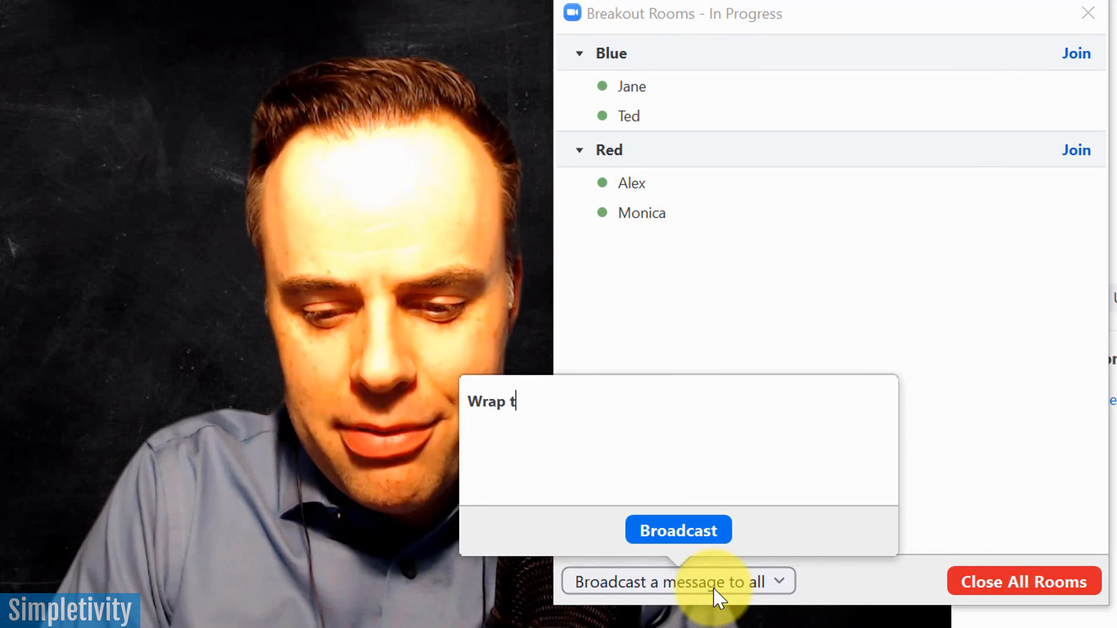
pyautogui.write('hings up in the ne')
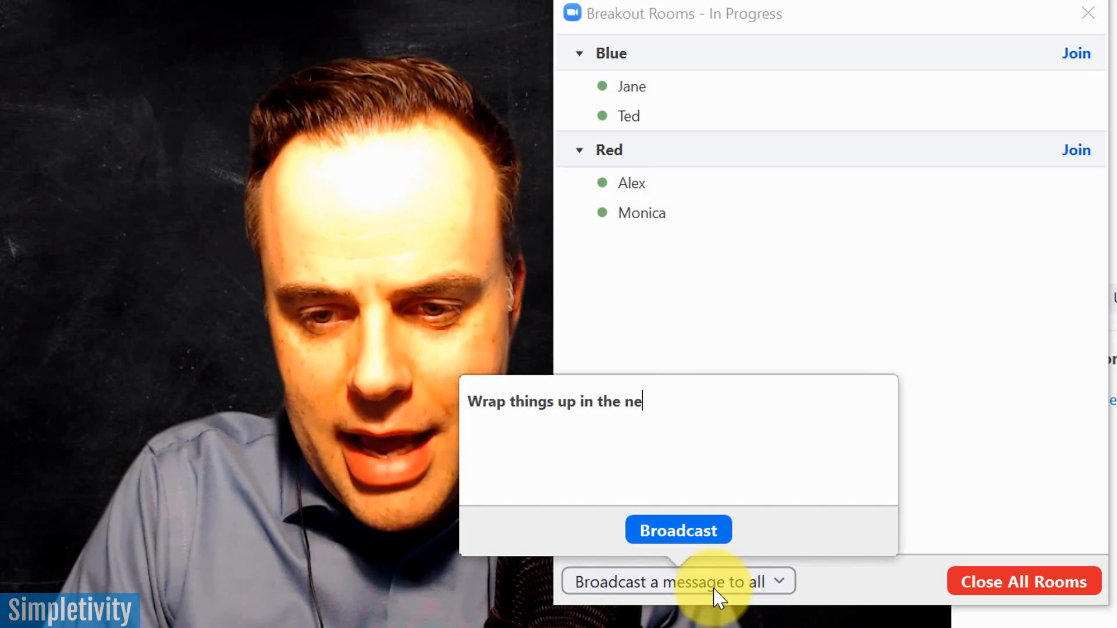
pyautogui.write('xt 5 mins')
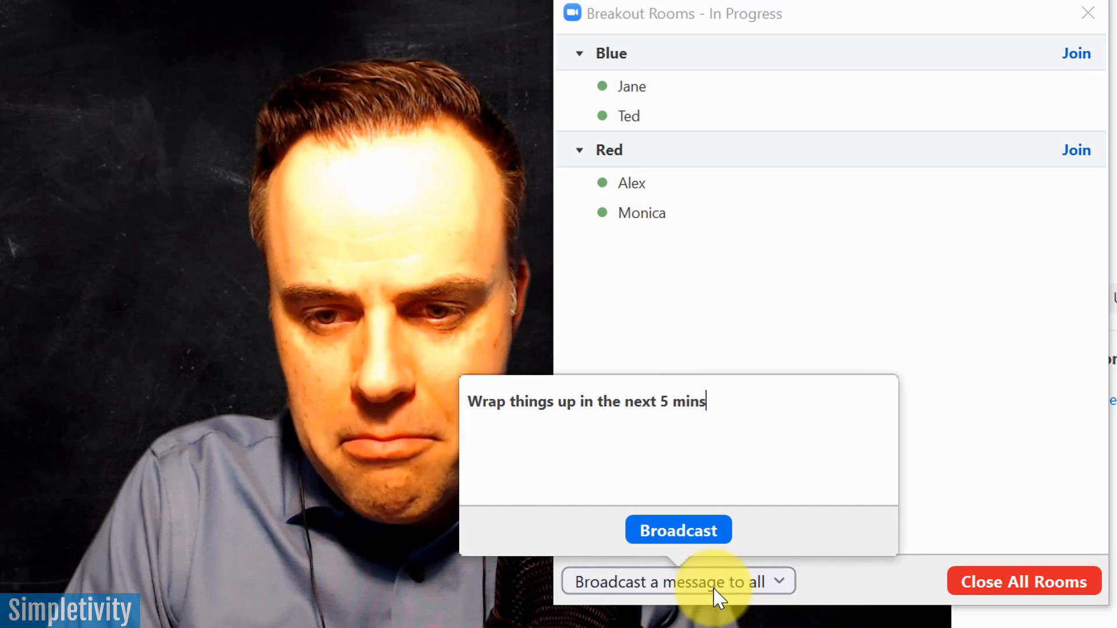
pyautogui.write('please.')
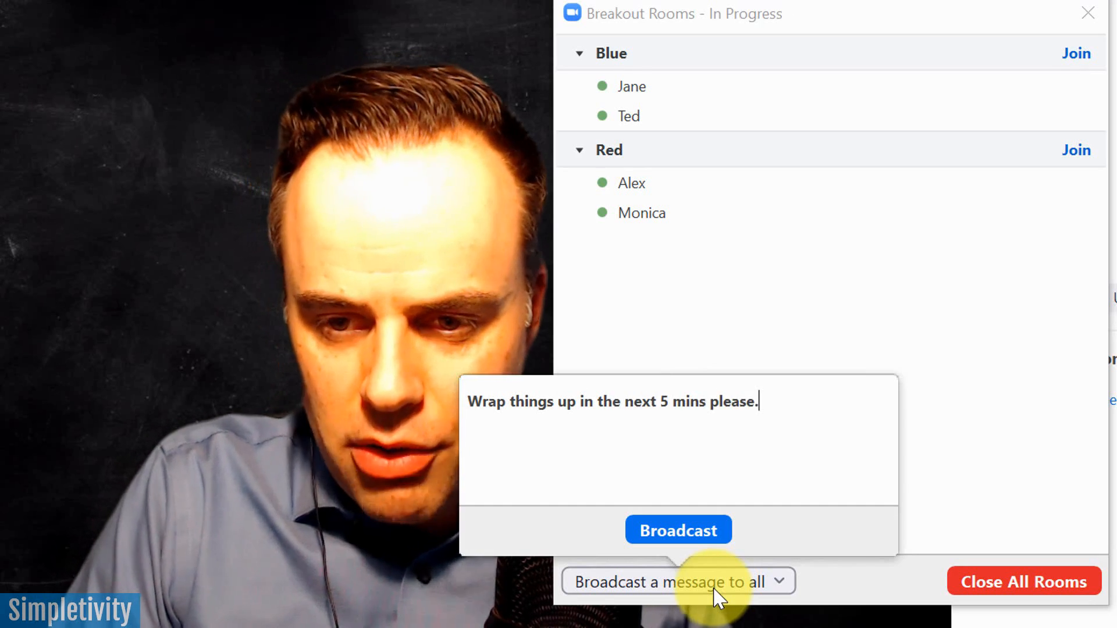
pyautogui.click(677, 529)
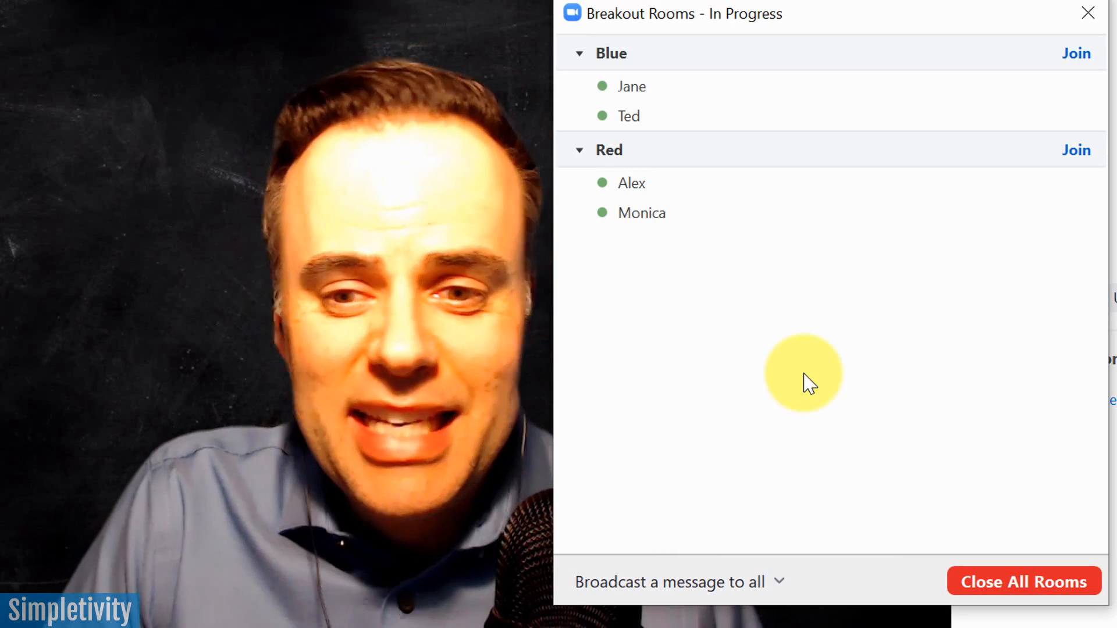
pyautogui.moveTo(728, 279)
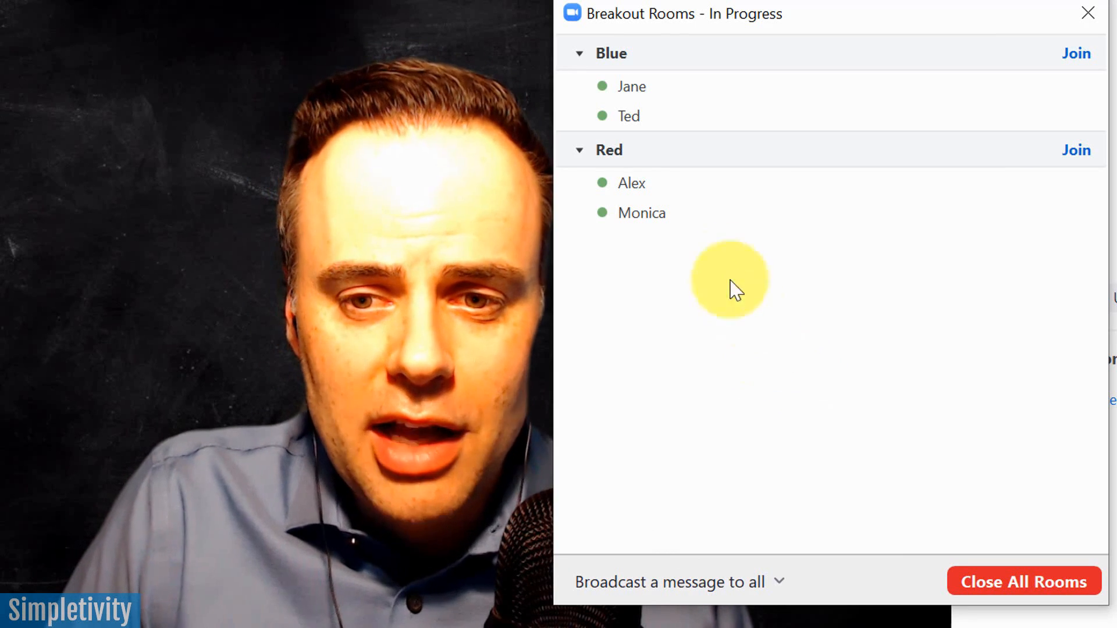
pyautogui.moveTo(695, 187)
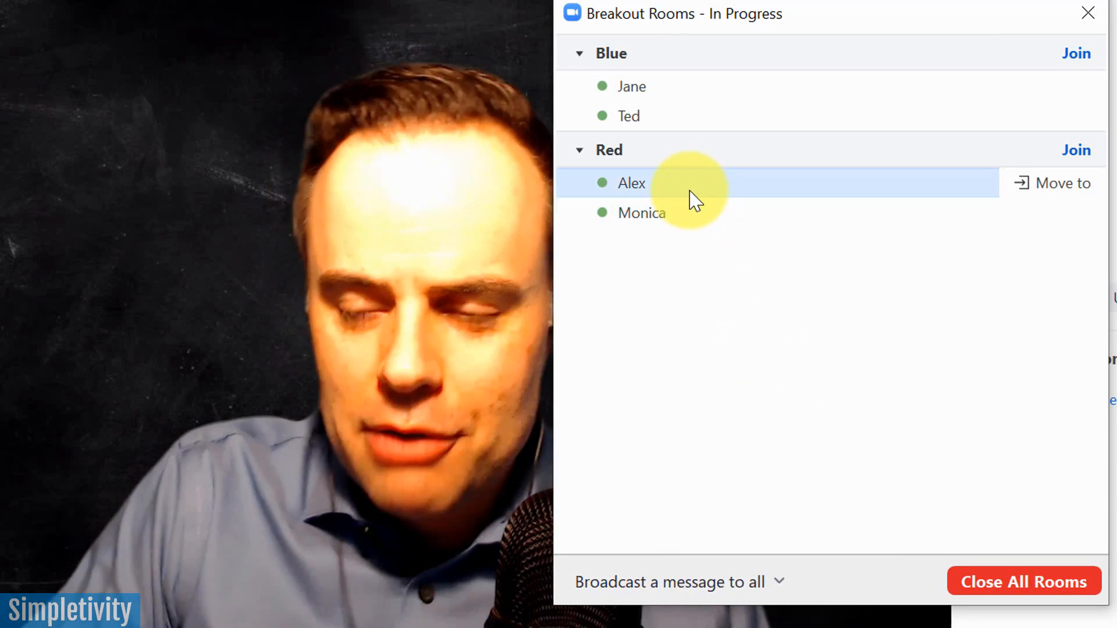
pyautogui.moveTo(726, 179)
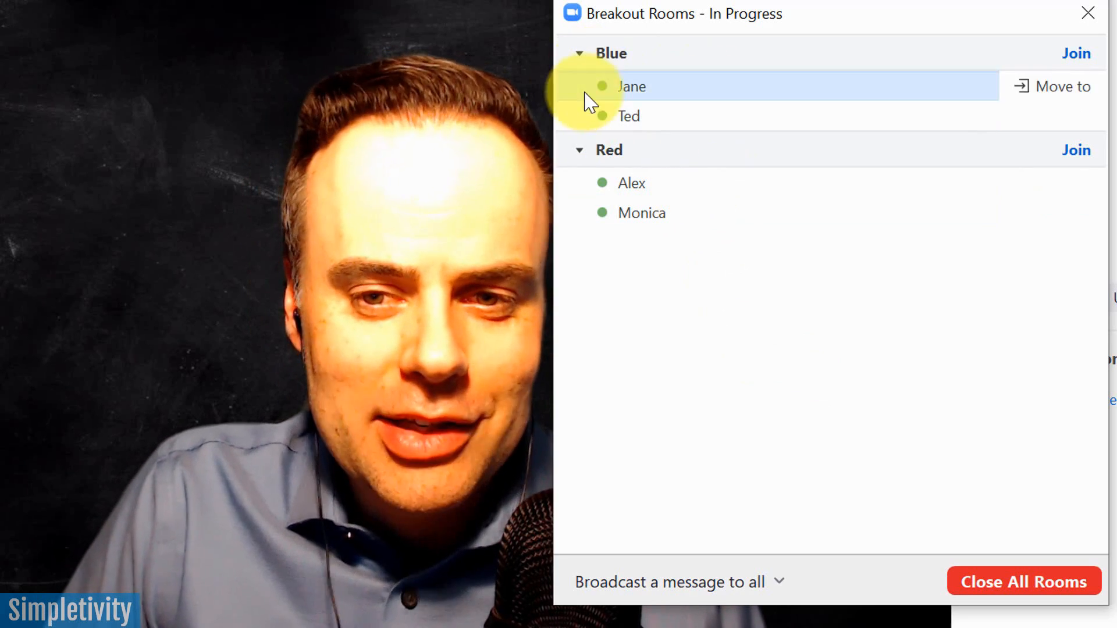
pyautogui.moveTo(731, 347)
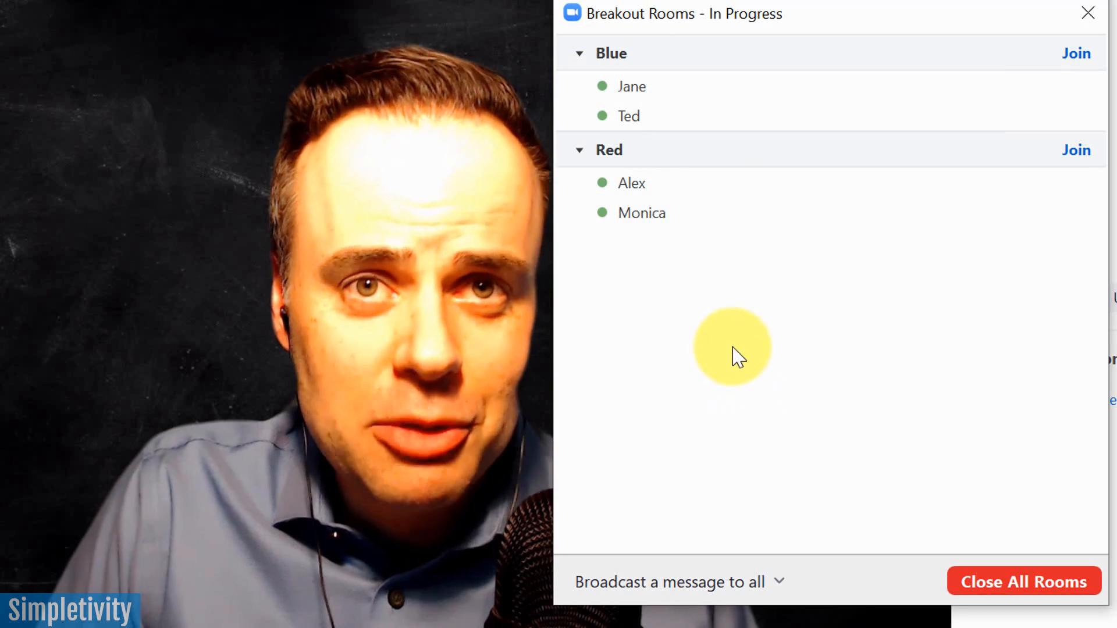
pyautogui.moveTo(833, 96)
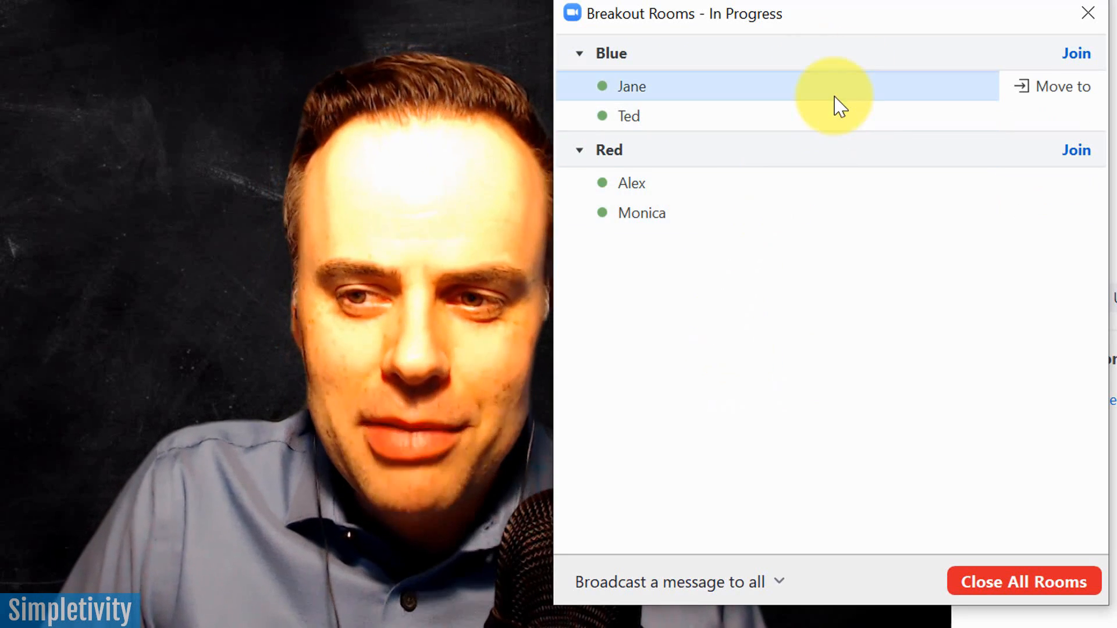
pyautogui.moveTo(801, 84)
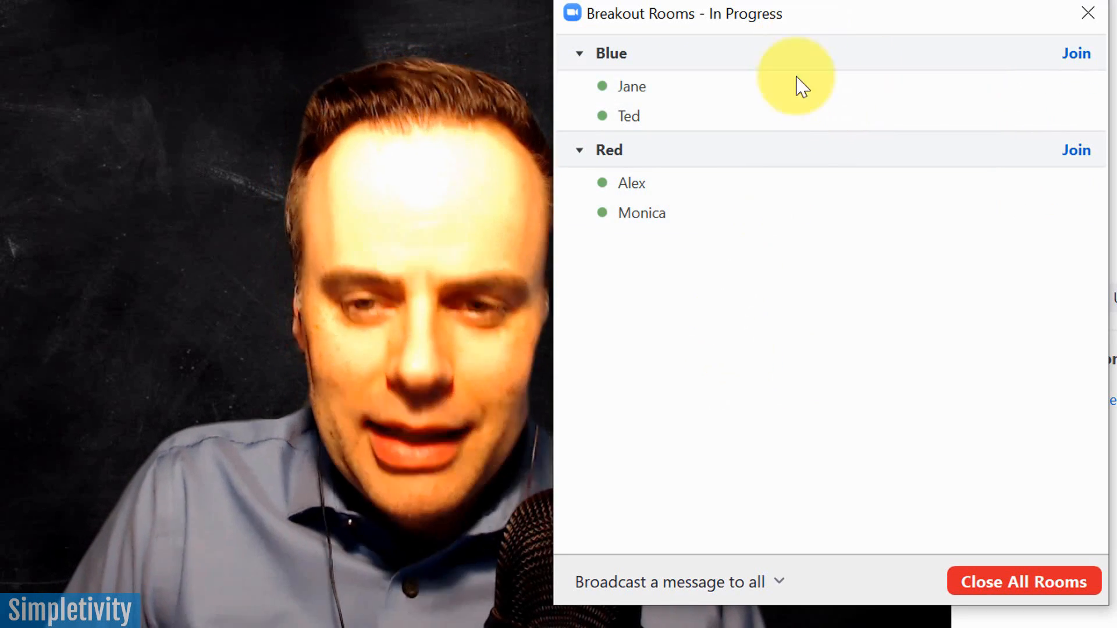
pyautogui.moveTo(981, 518)
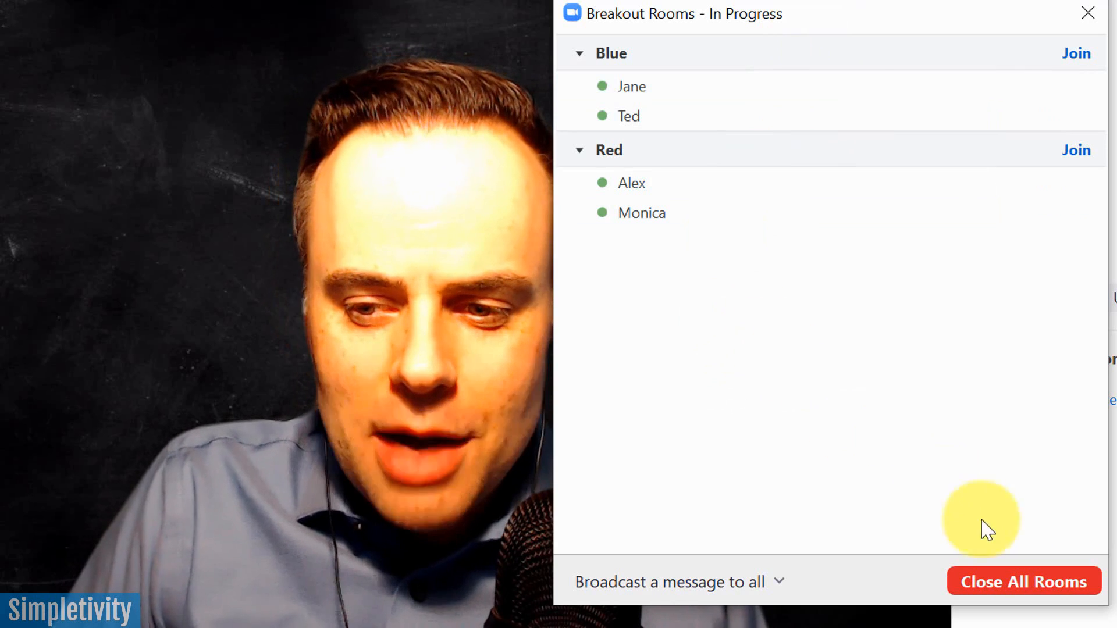
pyautogui.moveTo(1019, 582)
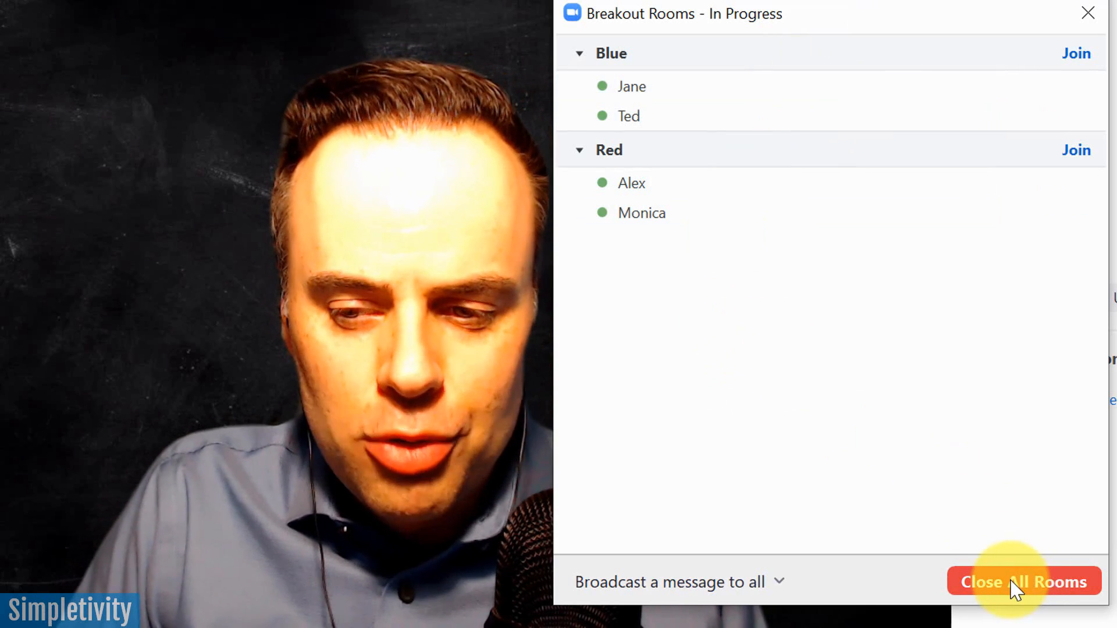
# Close all breakout rooms, starting the countdown before Blue and Red shut down.
pyautogui.click(1024, 581)
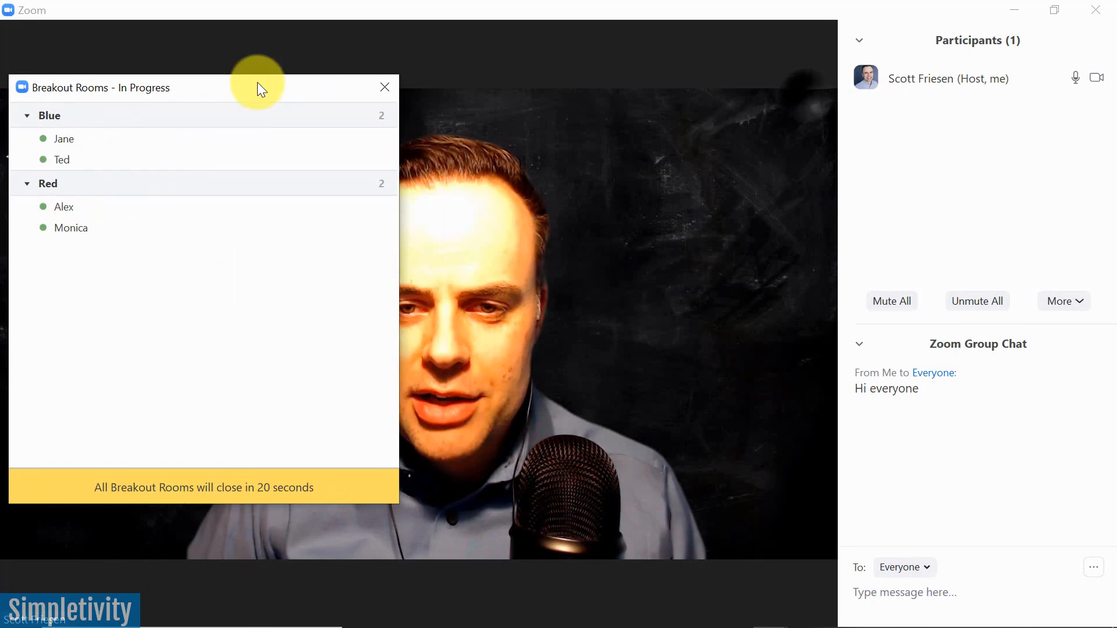
pyautogui.moveTo(661, 212)
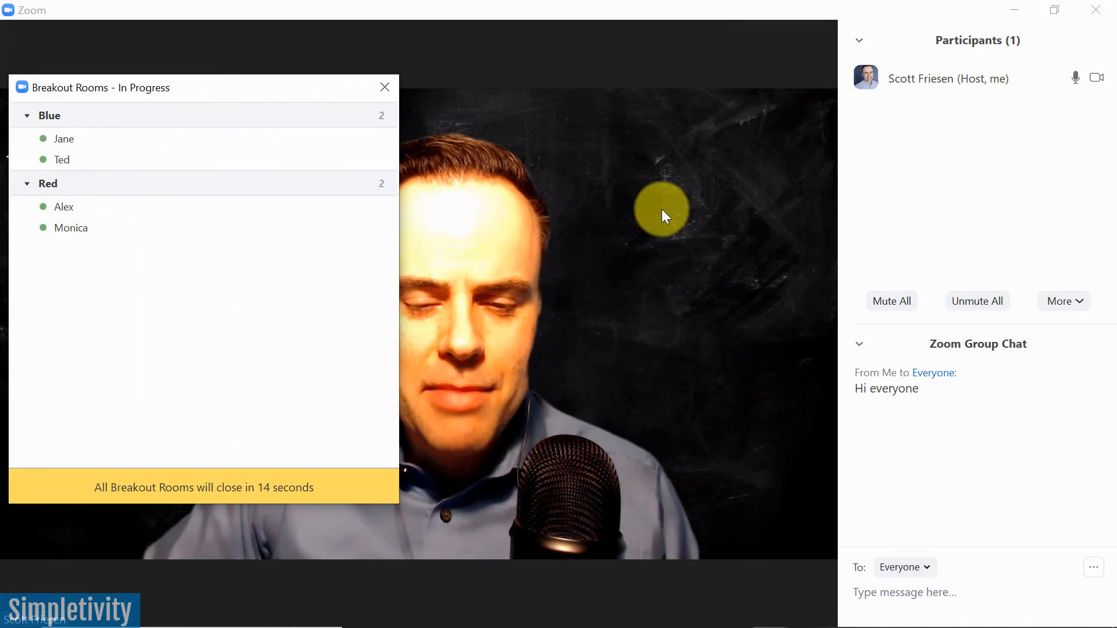
pyautogui.moveTo(593, 254)
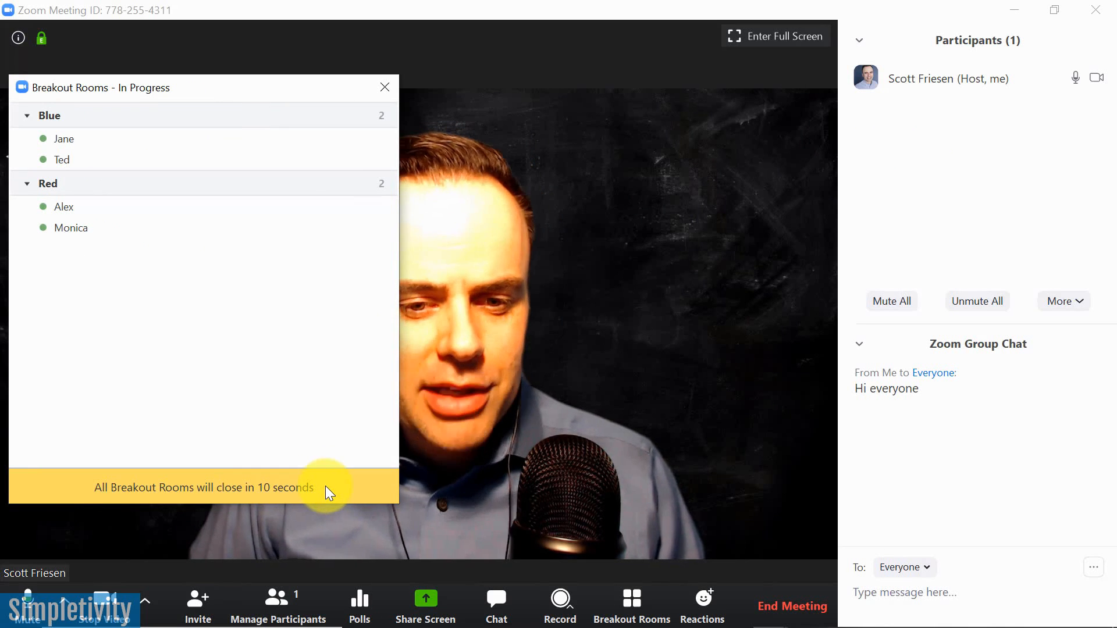
pyautogui.moveTo(649, 341)
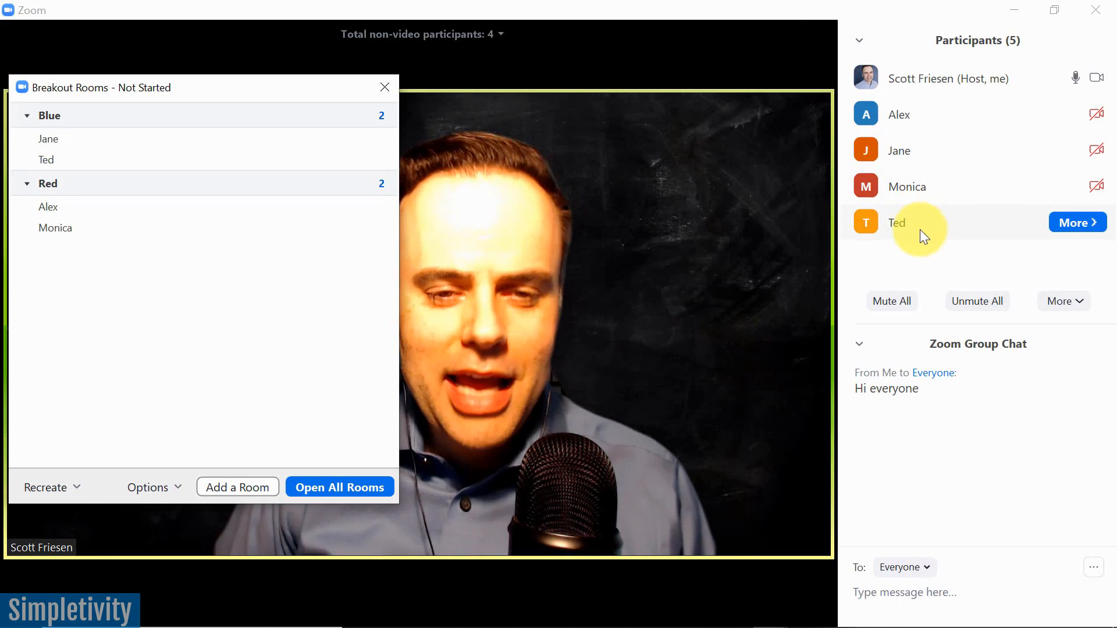
pyautogui.moveTo(244, 96)
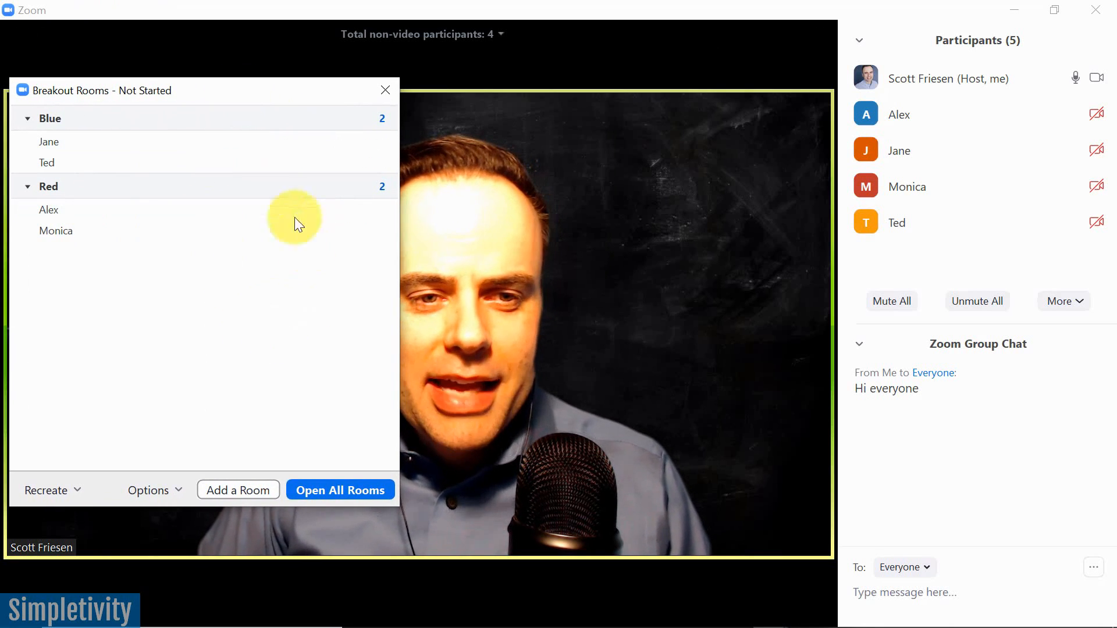
pyautogui.moveTo(81, 188)
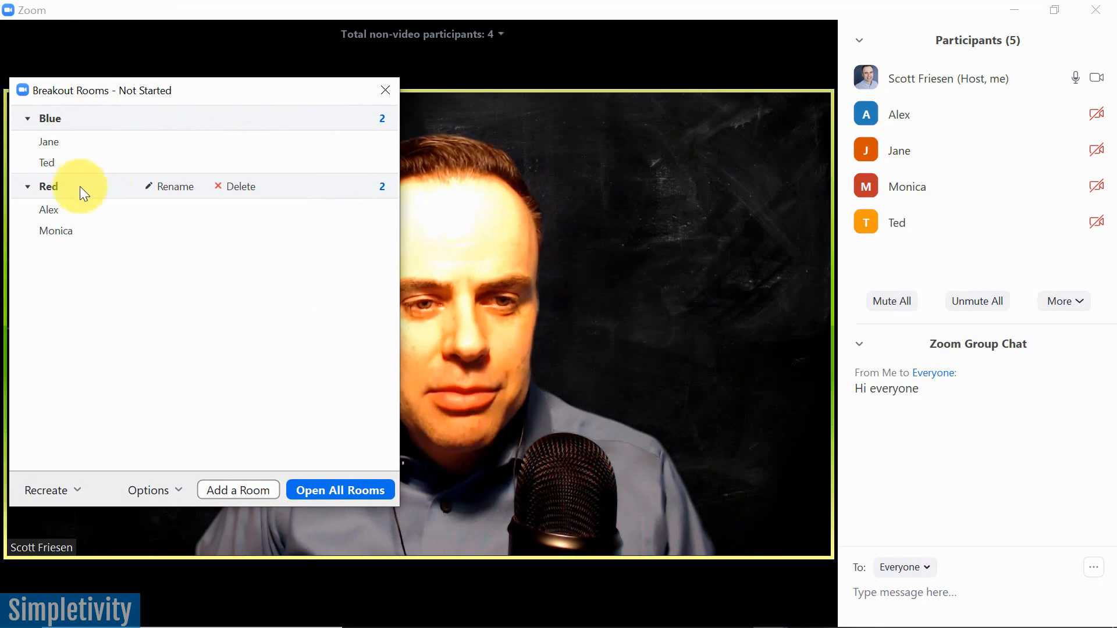
pyautogui.moveTo(130, 277)
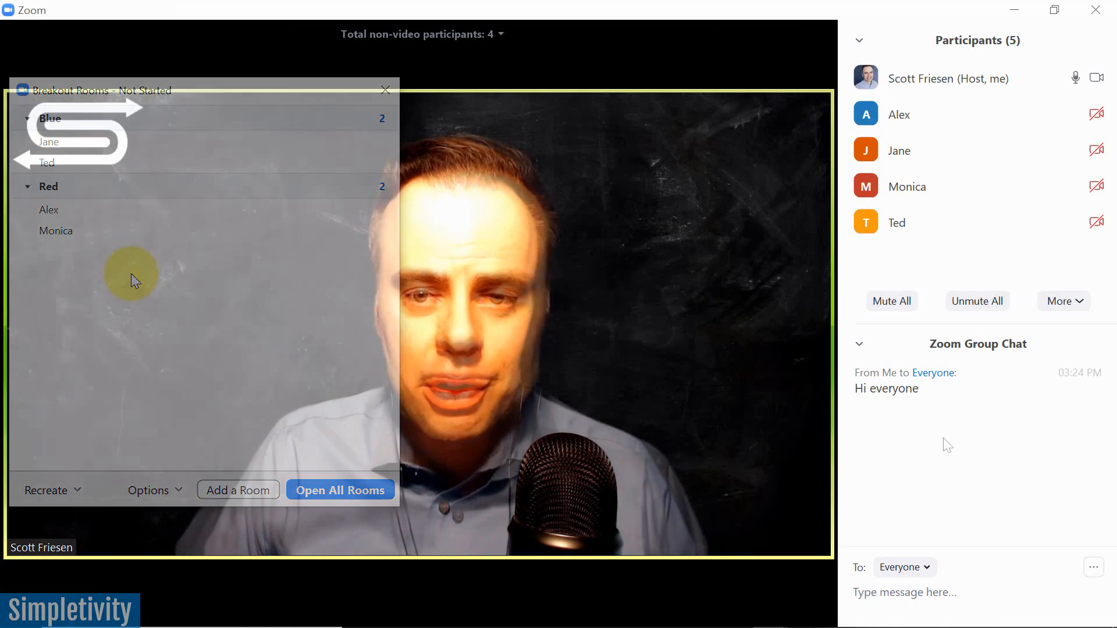
# Dismiss the Breakout Rooms window, leaving five participants in the main session.
pyautogui.click(385, 89)
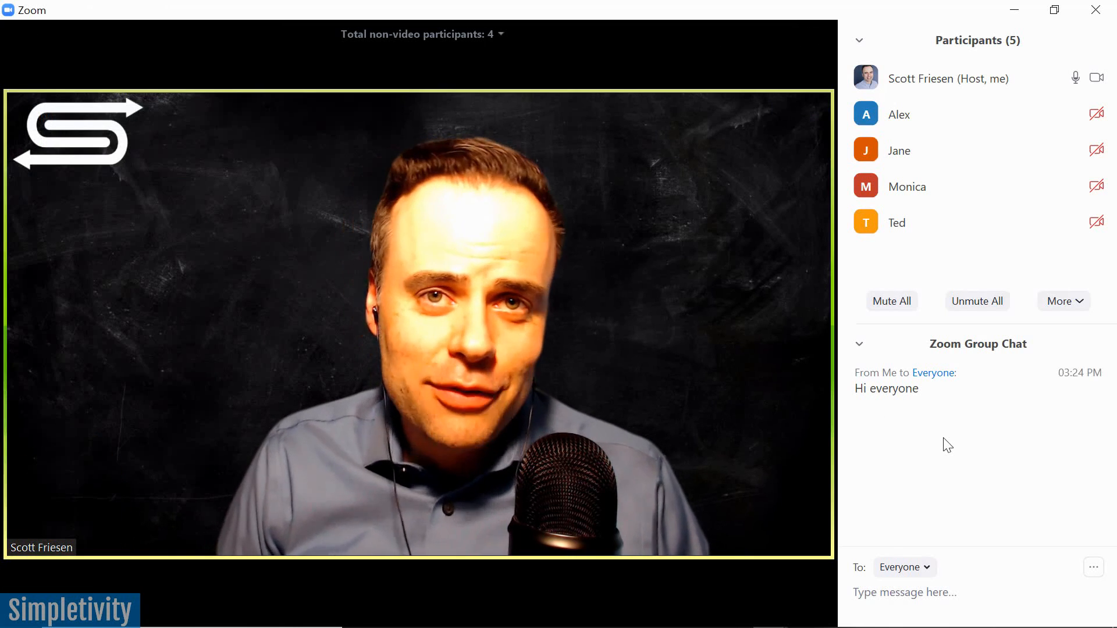